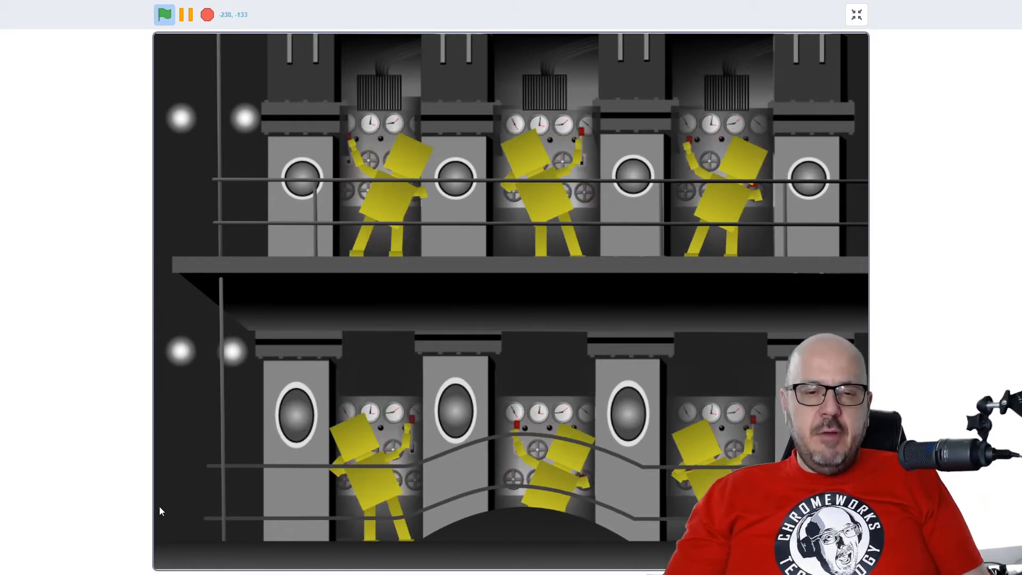
mouse_move(362, 463)
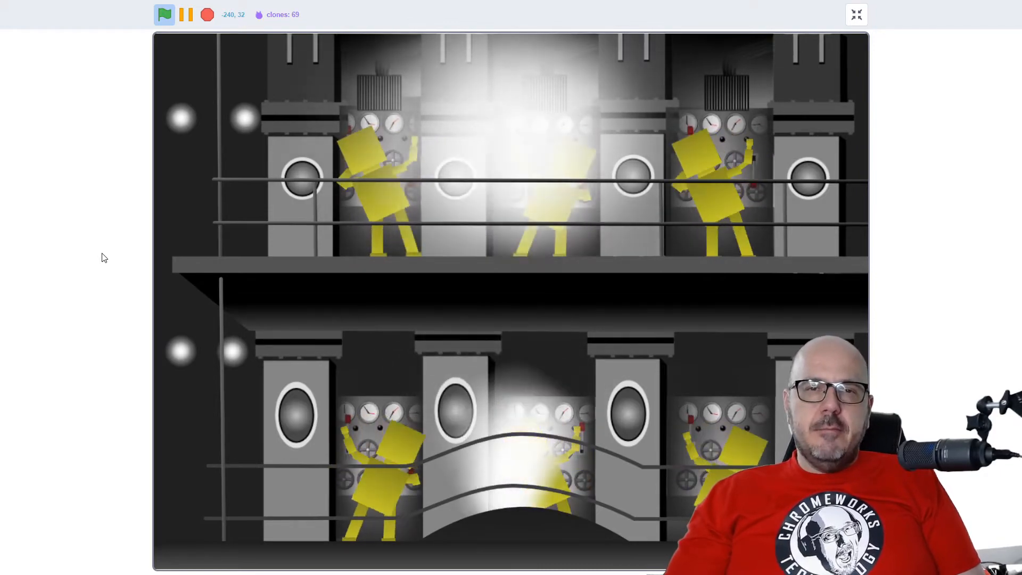
- Leave the full-screen smoke demo and open the Realistic smoke project in the editor
left_click(856, 14)
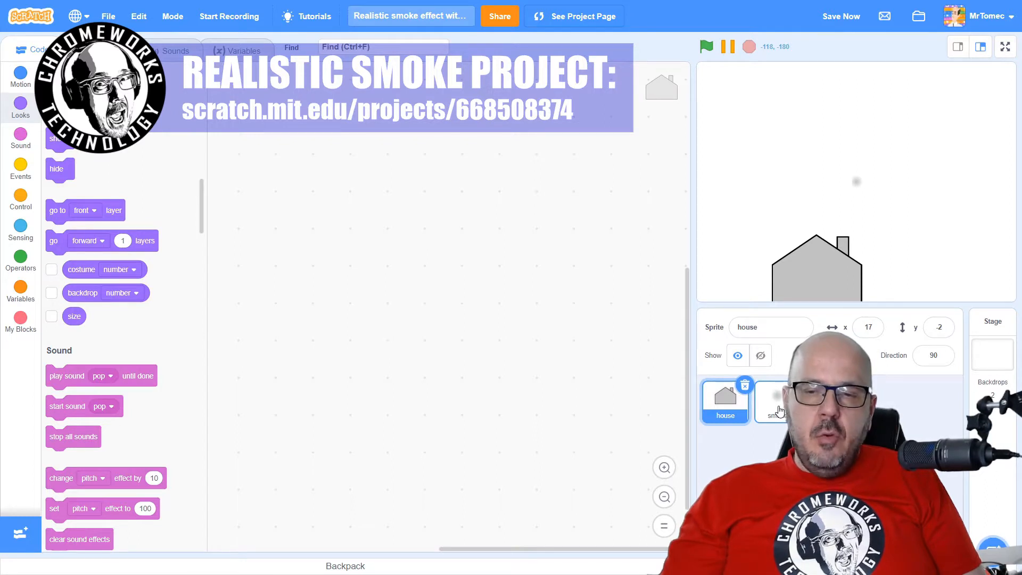
- Select the smoke sprite to show its green-flag, go-to-back-layer script
left_click(841, 15)
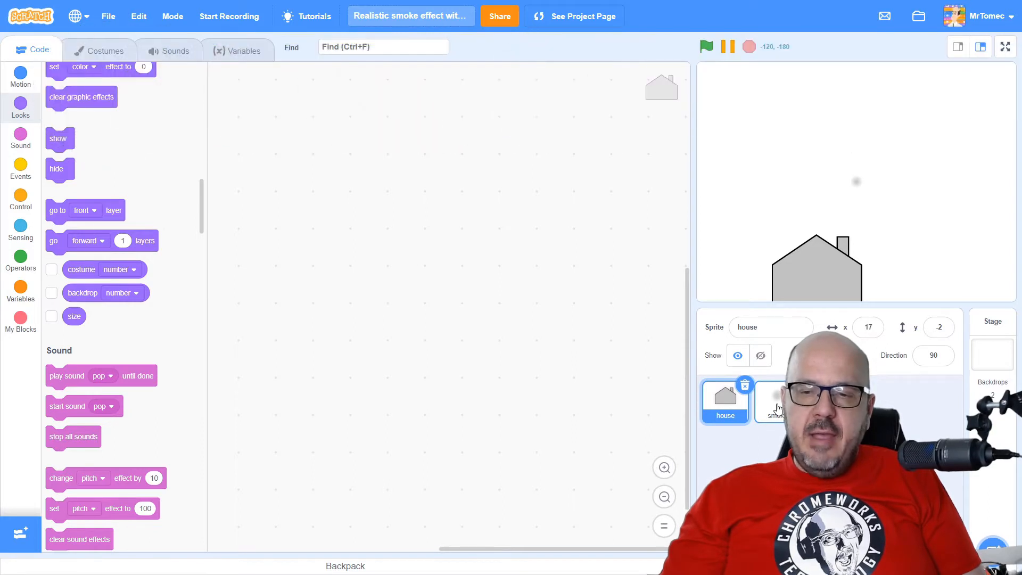
left_click(769, 401)
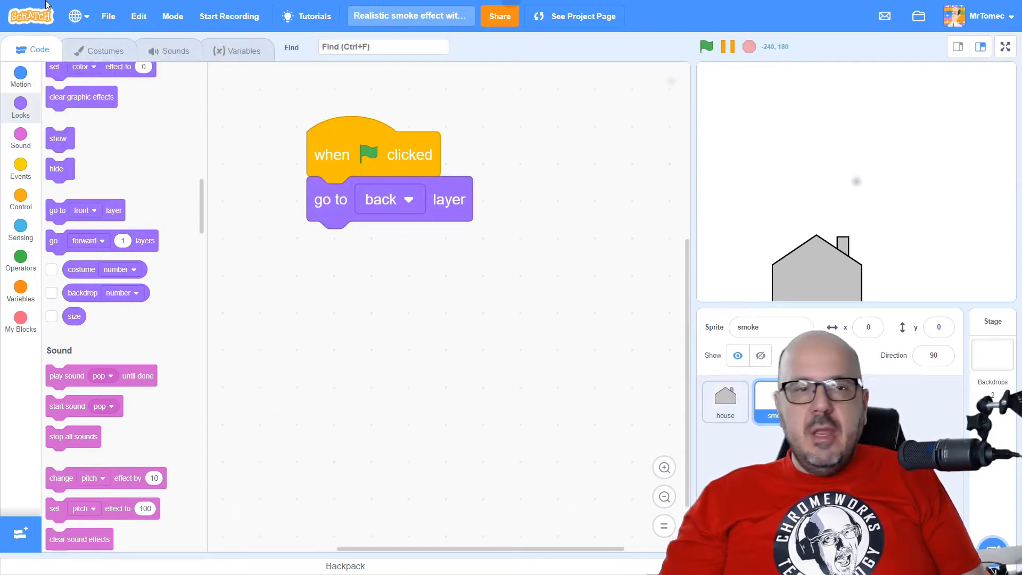
mouse_move(891, 196)
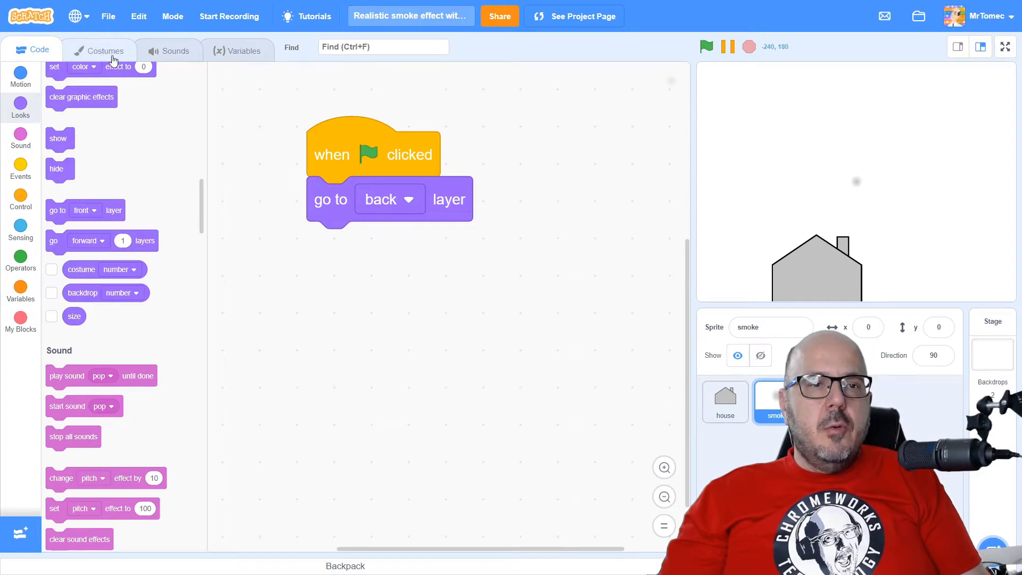
left_click(99, 49)
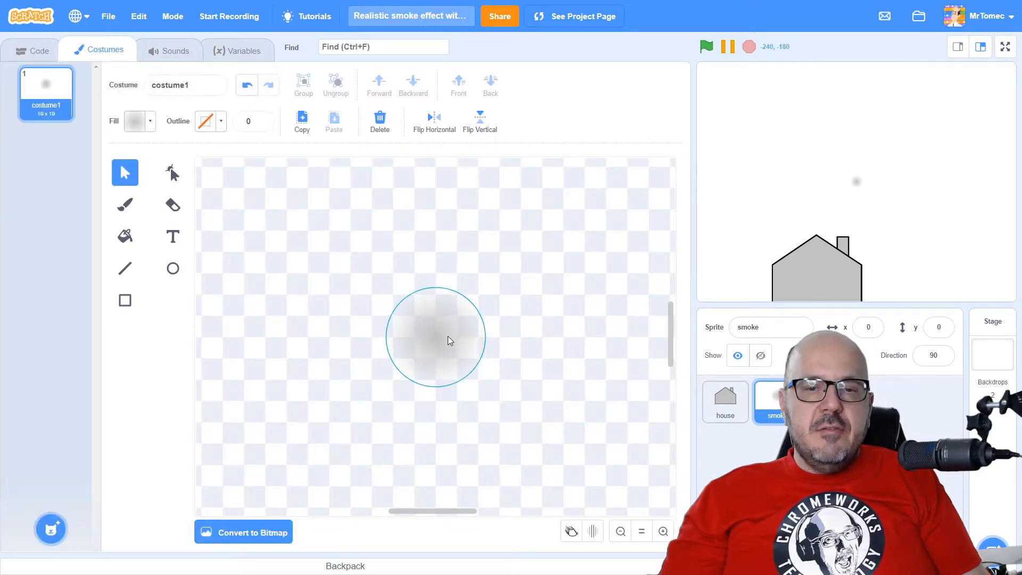
mouse_move(446, 348)
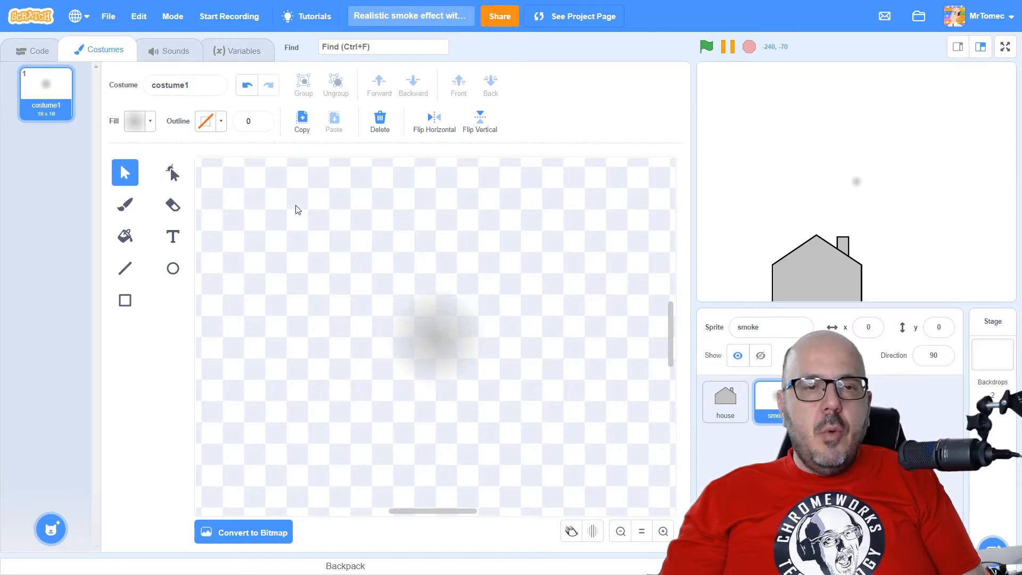
left_click(137, 121)
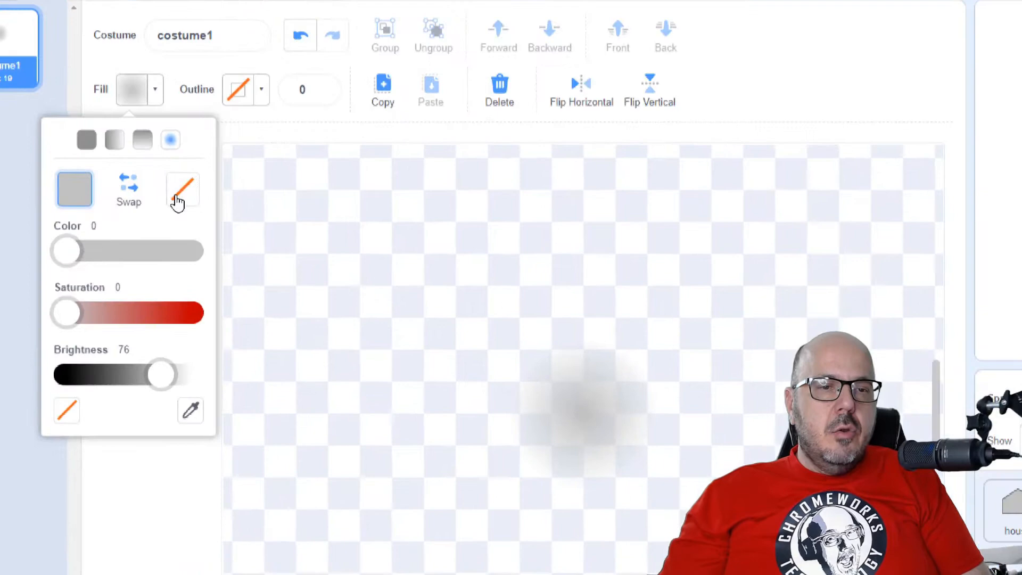
left_click(381, 306)
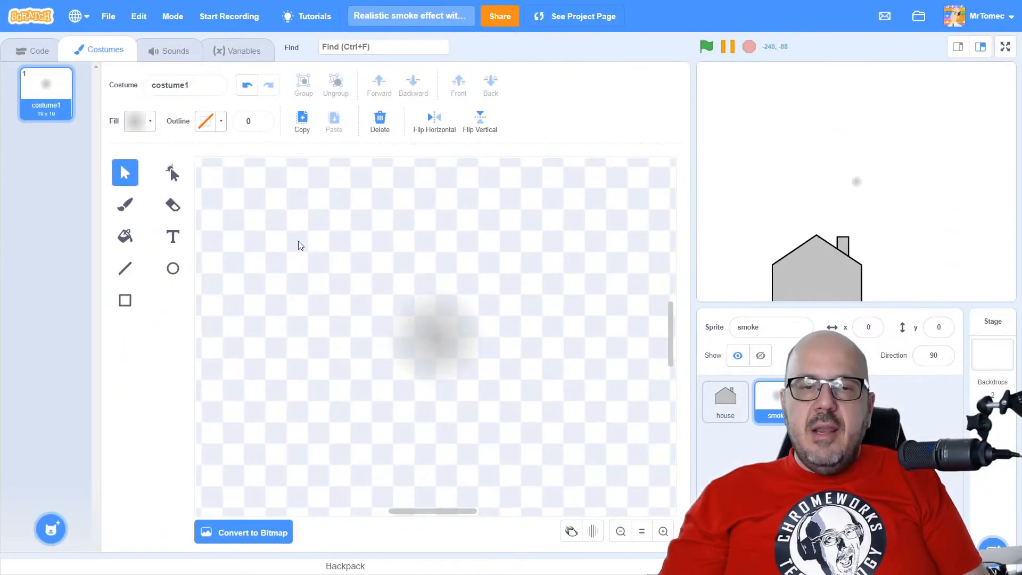
mouse_move(64, 174)
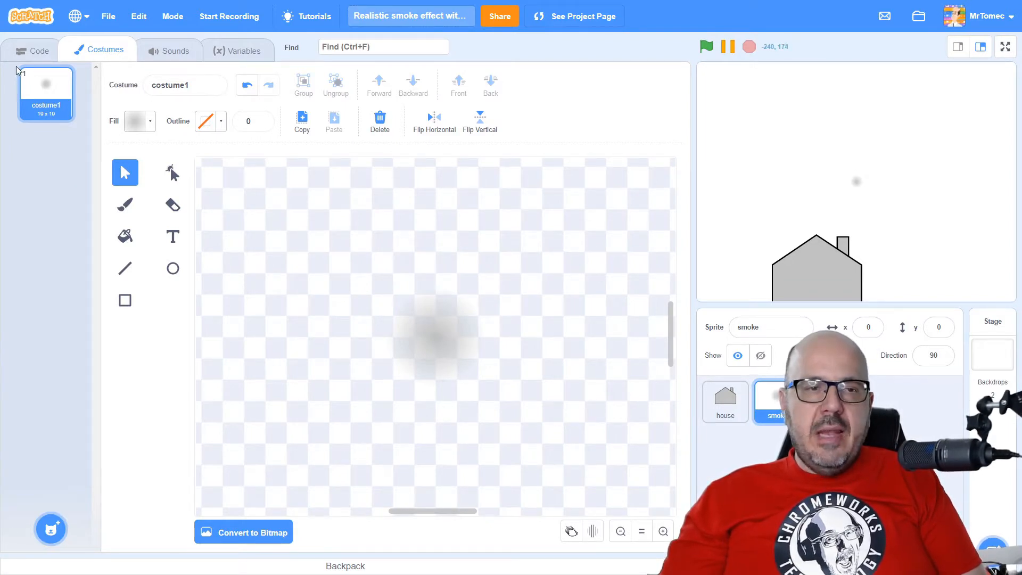
left_click(32, 49)
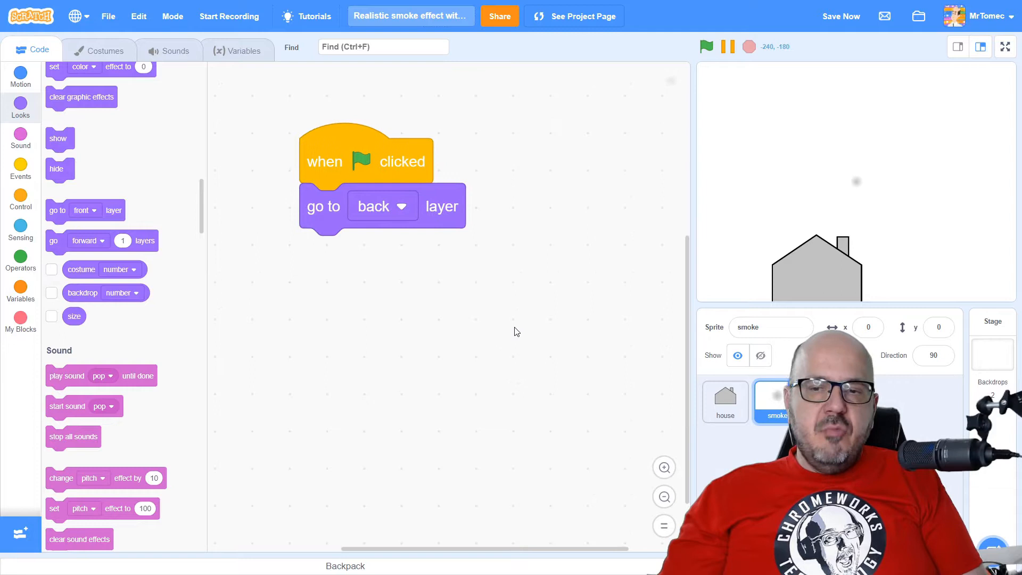
mouse_move(815, 196)
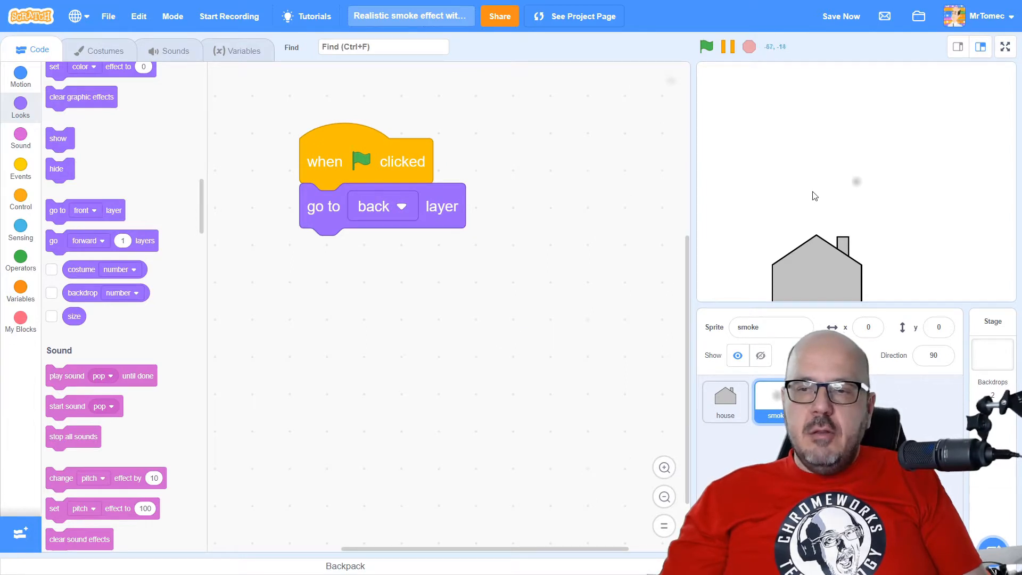
mouse_move(857, 184)
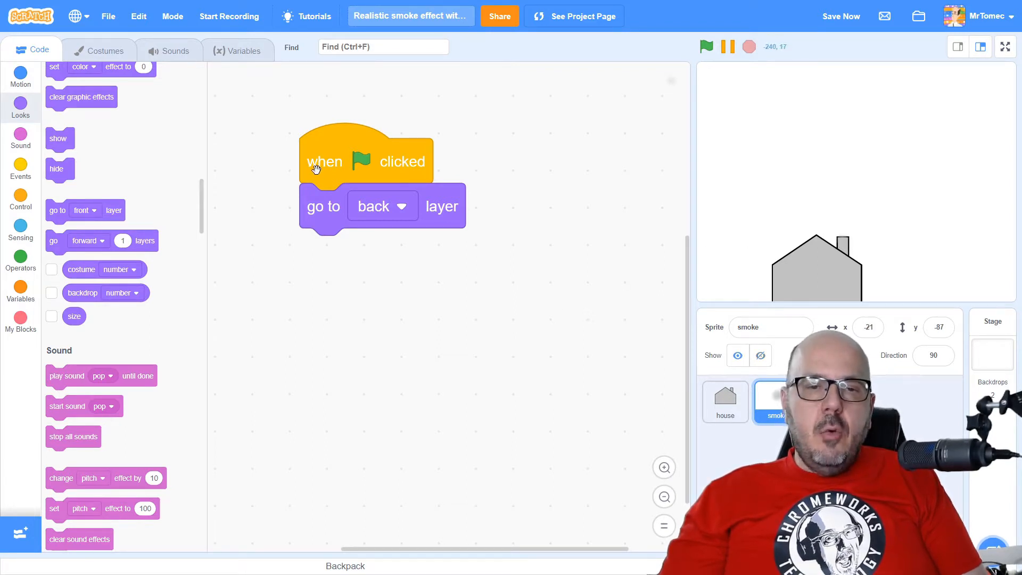
mouse_move(511, 238)
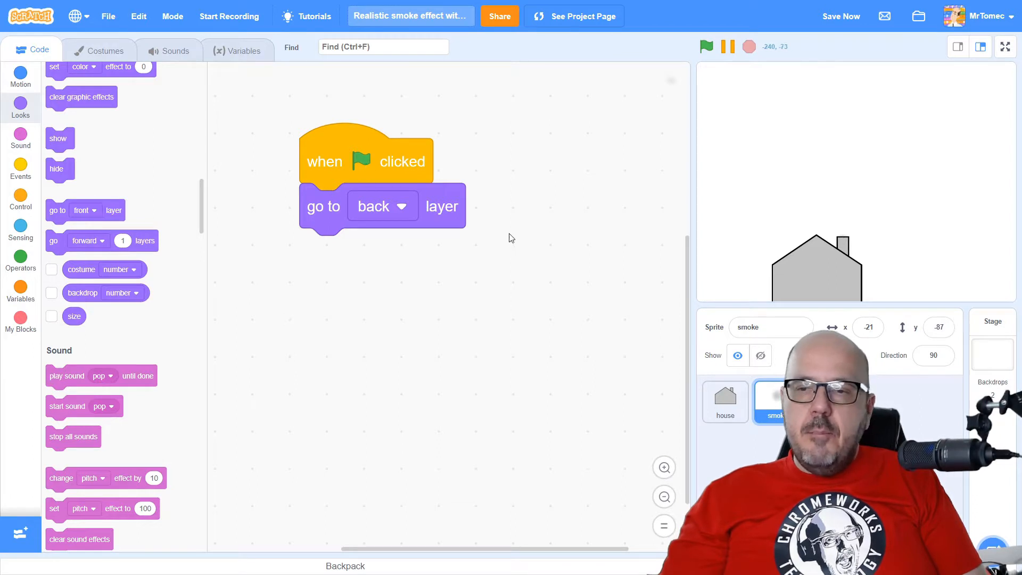
mouse_move(530, 293)
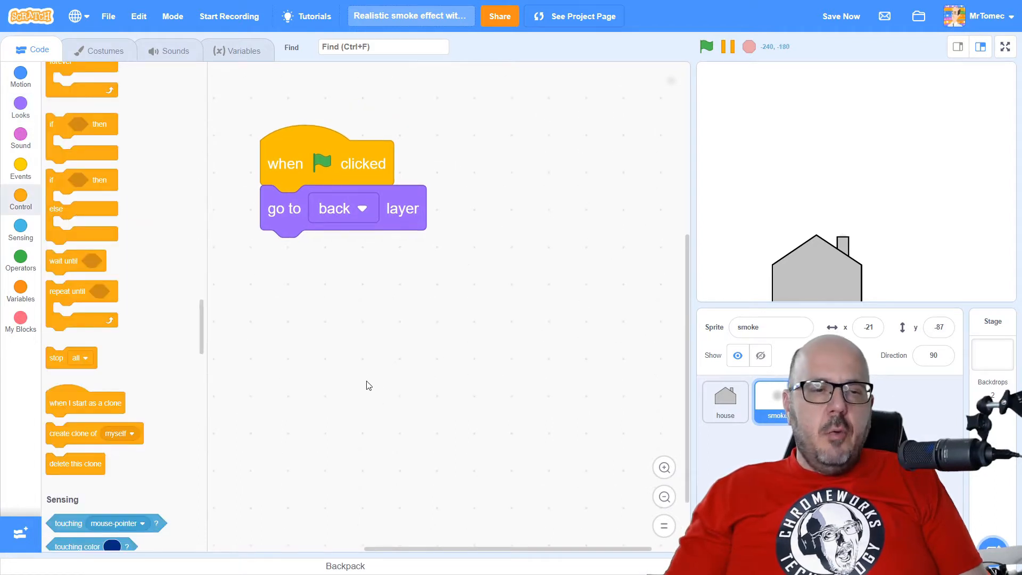
mouse_move(277, 400)
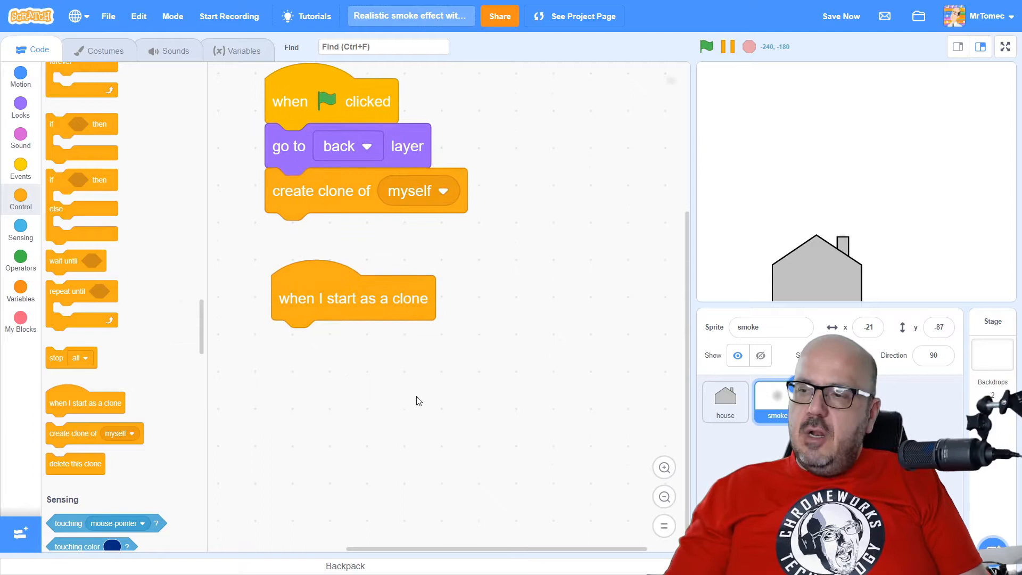
mouse_move(272, 407)
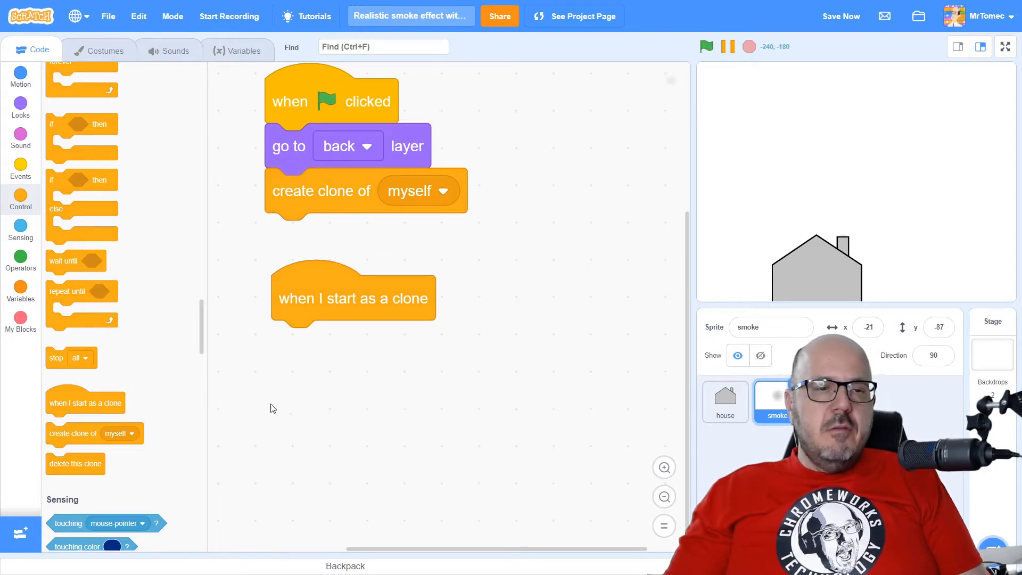
- Attach a repeat loop under 'when I start as a clone' and set it to 150
scroll("up", 3)
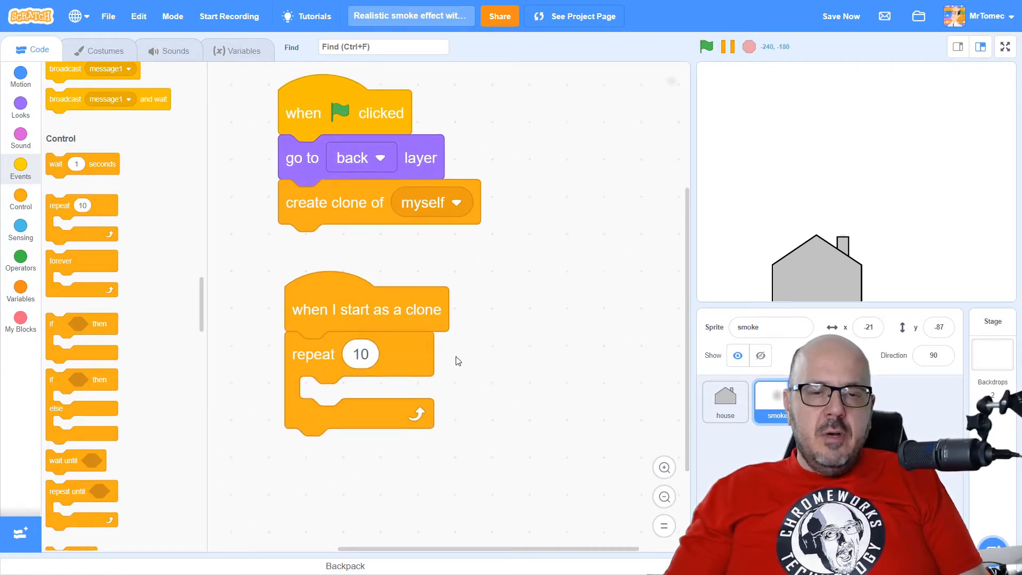
left_click(842, 16)
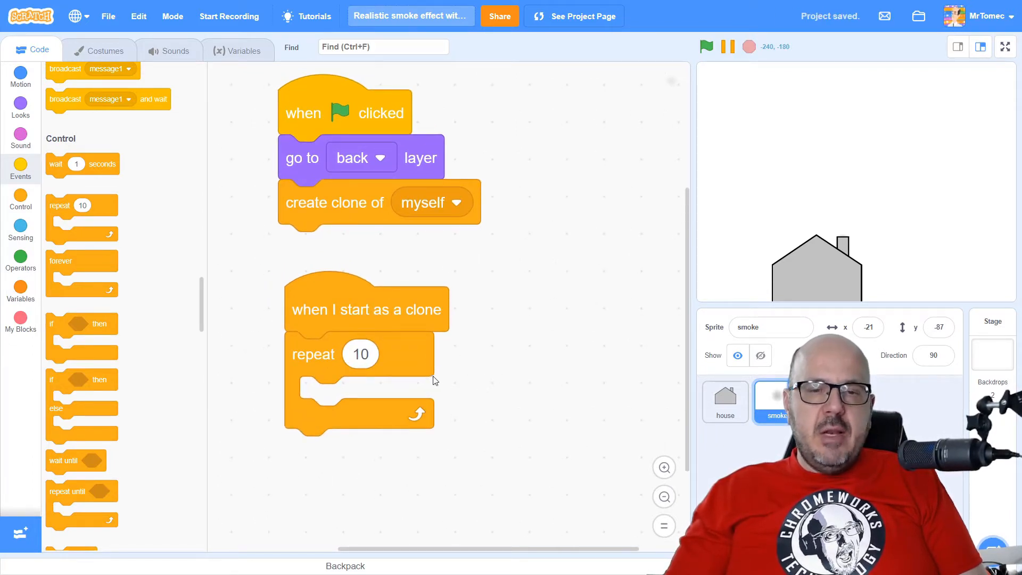
mouse_move(494, 397)
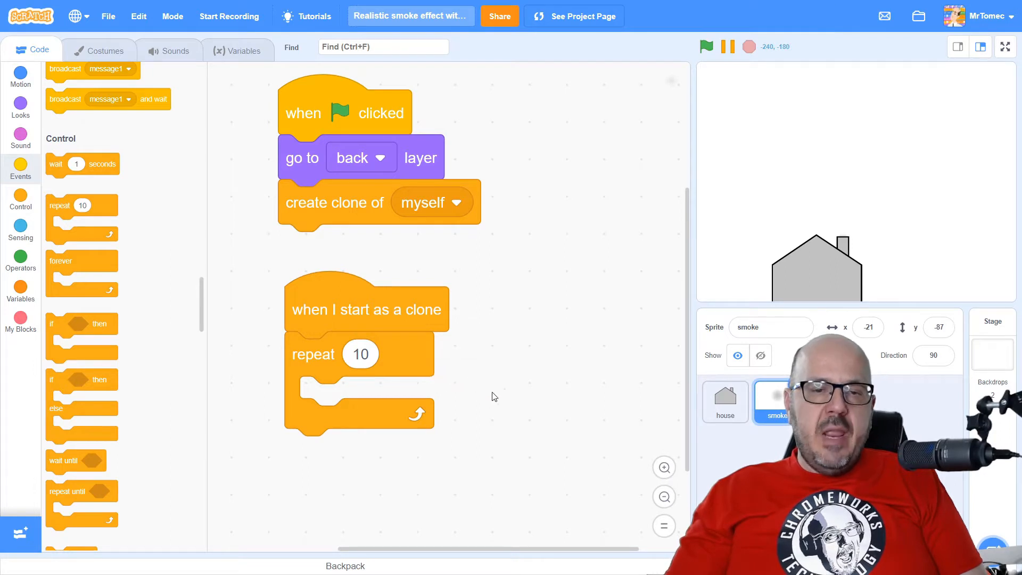
mouse_move(491, 450)
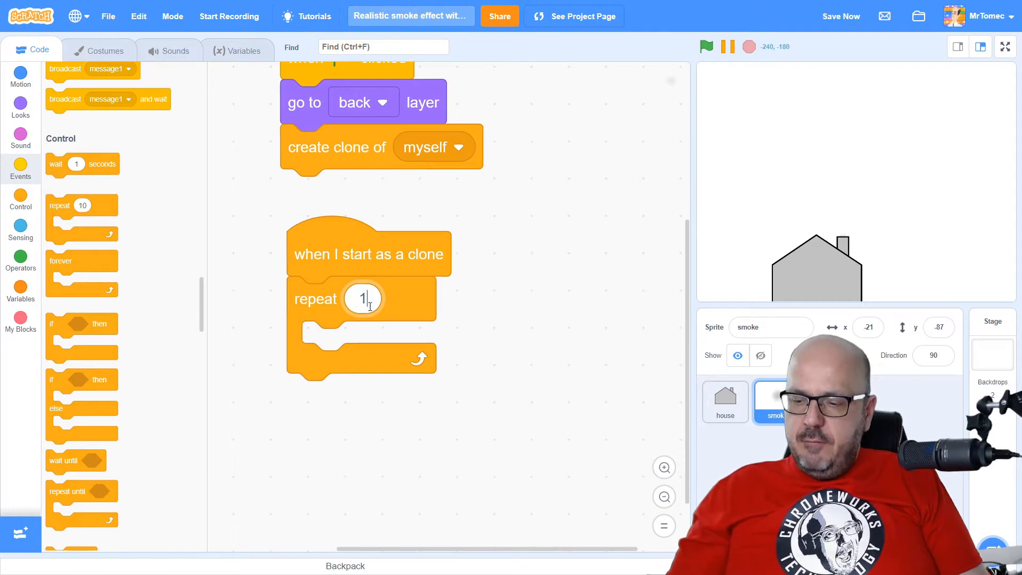
type("150")
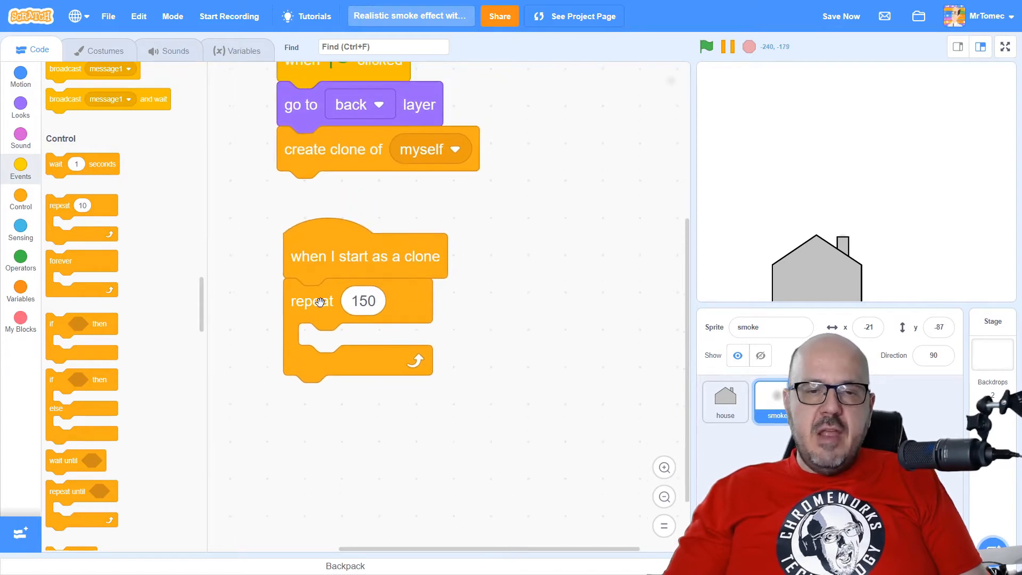
mouse_move(453, 514)
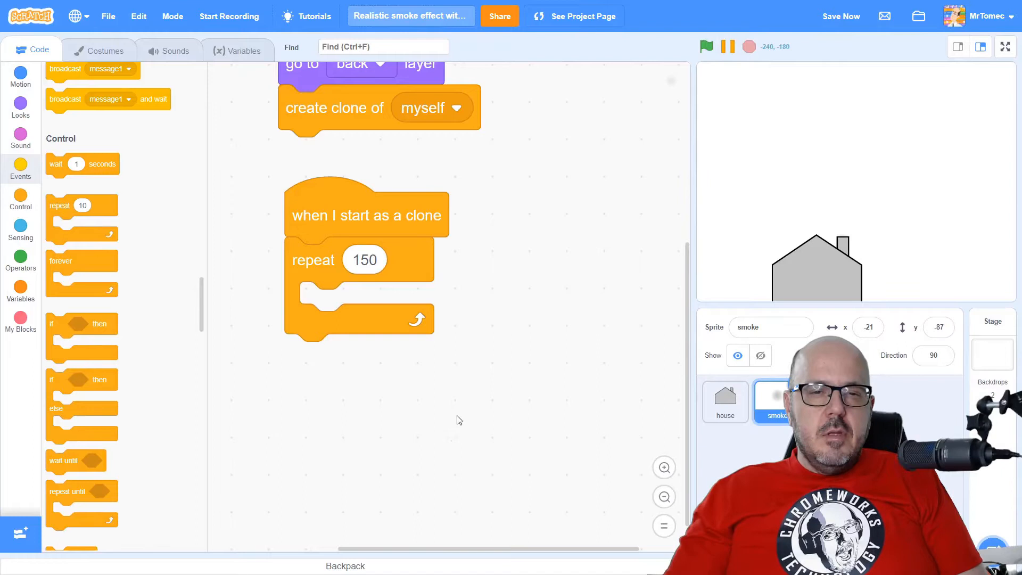
mouse_move(469, 402)
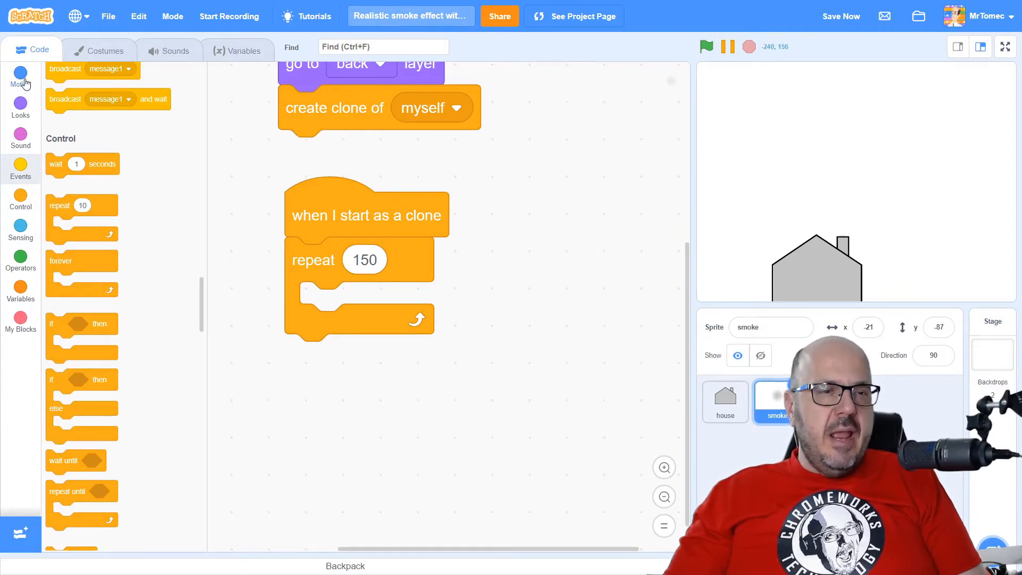
- Put 'change y by 2' inside the 150-repeat loop and test the rising puff
left_click(20, 77)
type("2")
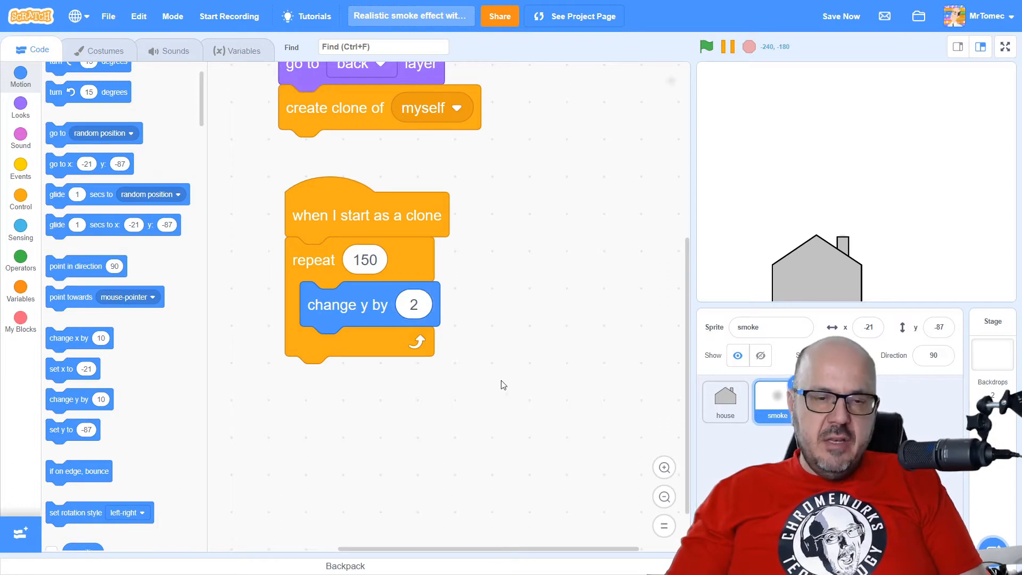
mouse_move(497, 337)
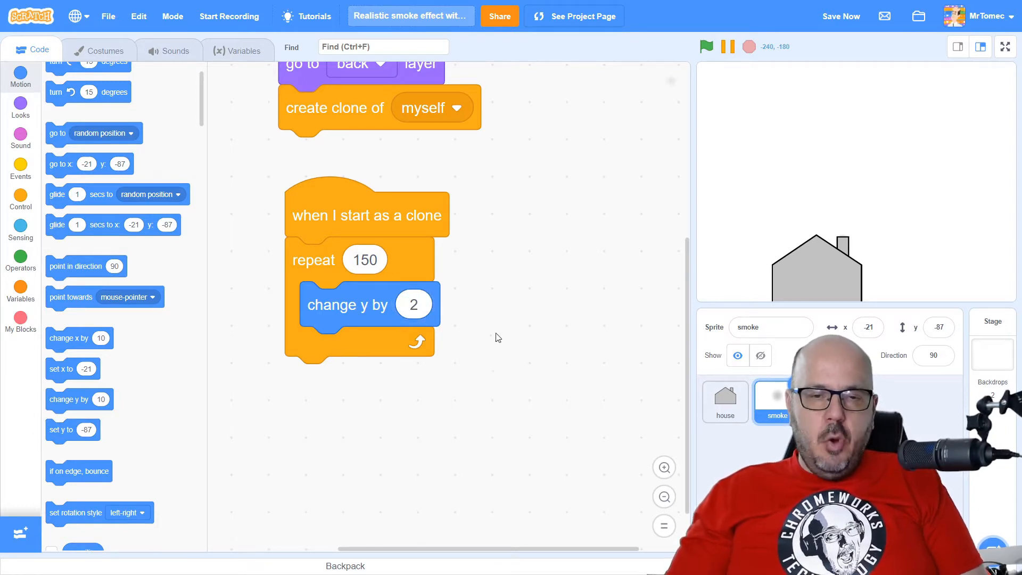
left_click(706, 47)
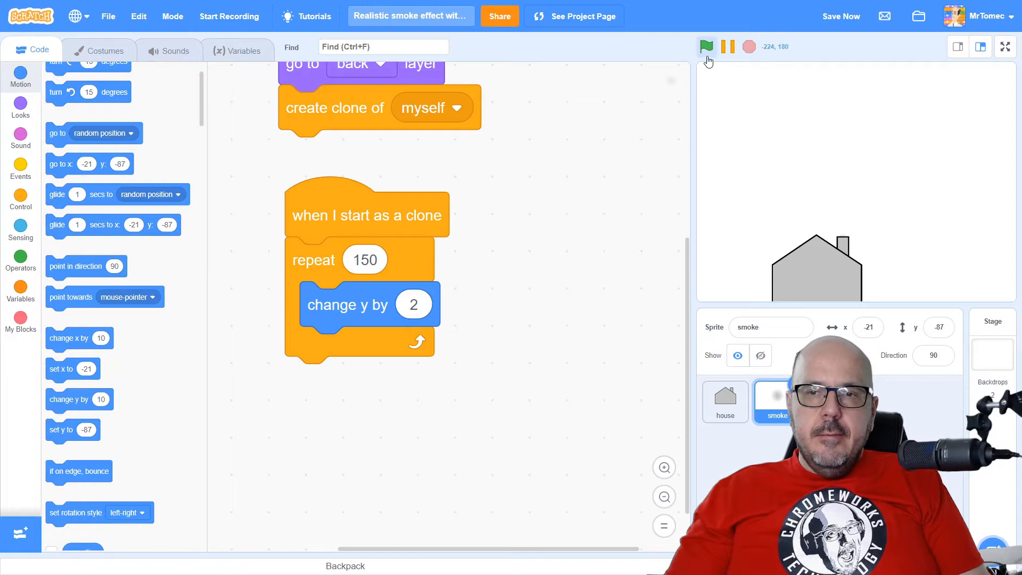
left_click(705, 46)
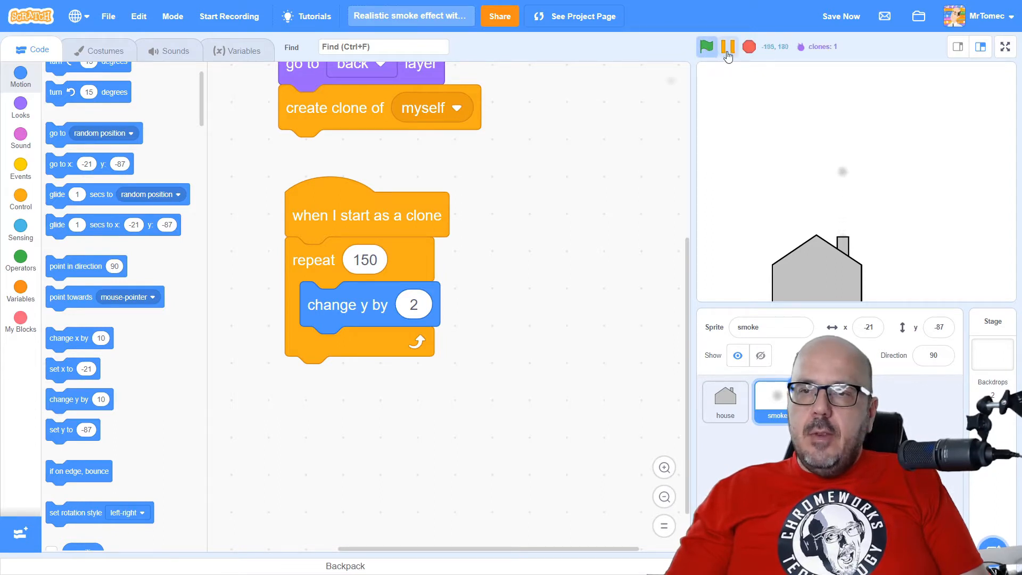
mouse_move(749, 47)
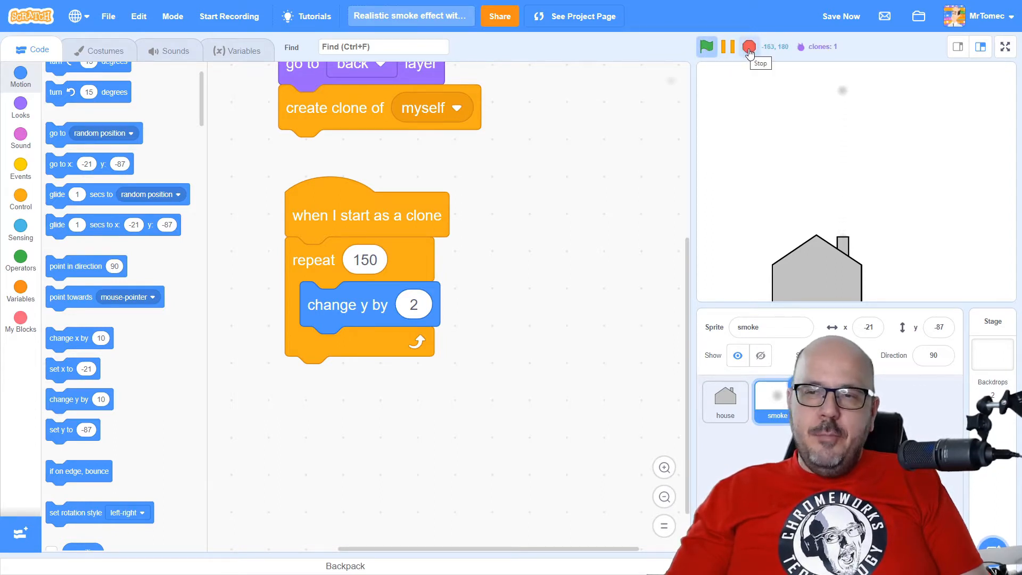
left_click(748, 46)
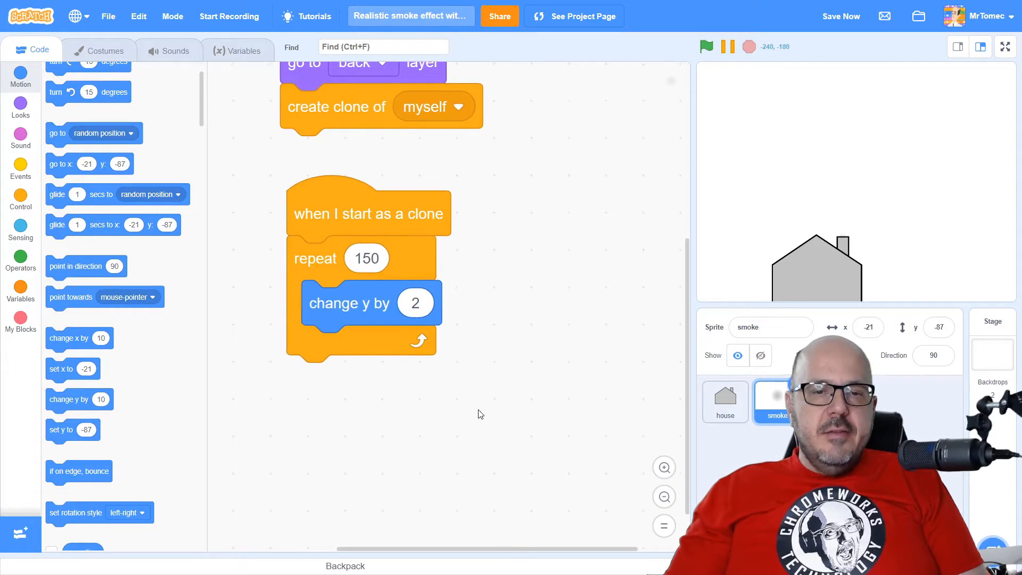
mouse_move(492, 419)
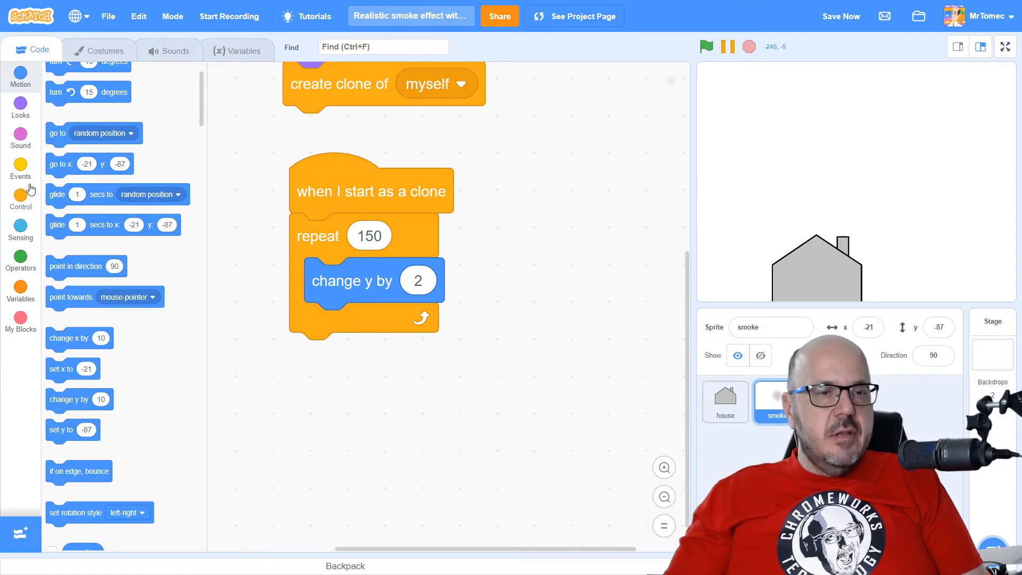
- Add 'change size by 5' after 'change y by 2' in the clone loop
left_click(20, 107)
type("5")
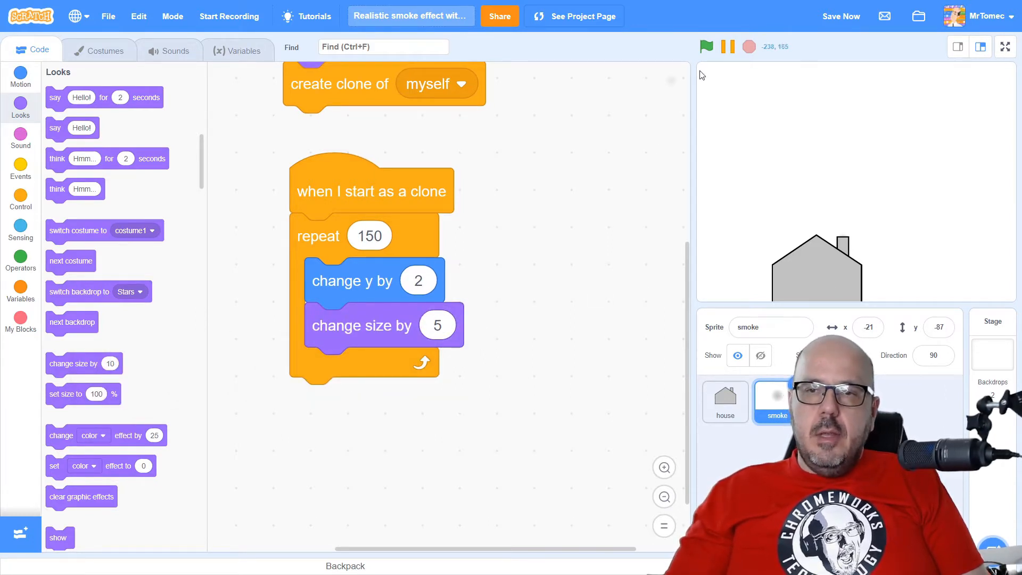
left_click(706, 46)
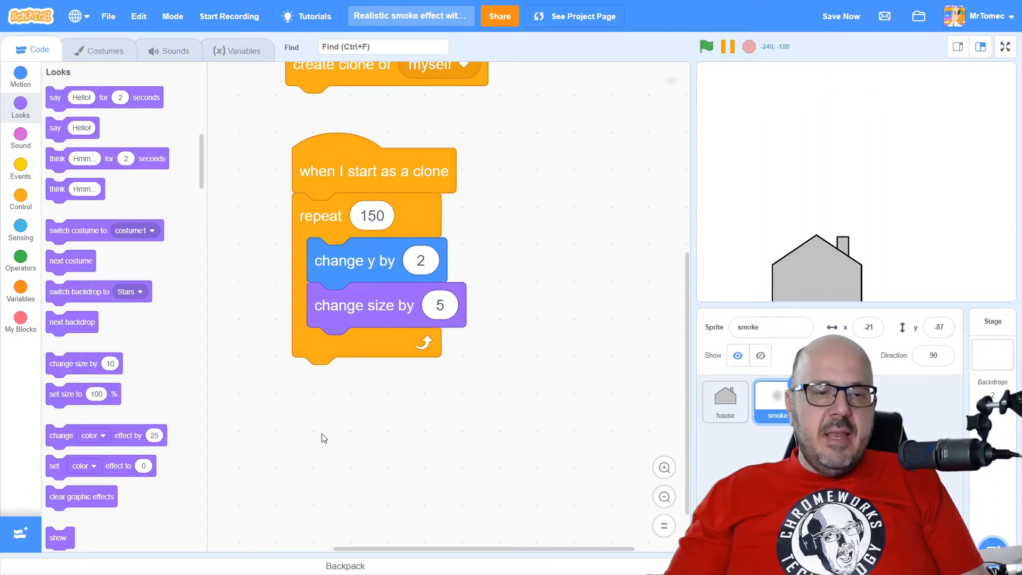
mouse_move(345, 432)
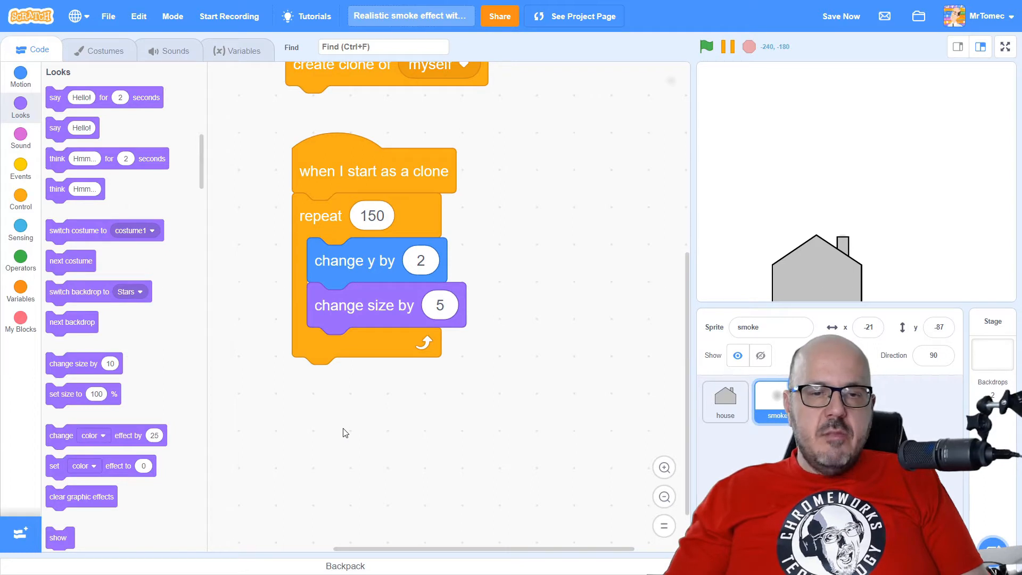
mouse_move(96, 354)
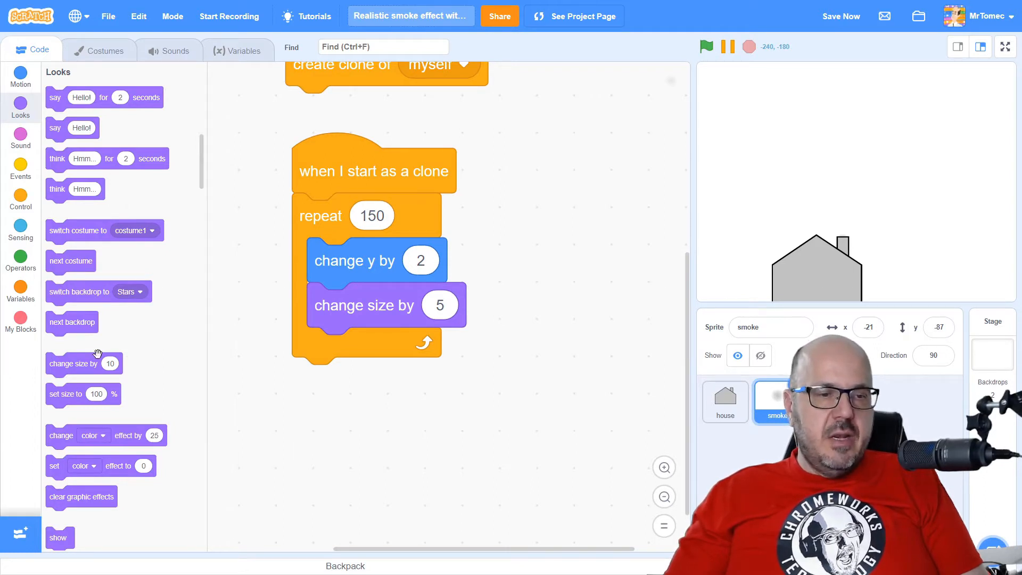
- Add 'change ghost effect by 0.15' to the loop and test the fading clone
left_click(841, 16)
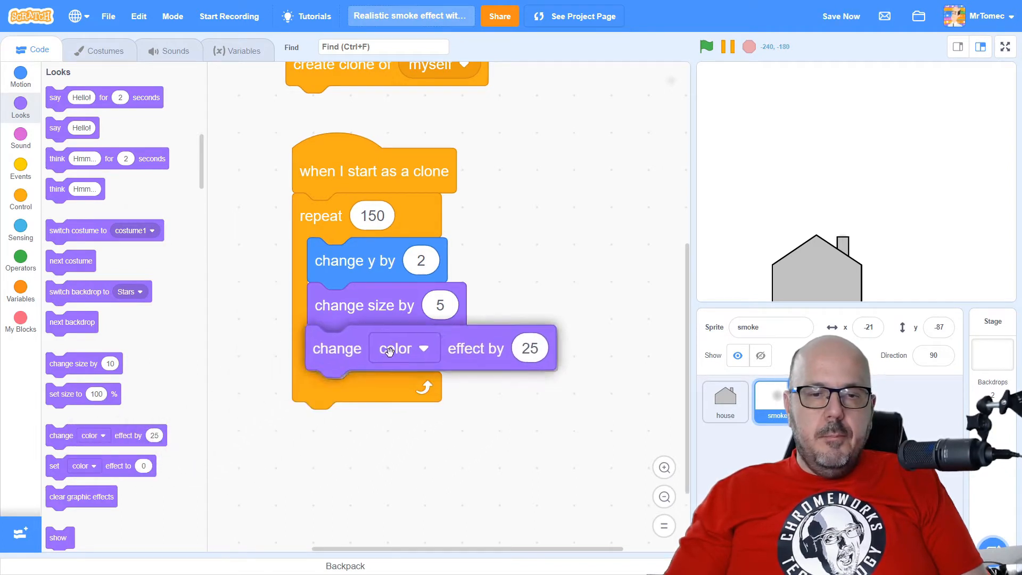
left_click(404, 349)
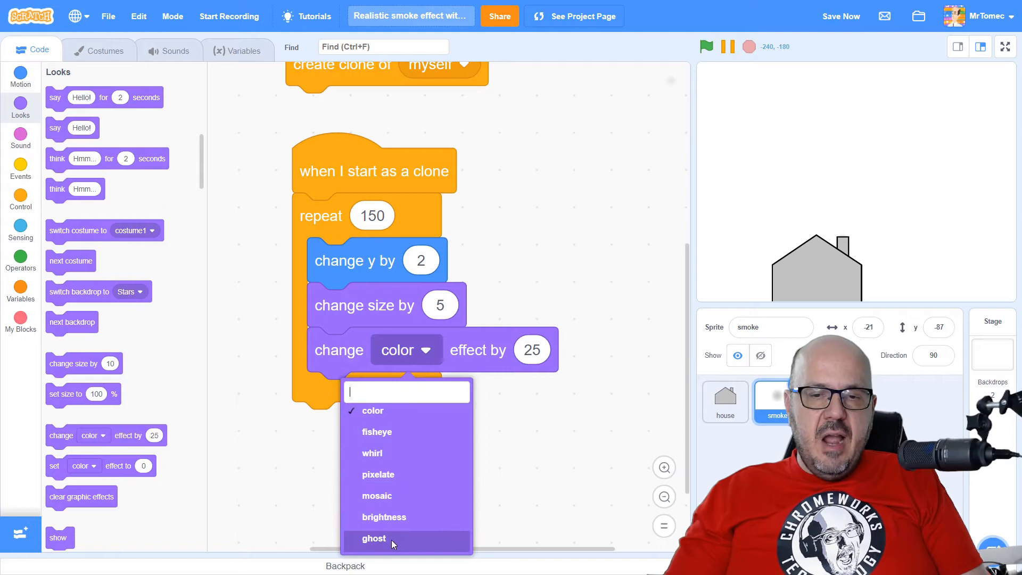
left_click(374, 538)
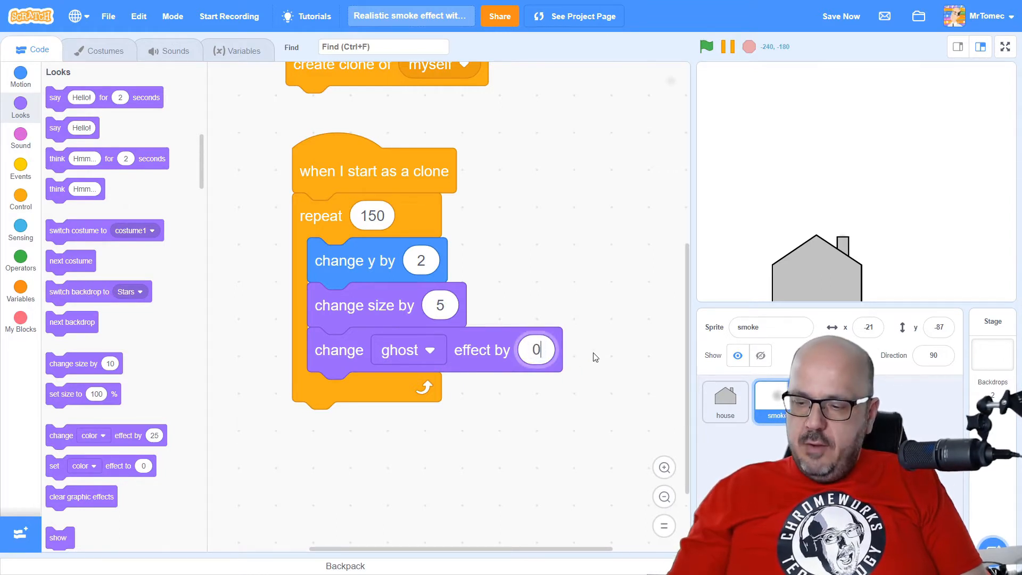
type("0.15")
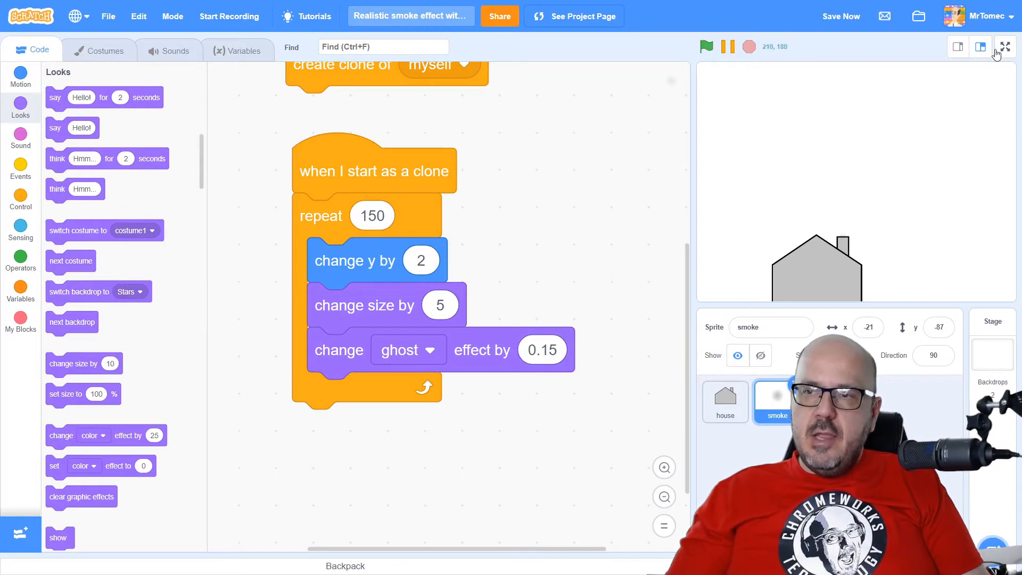
left_click(706, 46)
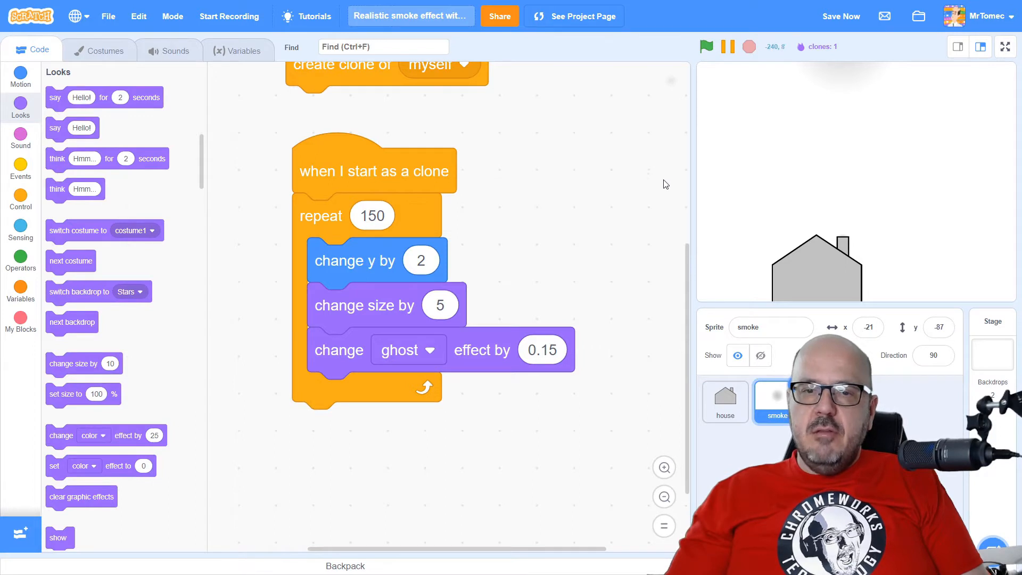
left_click(20, 199)
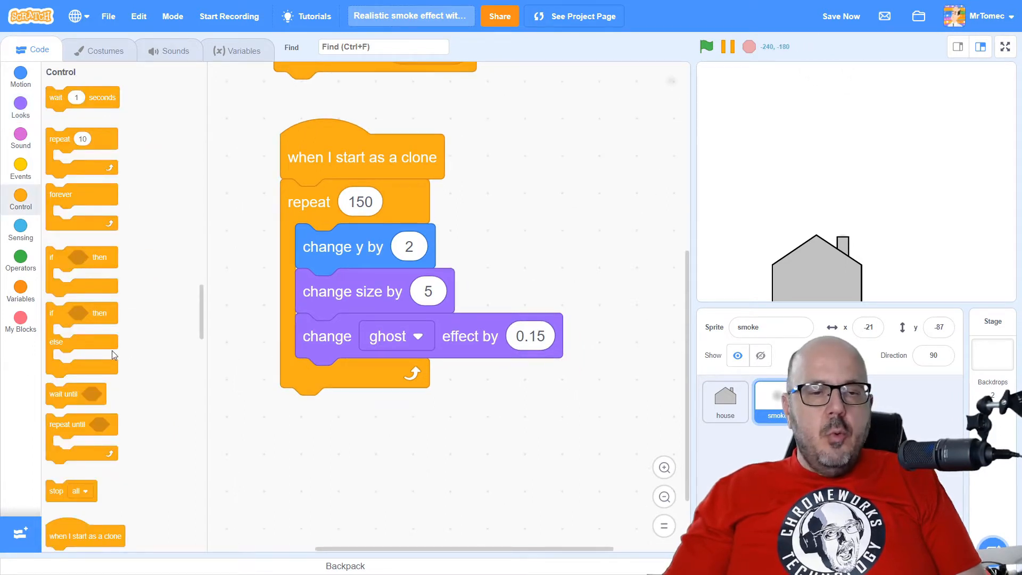
scroll("down", 3)
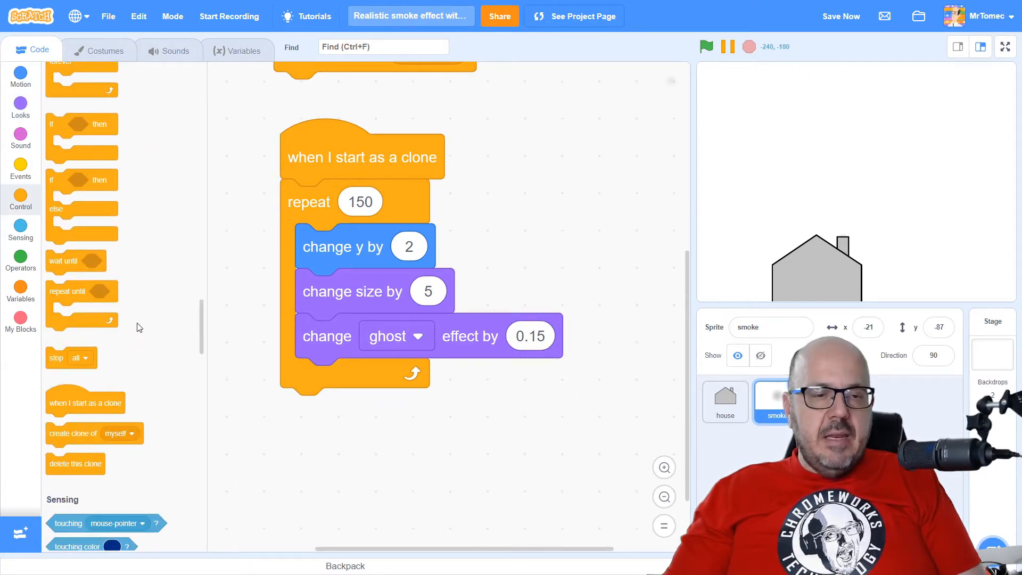
- Place 'delete this clone' after the 150-repeat loop and run the project
left_click(841, 17)
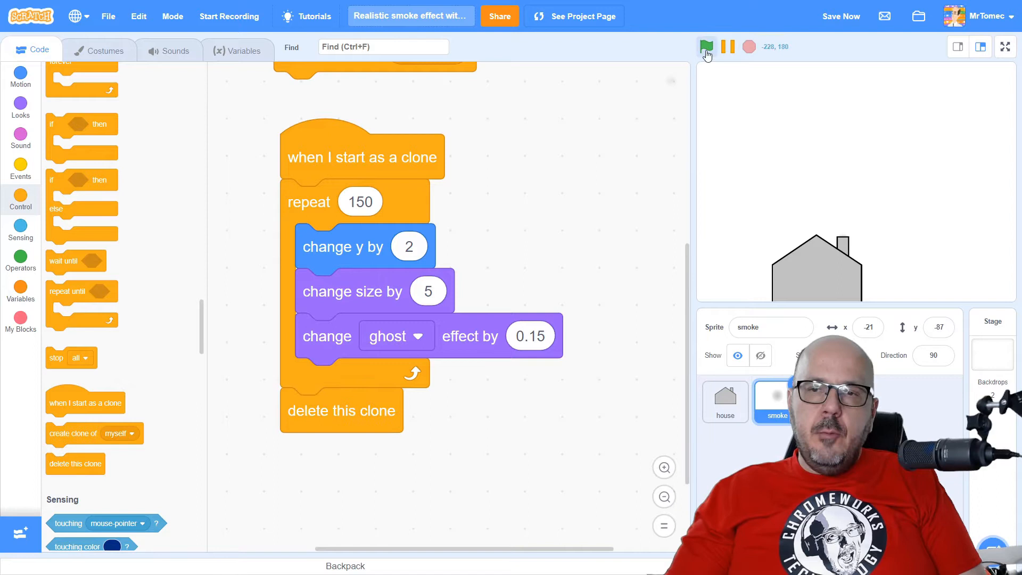
left_click(706, 46)
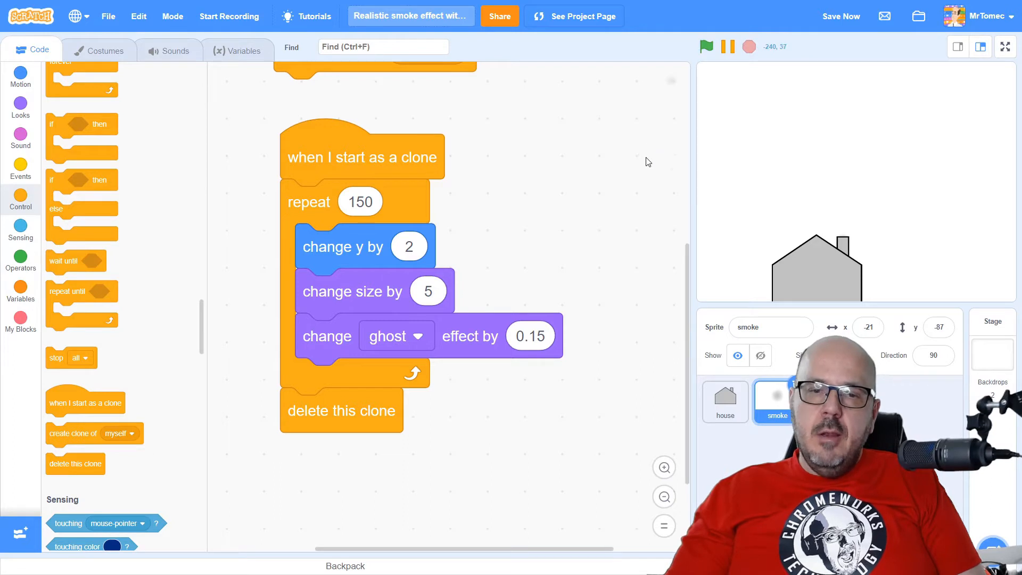
mouse_move(585, 242)
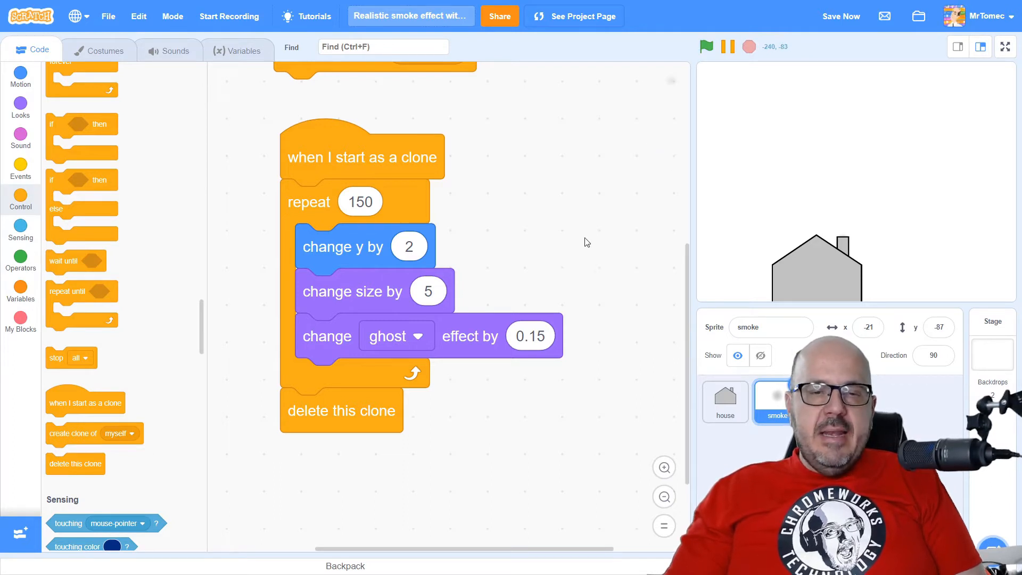
mouse_move(574, 238)
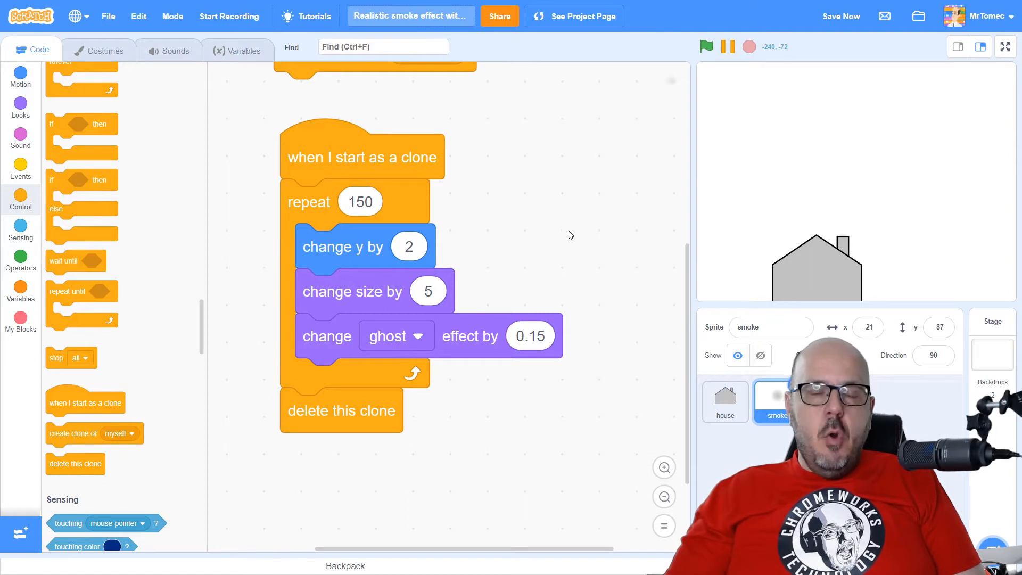
mouse_move(388, 255)
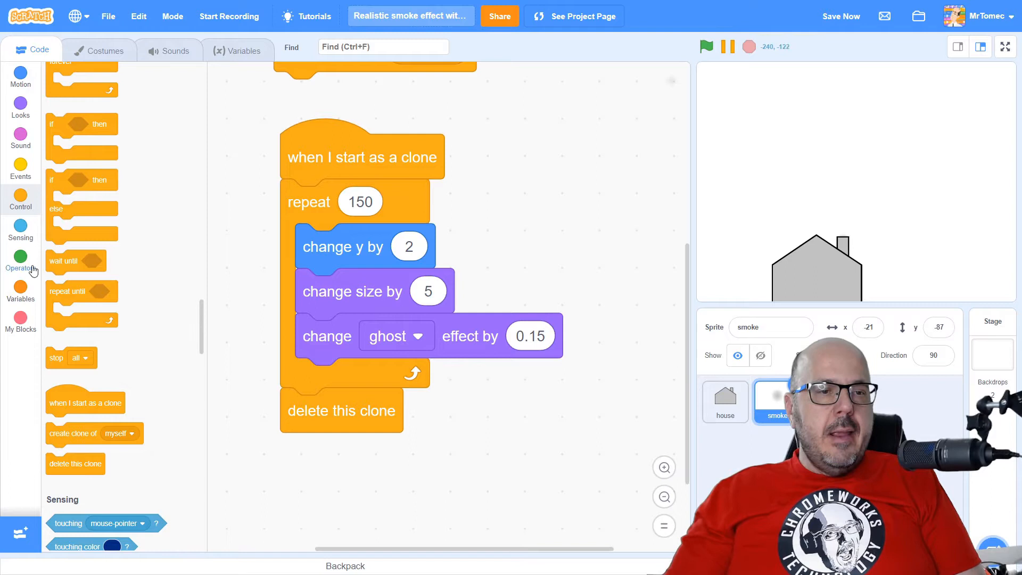
- Replace the fixed rise of 2 with 'pick random 1 to 3' in 'change y by'
left_click(20, 257)
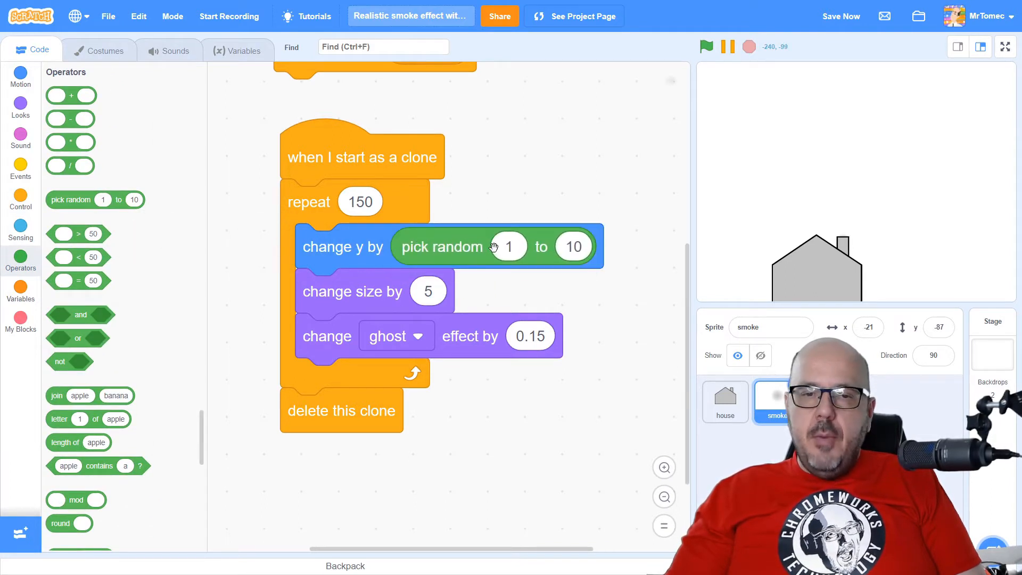
mouse_move(400, 265)
type("3")
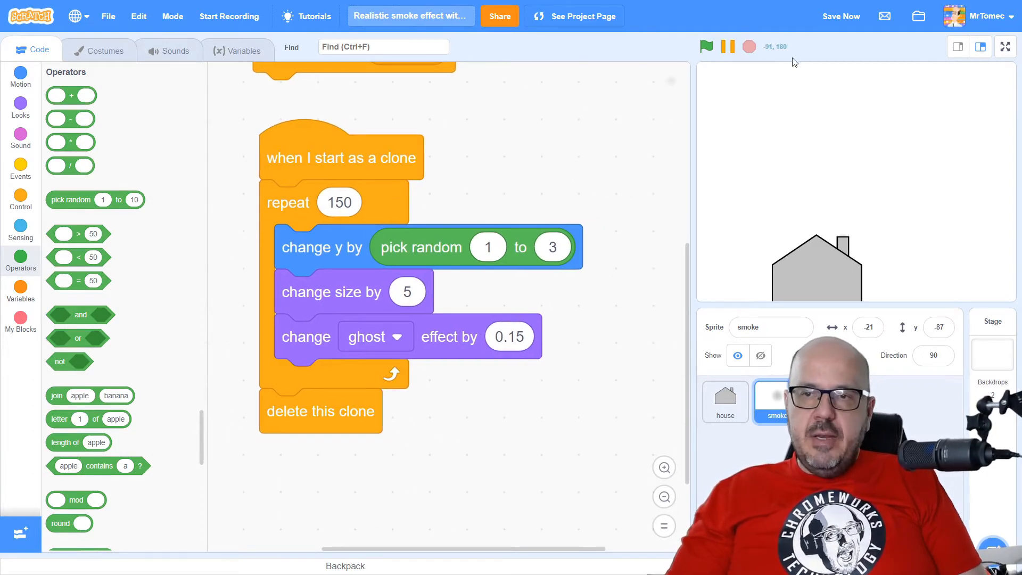
left_click(706, 46)
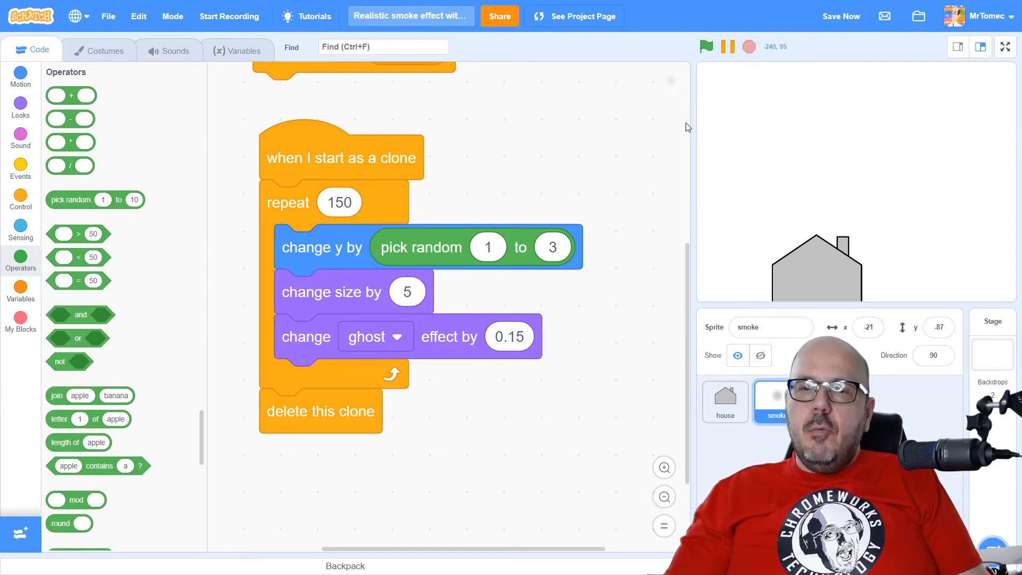
mouse_move(640, 139)
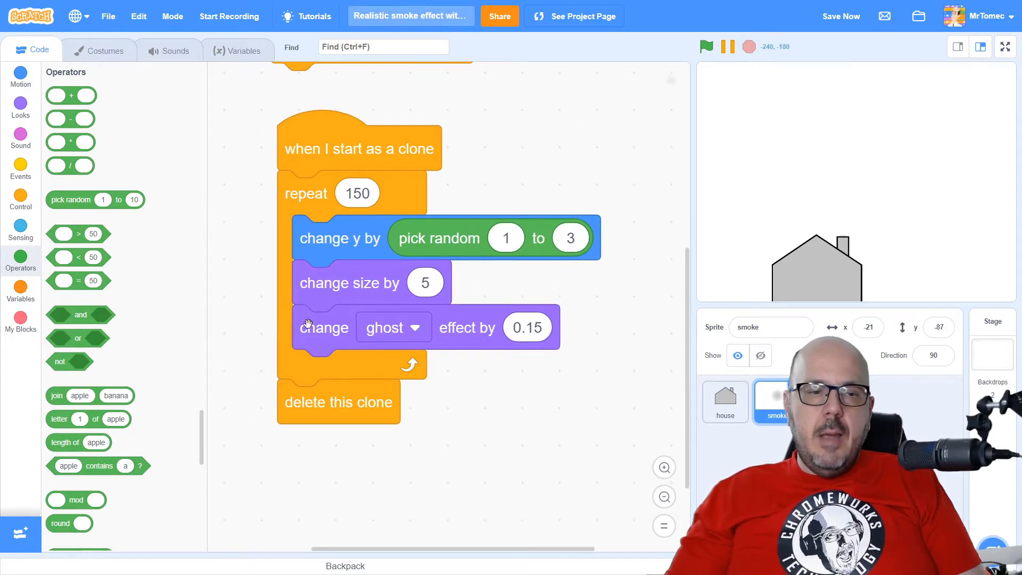
- Add 'change x by pick random -3 to 3' to the loop and start a test run
left_click(21, 76)
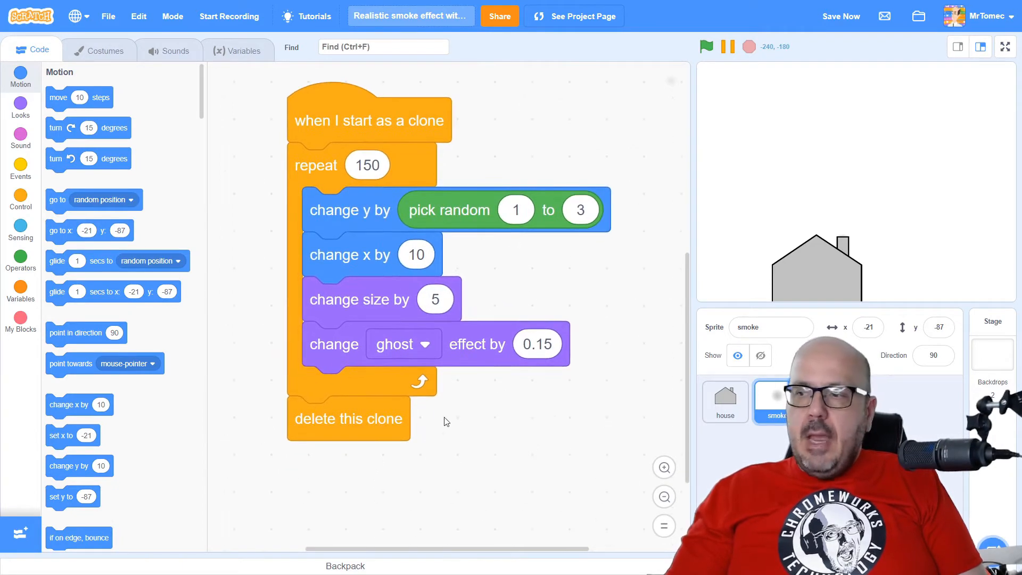
mouse_move(104, 230)
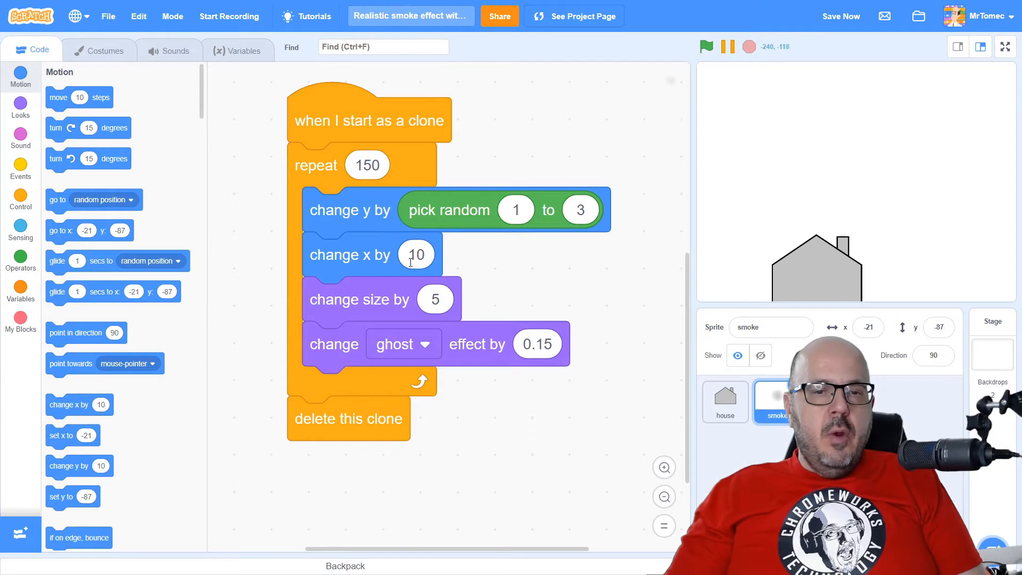
mouse_move(211, 268)
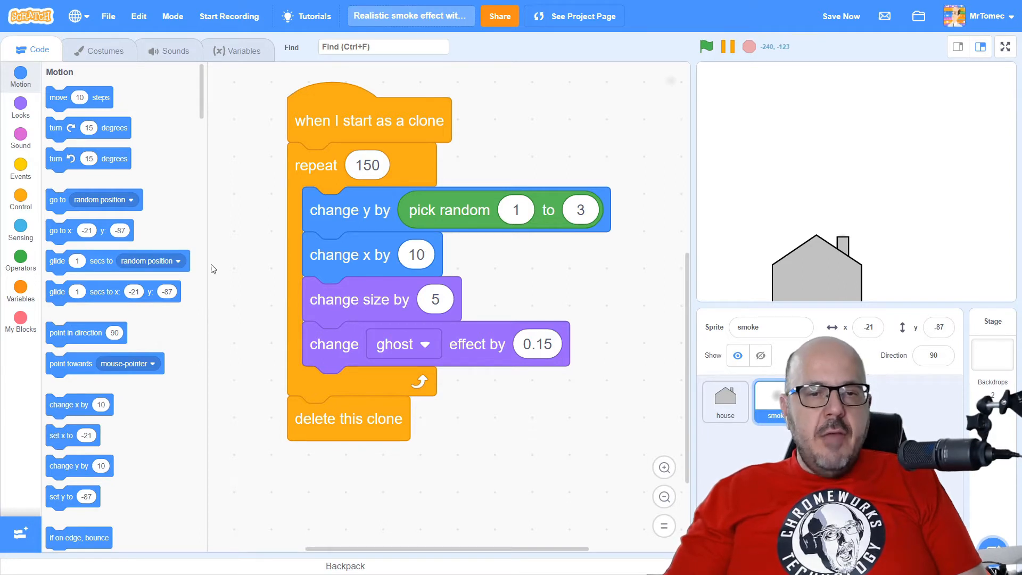
mouse_move(533, 324)
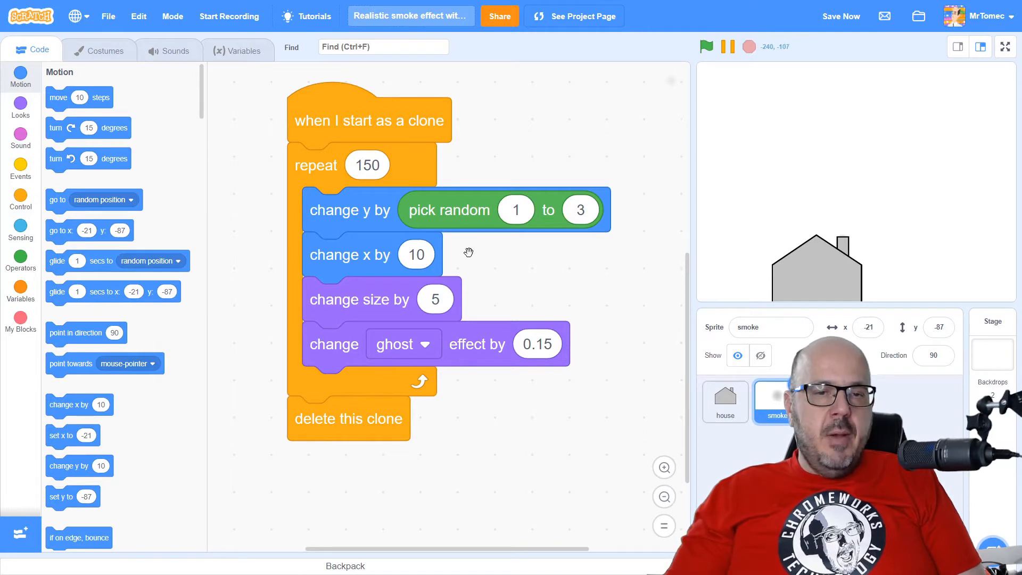
mouse_move(223, 307)
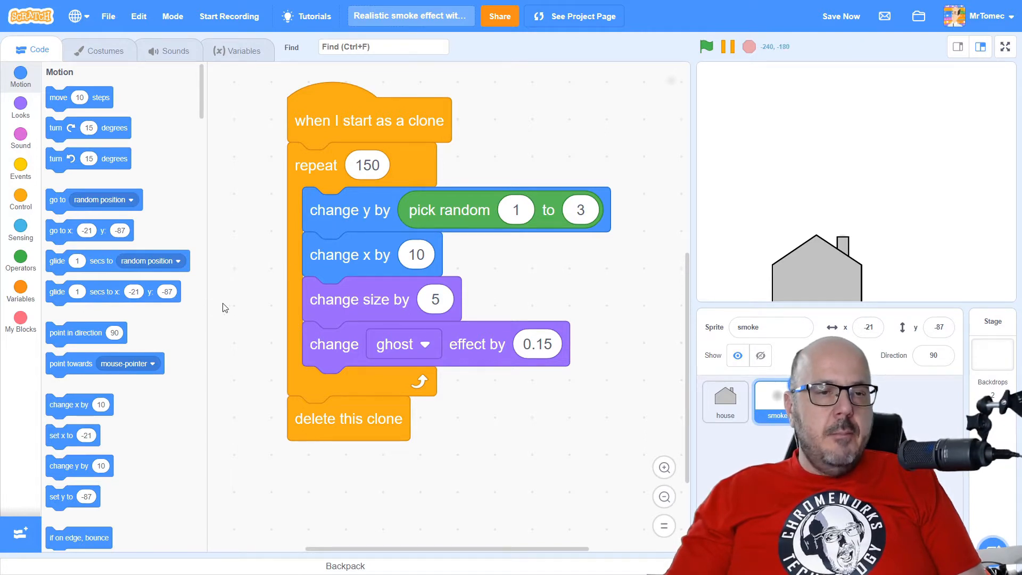
left_click(20, 257)
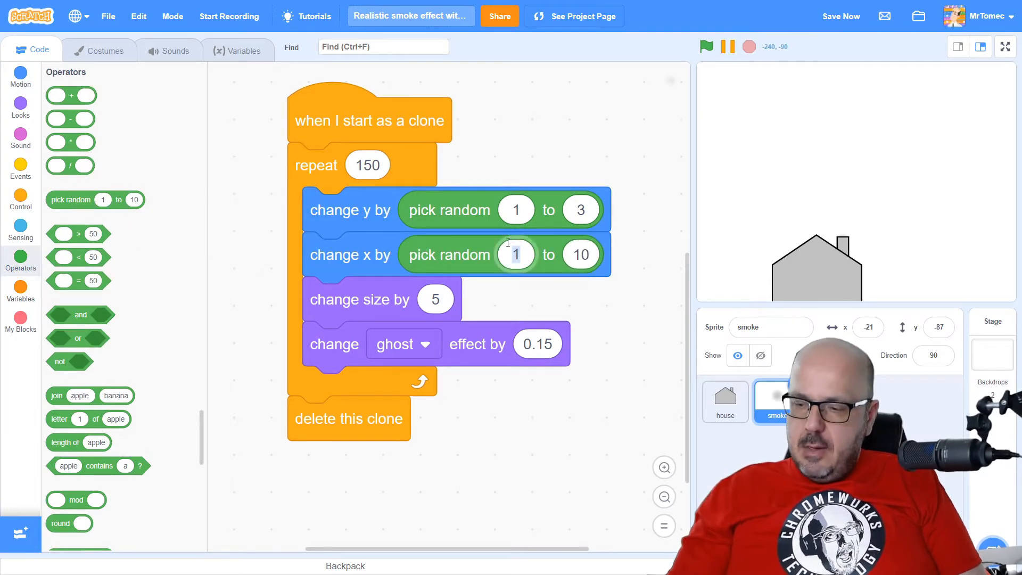
left_click(516, 255)
type("-3")
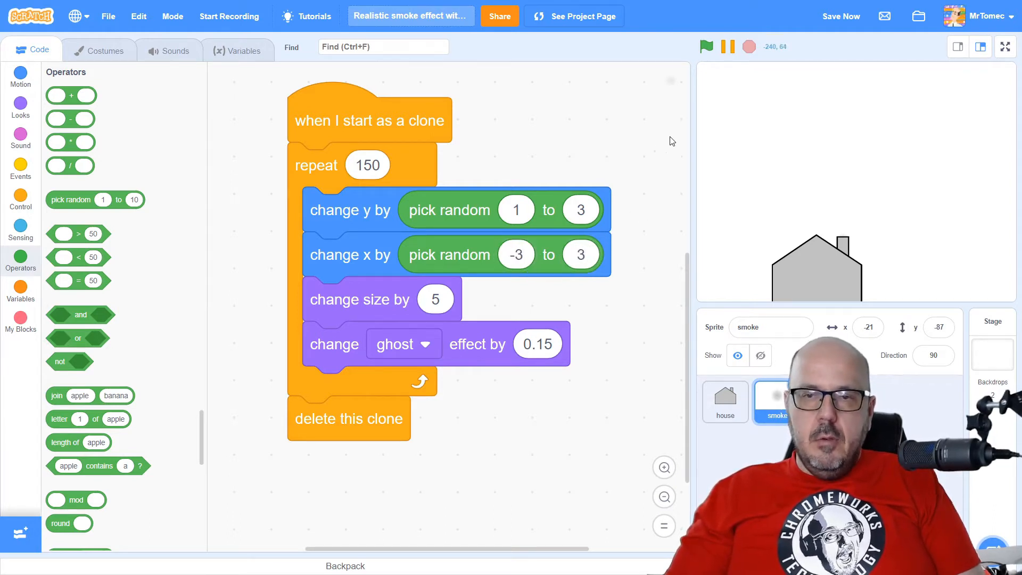
left_click(706, 47)
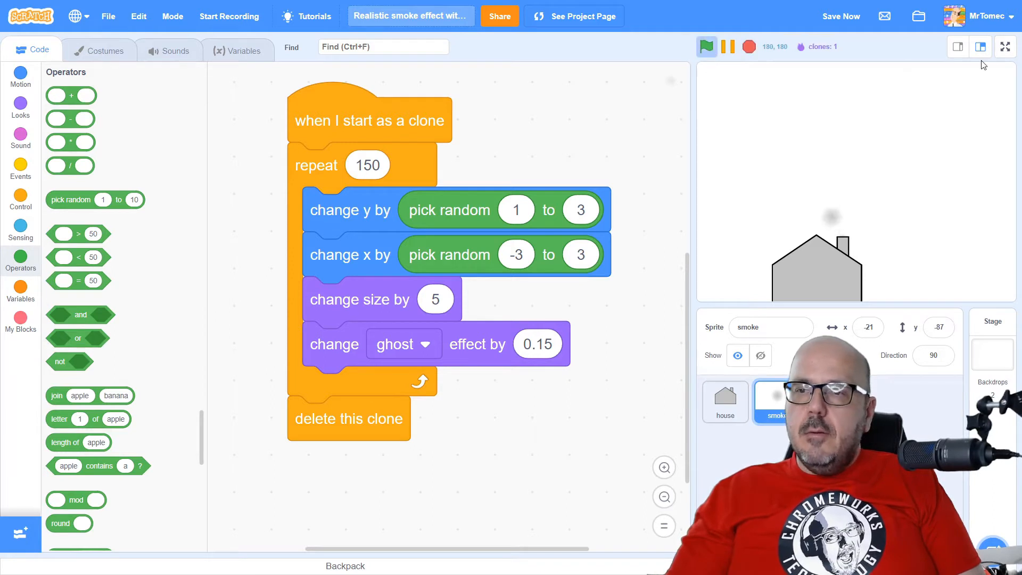
- Watch the smoke puffs full screen, restart the animation, then stop it
left_click(1005, 47)
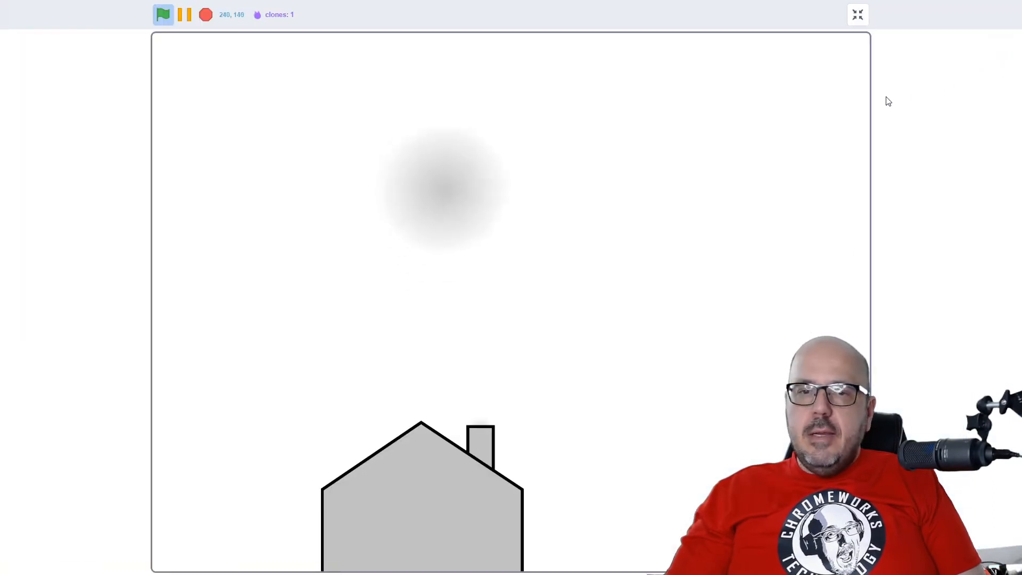
left_click(163, 14)
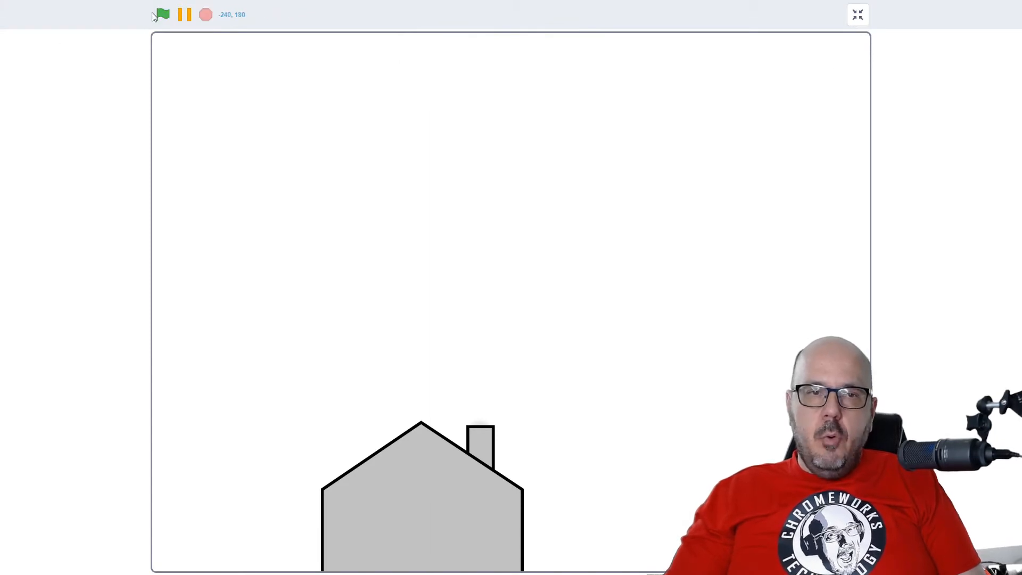
left_click(162, 14)
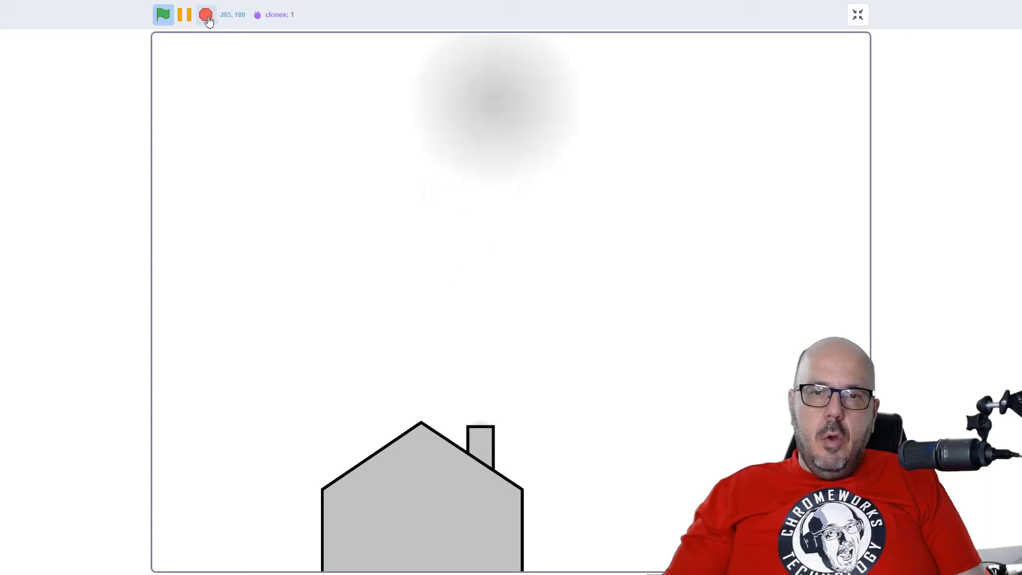
left_click(857, 15)
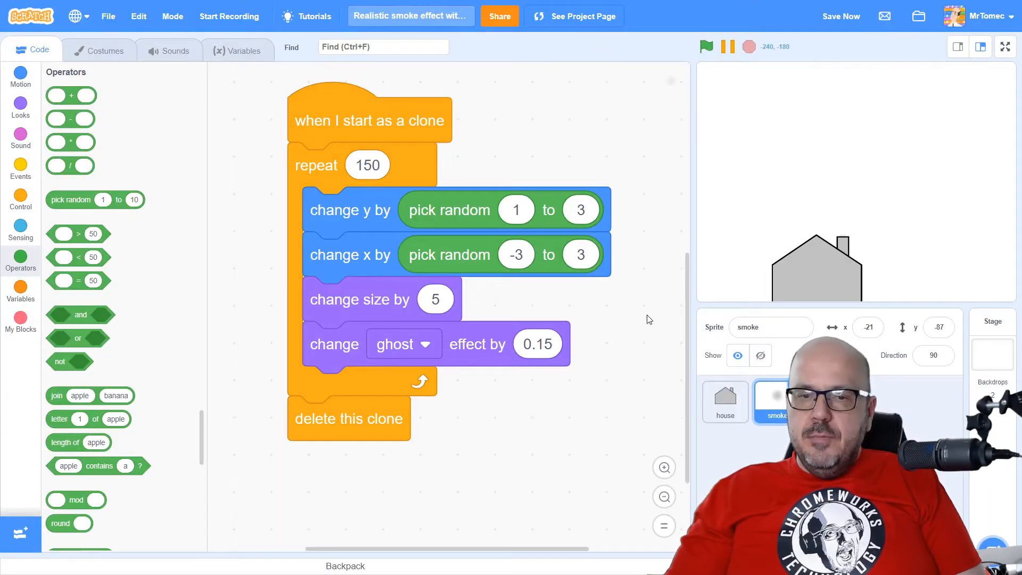
mouse_move(570, 435)
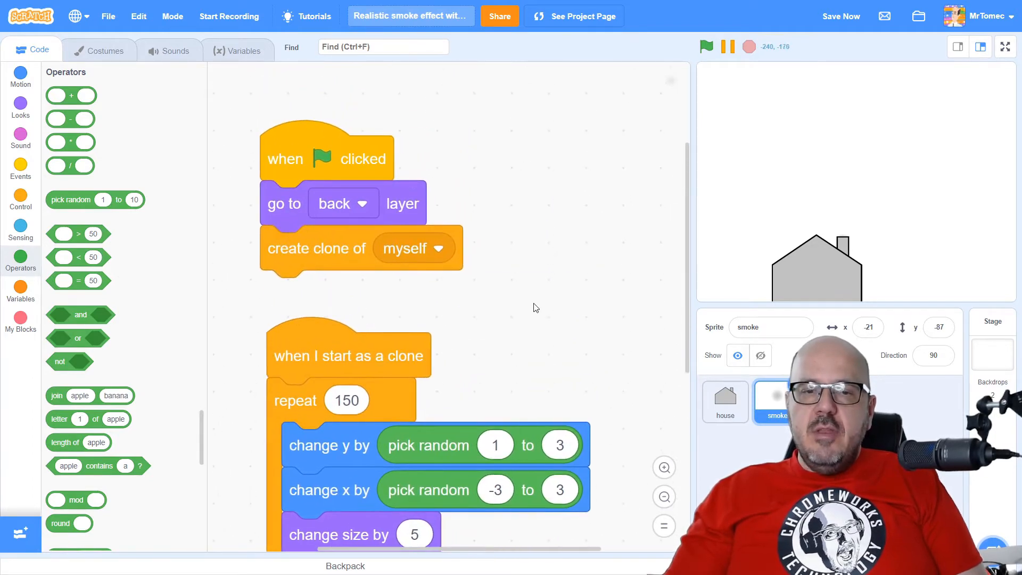
- Scroll up through the smoke sprite's scripts, then select the Stage's empty script area
scroll("up", 3)
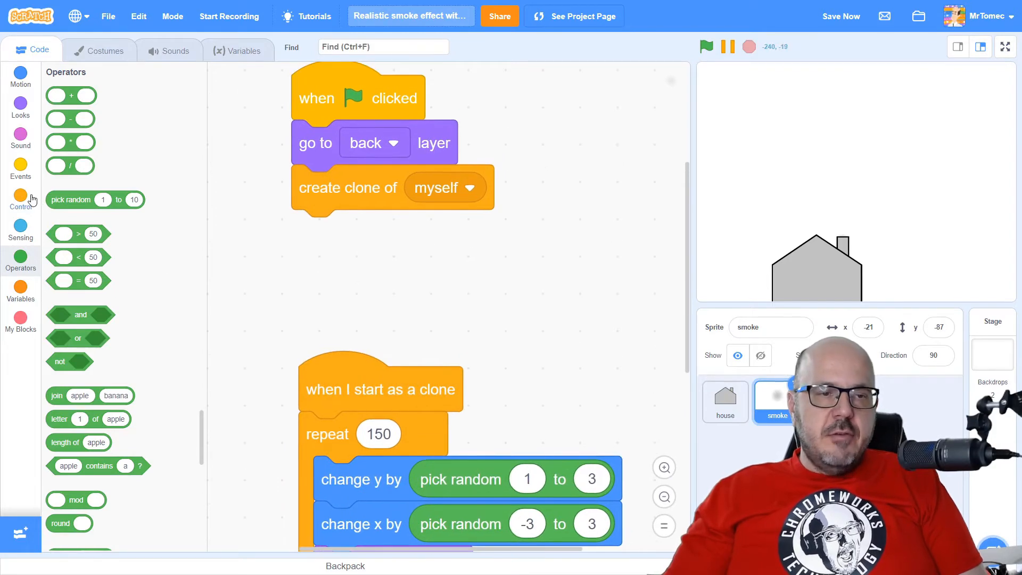
left_click(21, 198)
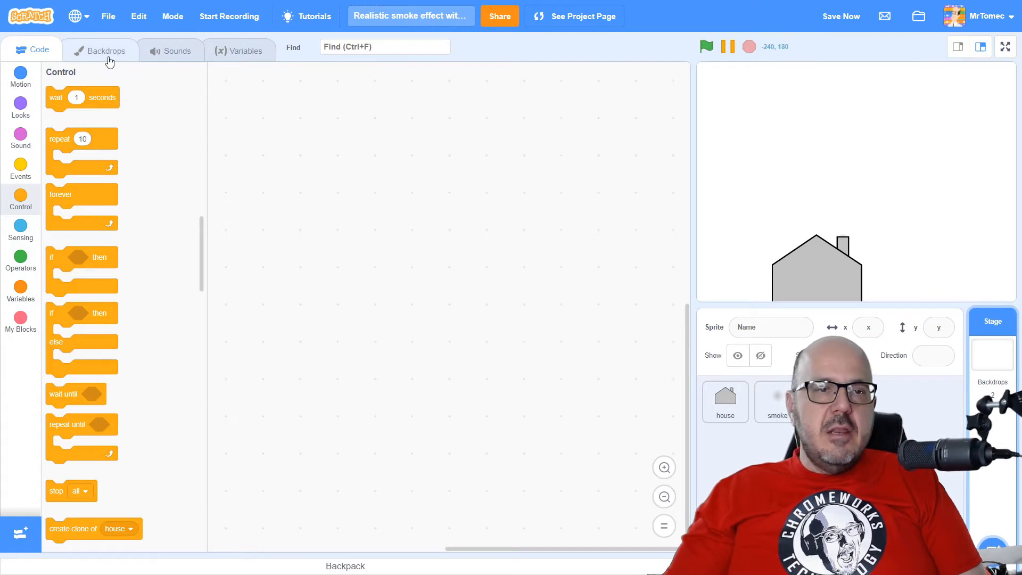
- Use the Stars night-sky backdrop and run the smoke full screen, producing 150 clones
left_click(99, 50)
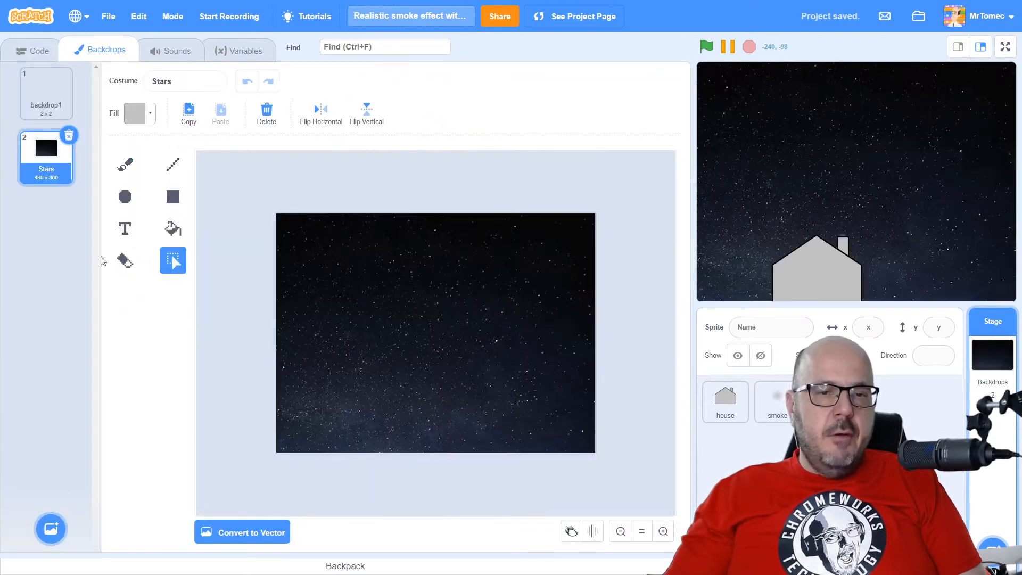
left_click(1006, 46)
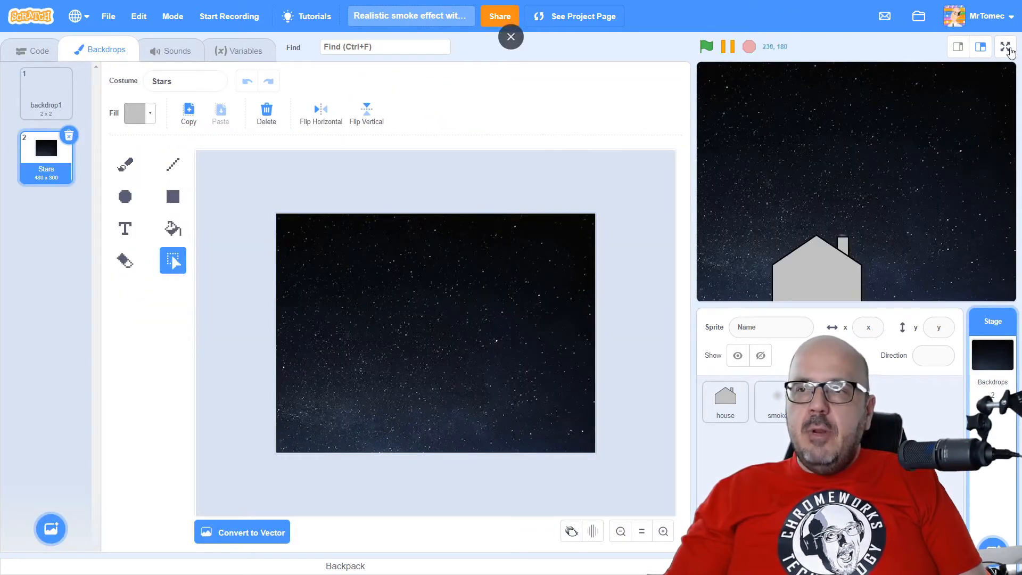
left_click(1007, 46)
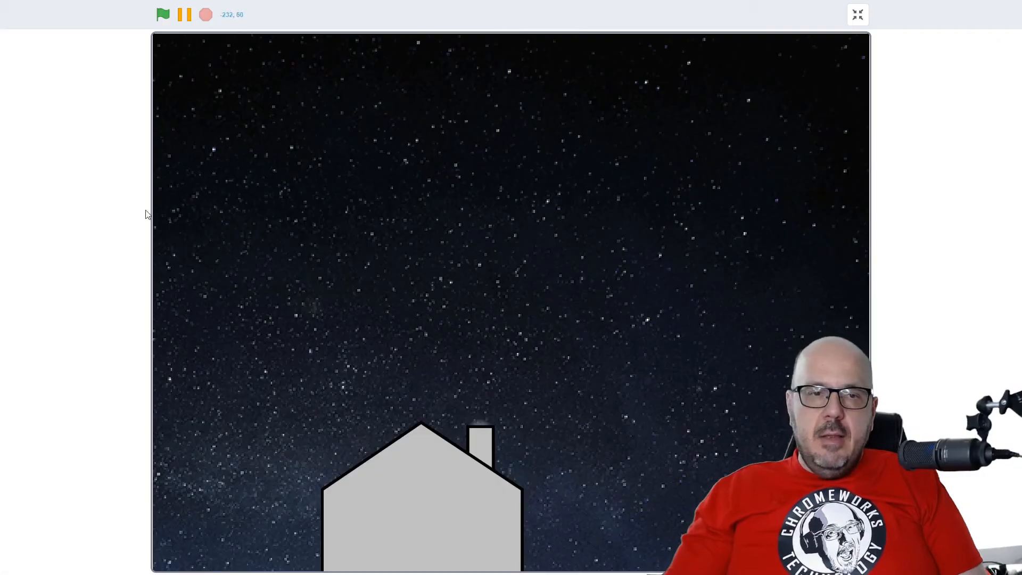
mouse_move(127, 205)
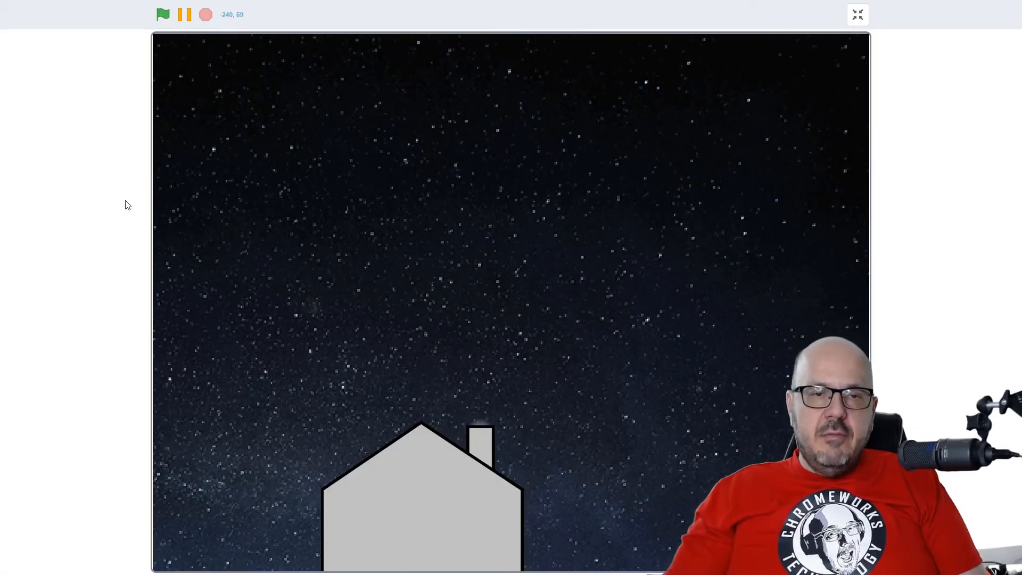
mouse_move(166, 41)
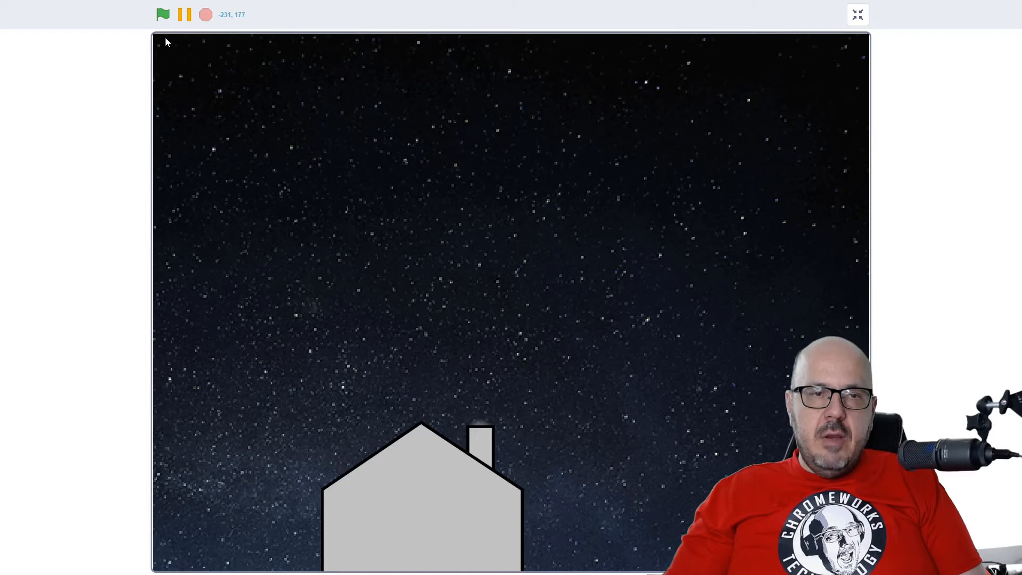
left_click(163, 15)
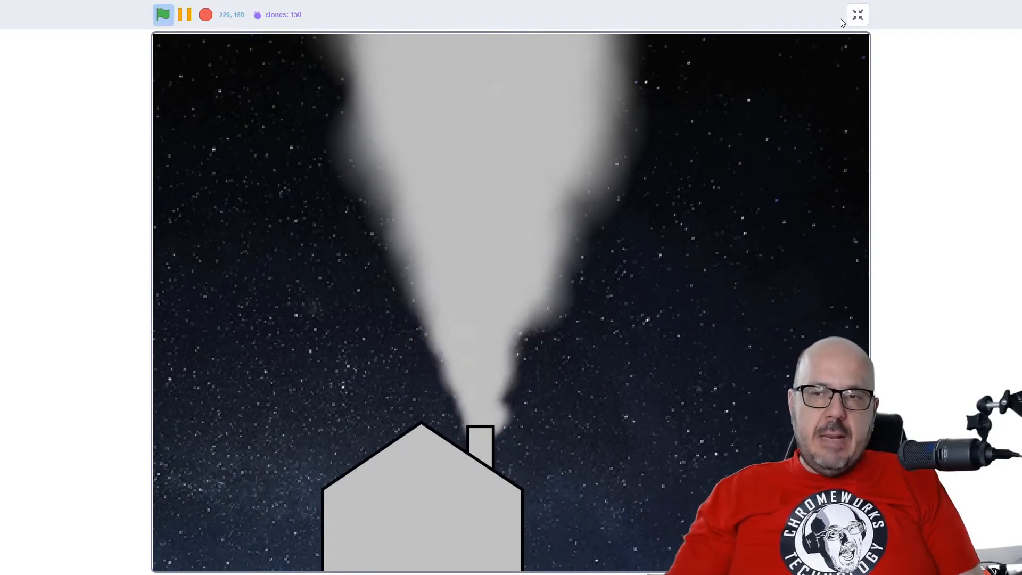
left_click(857, 14)
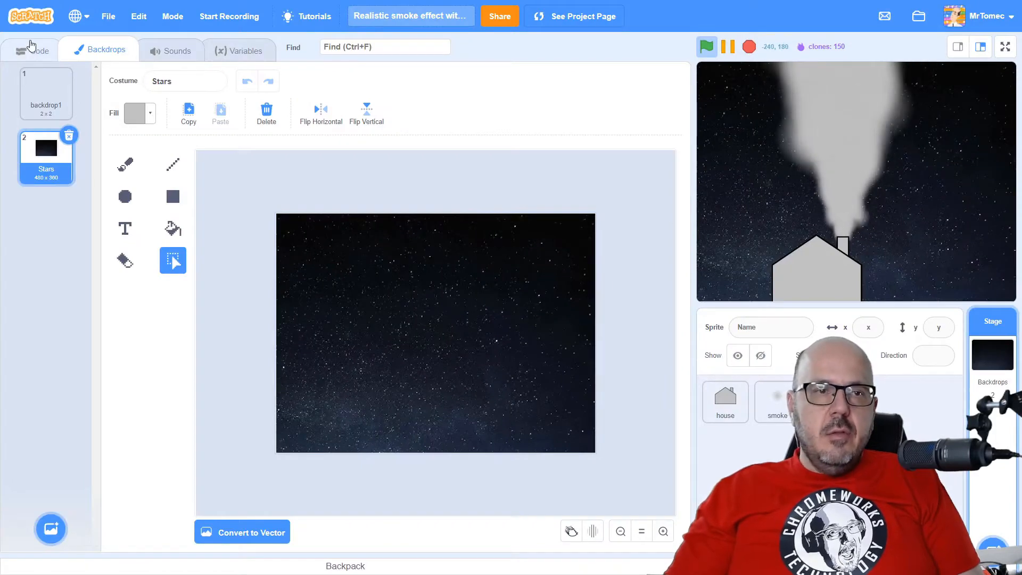
- Add a repeat loop with 'change y by 2' under the smoke's 'when I start as a clone'
left_click(31, 49)
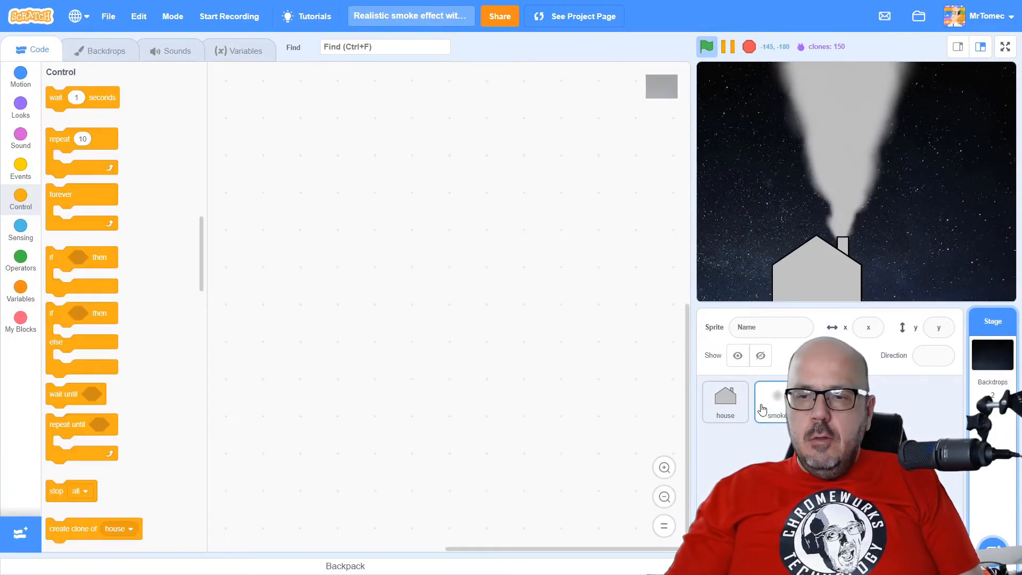
left_click(773, 401)
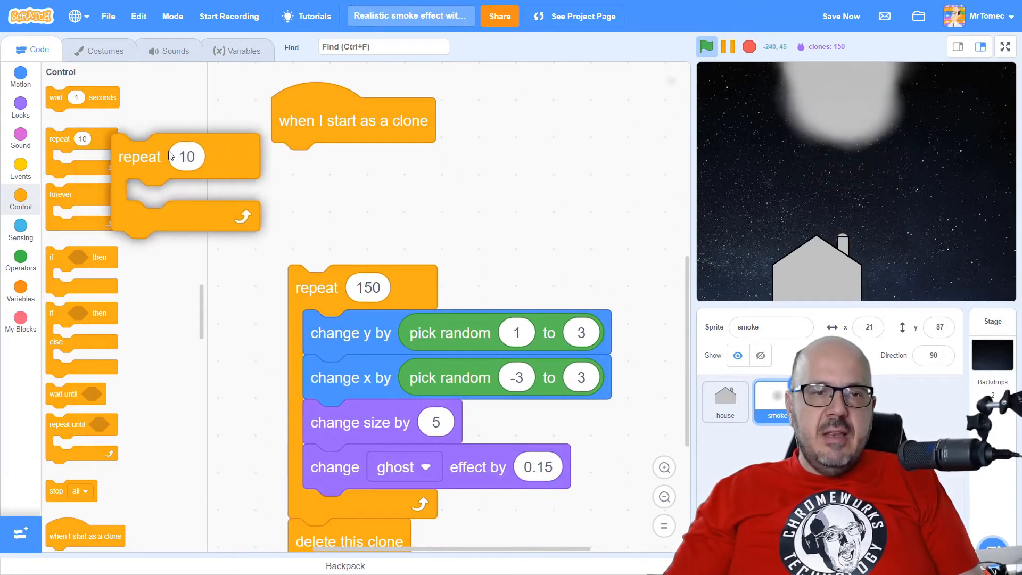
left_click_drag(186, 156, 300, 165)
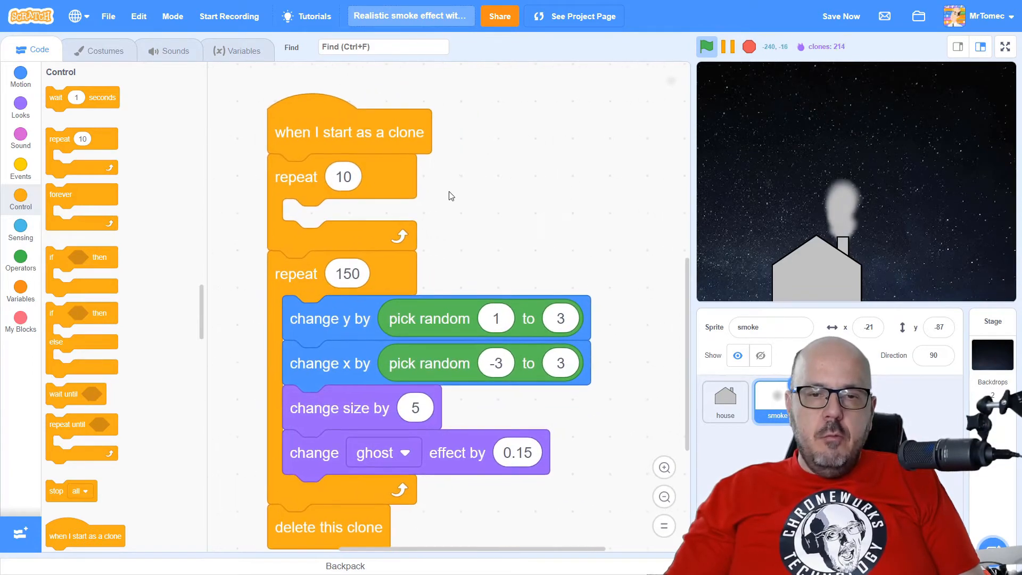
left_click(21, 77)
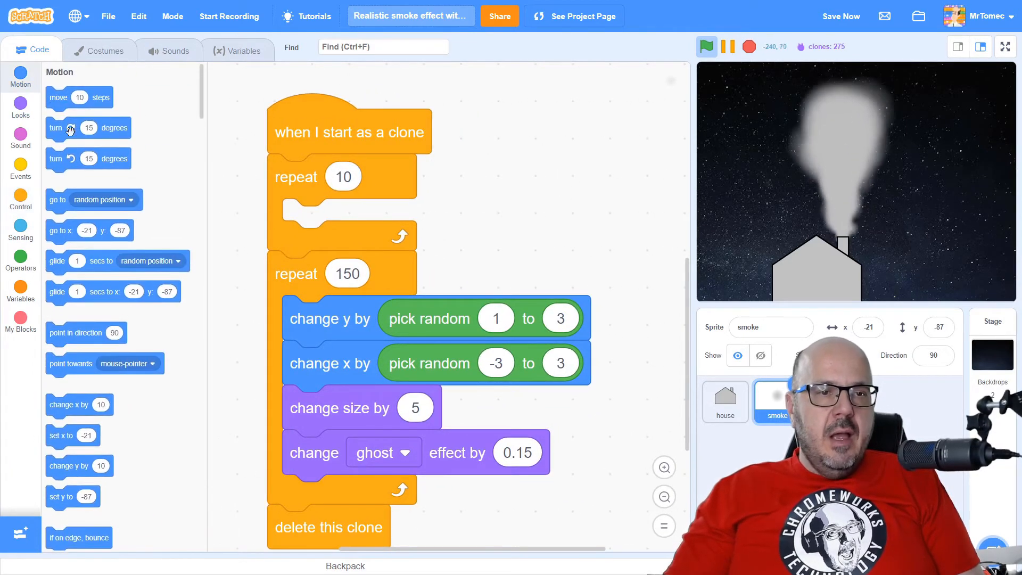
scroll("down", 3)
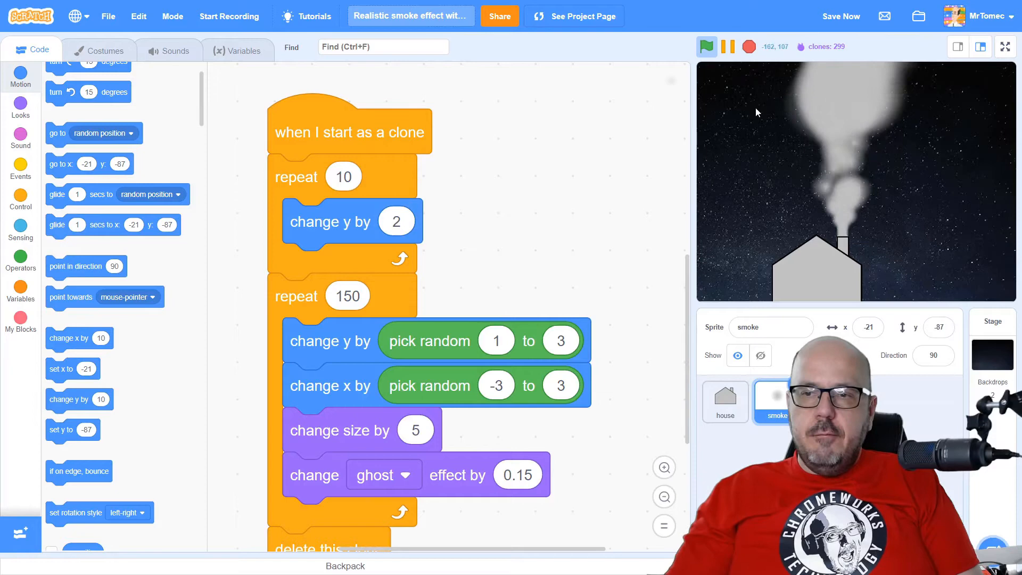
- Test the upward loop in repeated full-screen runs, ending with 5 repeats
left_click(1005, 46)
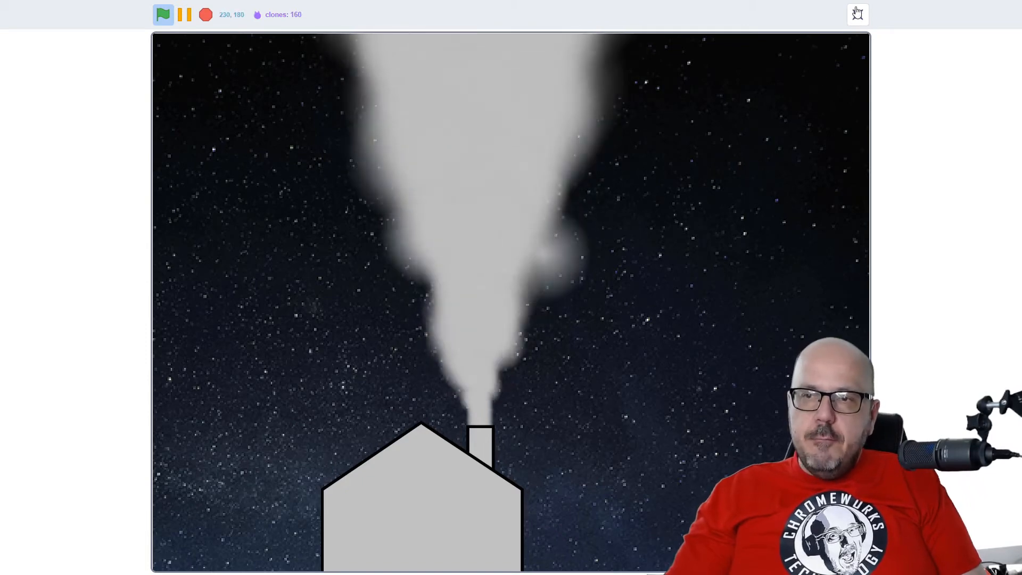
left_click(857, 14)
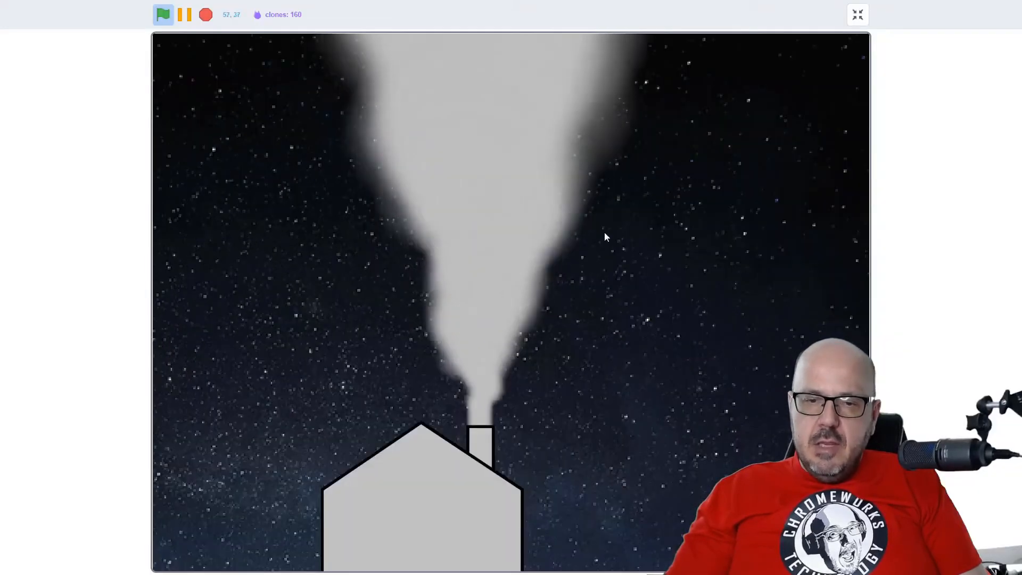
left_click(857, 14)
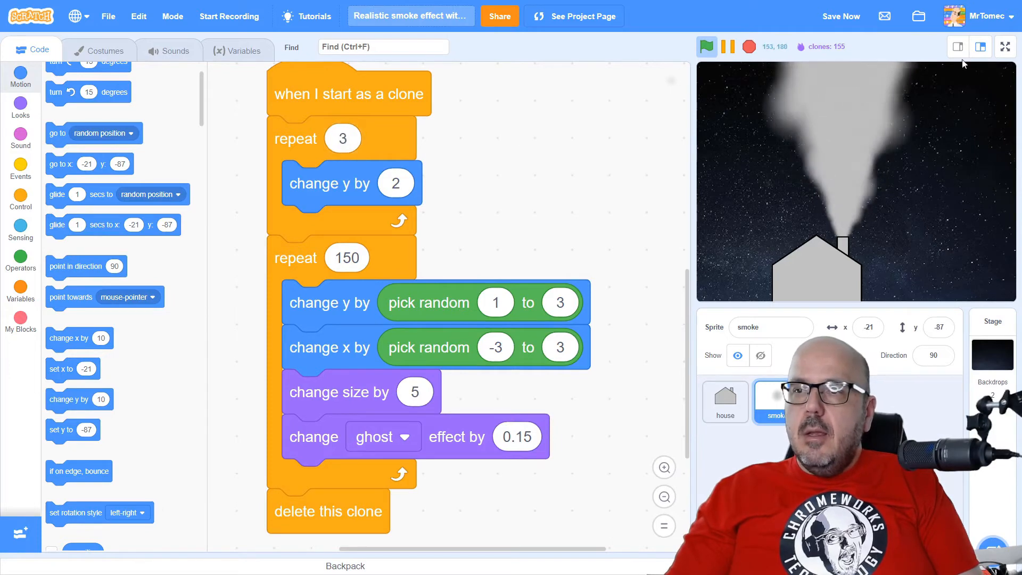
left_click(1005, 46)
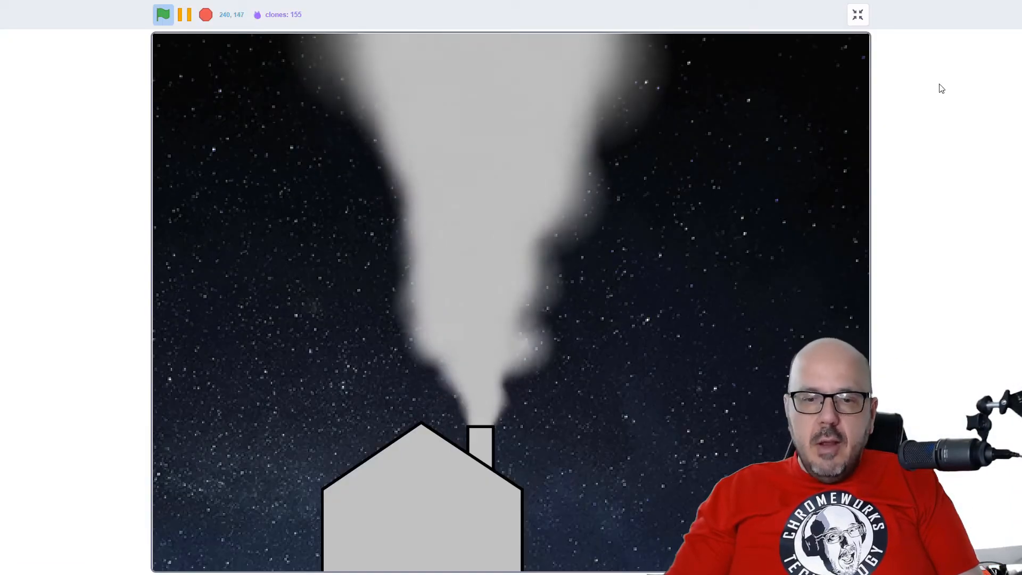
left_click(857, 15)
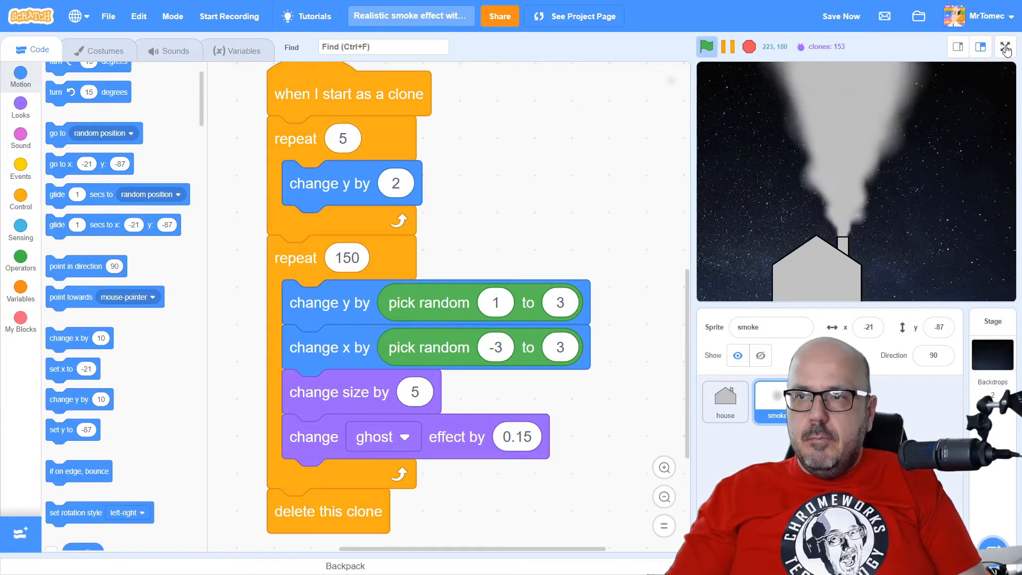
left_click(1006, 47)
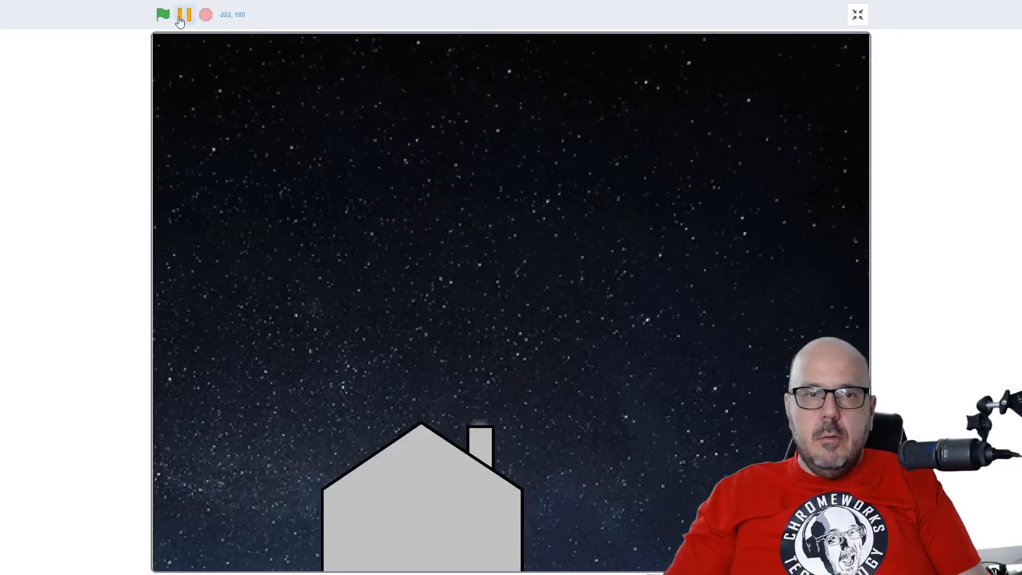
left_click(857, 14)
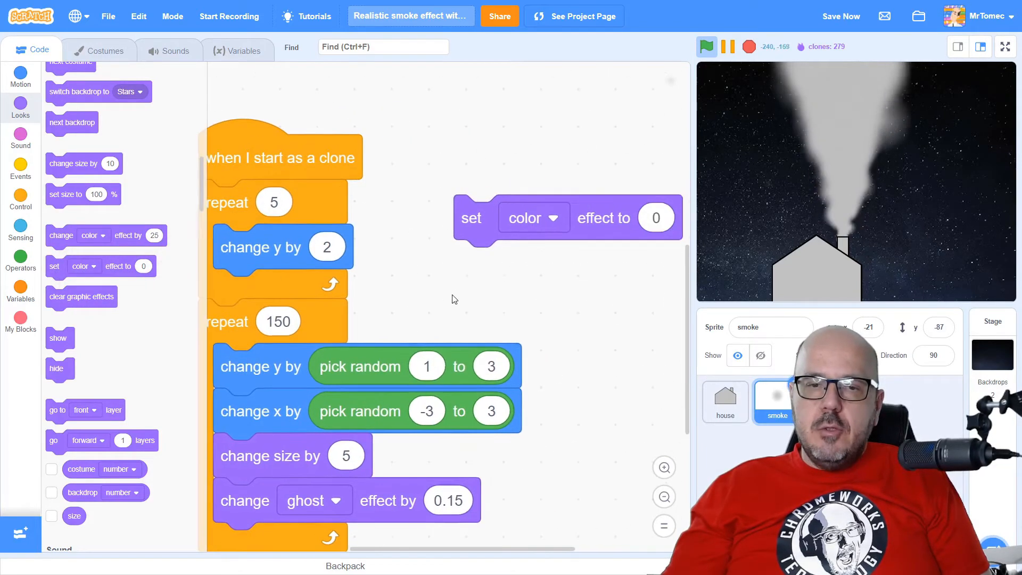
- Switch the clone's set-effect block to ghost and try it full screen
left_click(532, 217)
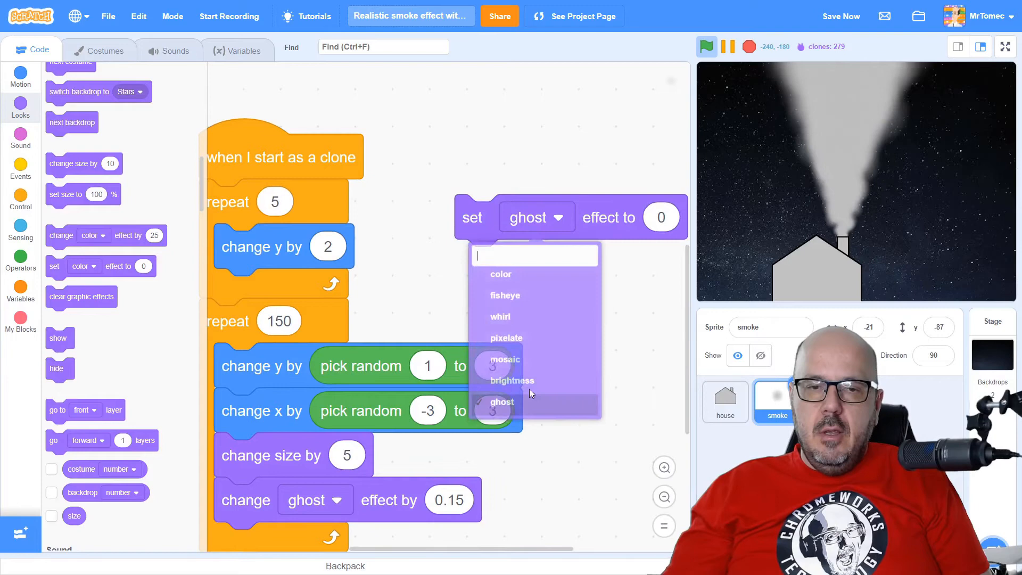
left_click(502, 402)
type("50")
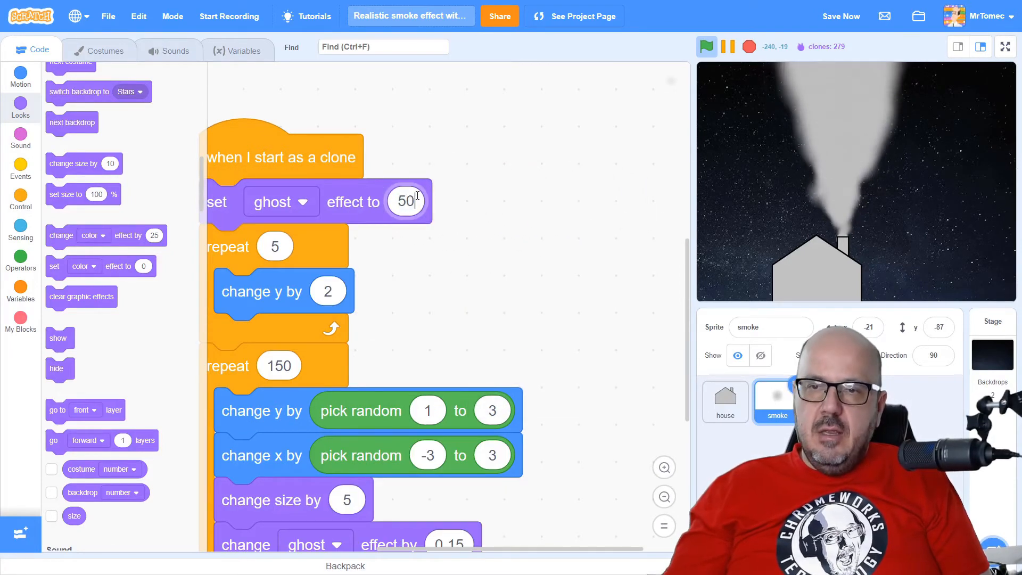
left_click(706, 46)
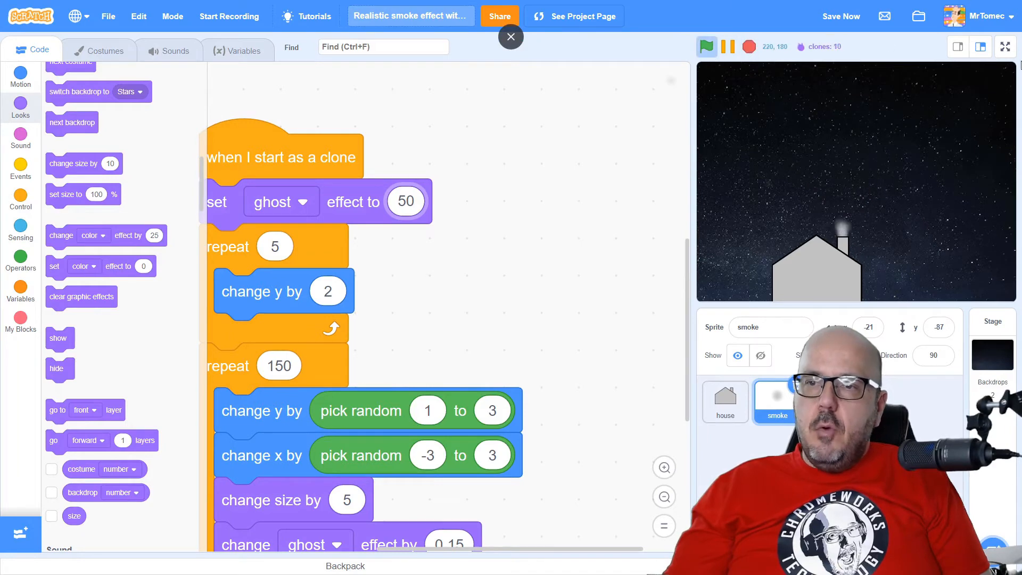
left_click(1005, 46)
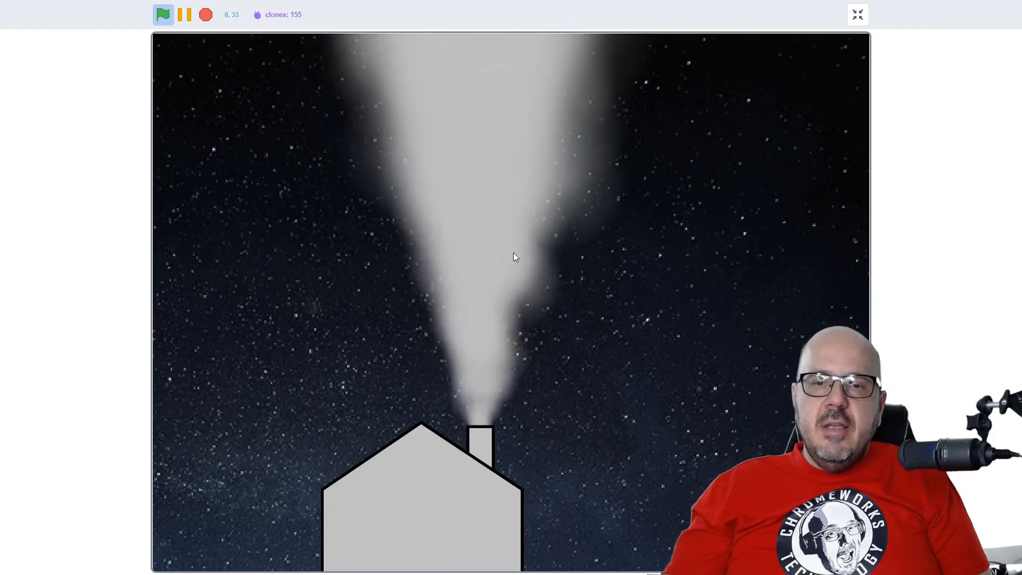
left_click(857, 15)
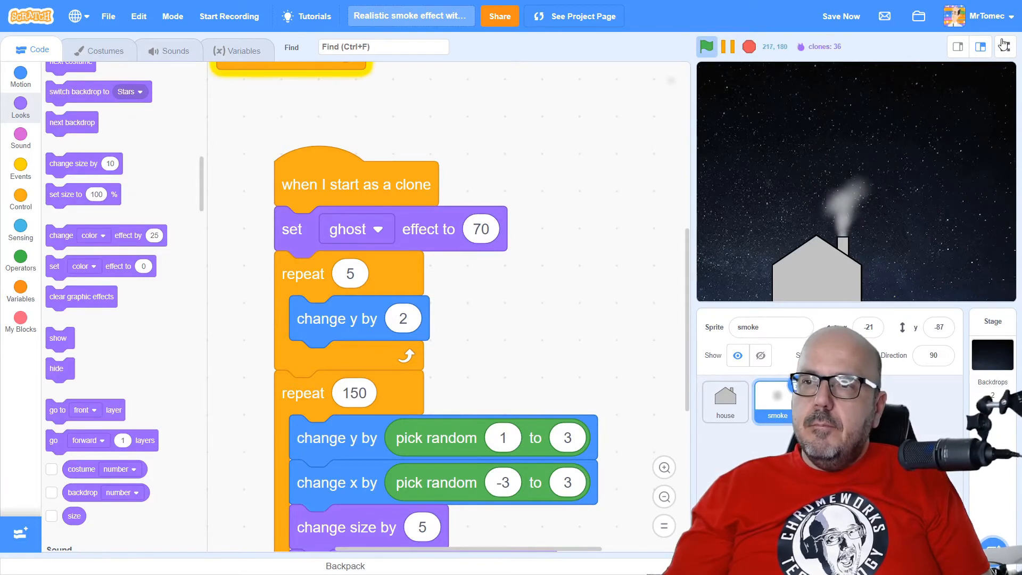
- Compare starting transparencies in full-screen runs, settling on a ghost effect of 50
left_click(1004, 43)
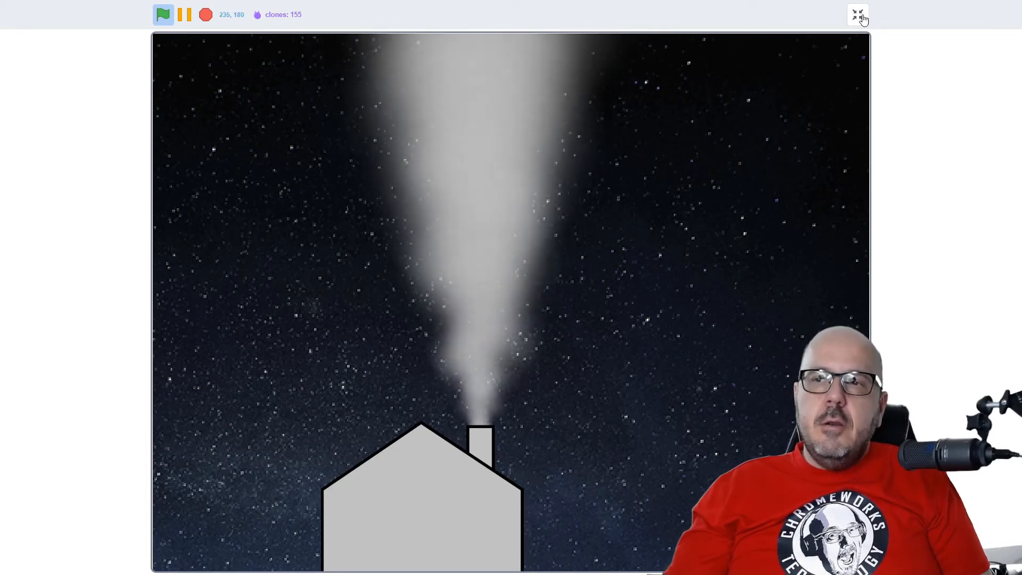
left_click(857, 14)
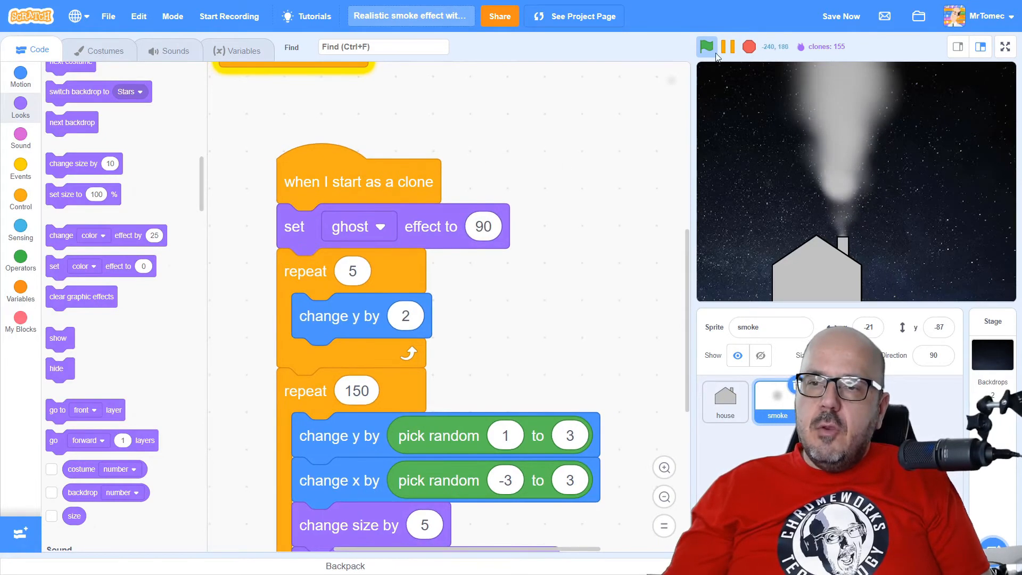
left_click(1004, 46)
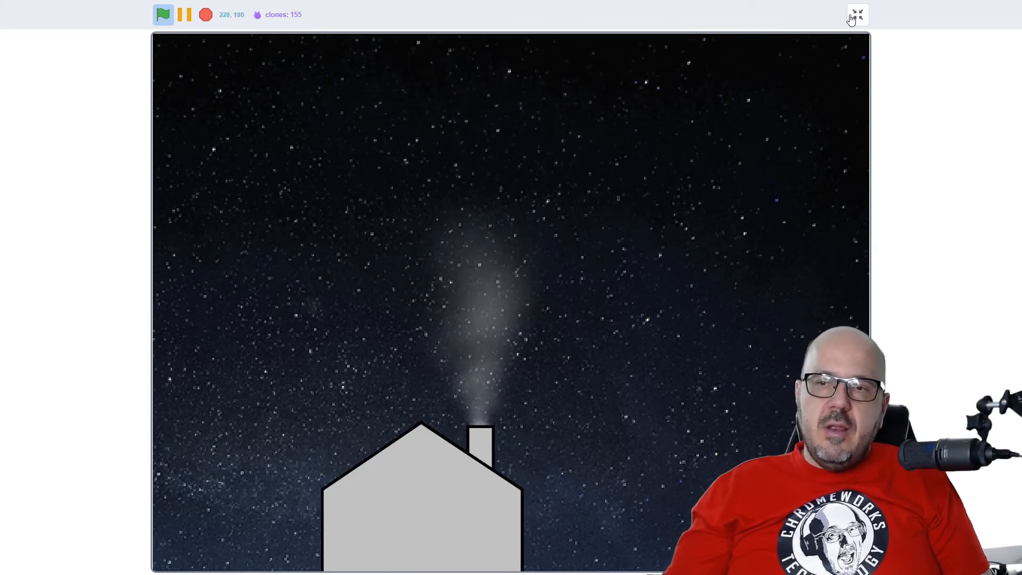
left_click(856, 14)
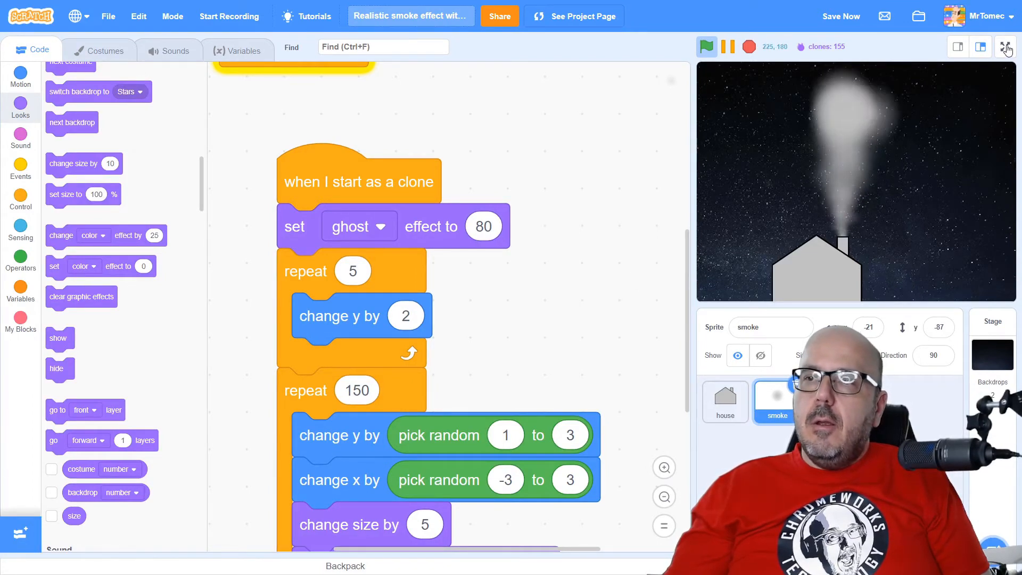
left_click(1007, 48)
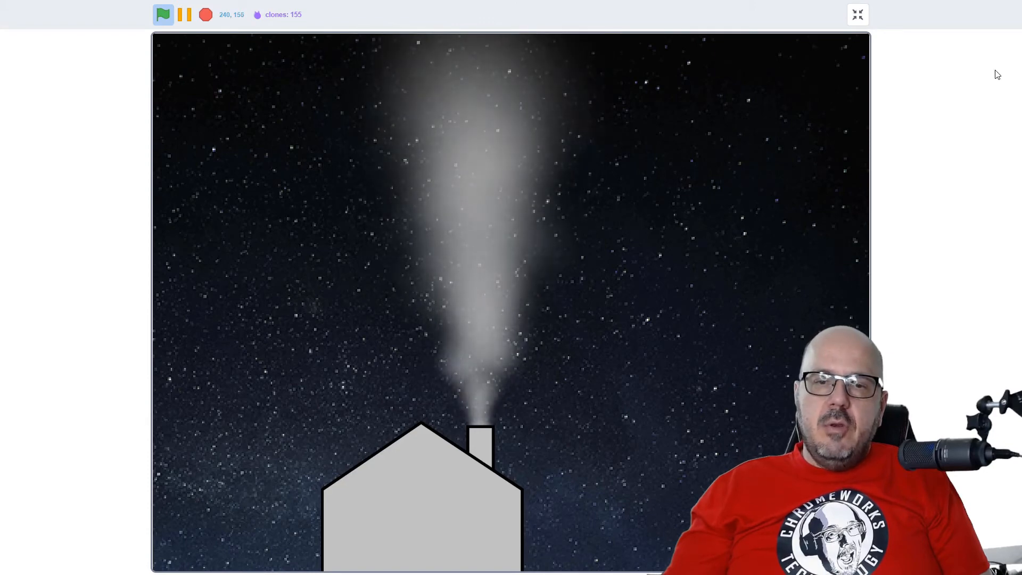
mouse_move(535, 292)
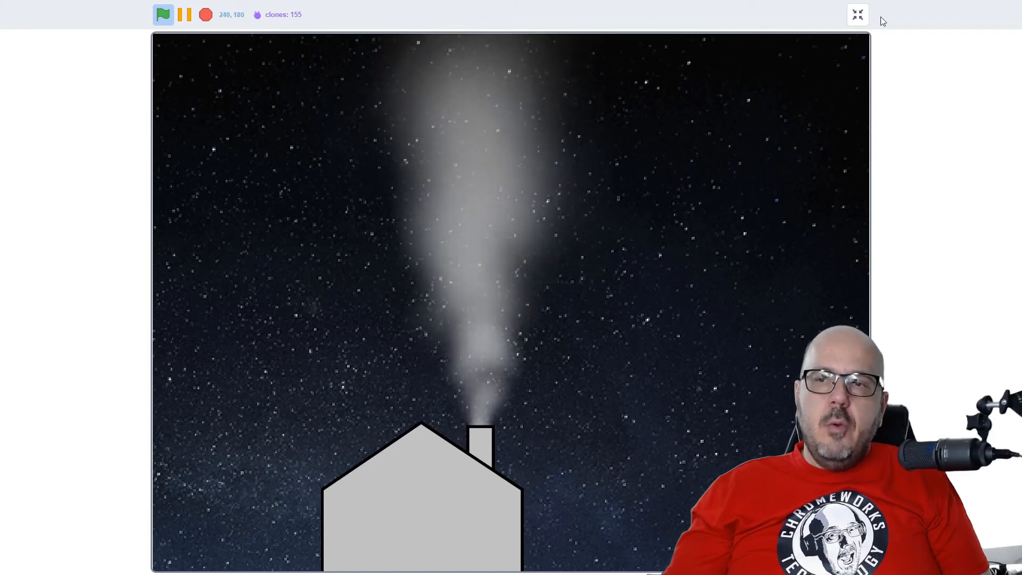
left_click(857, 14)
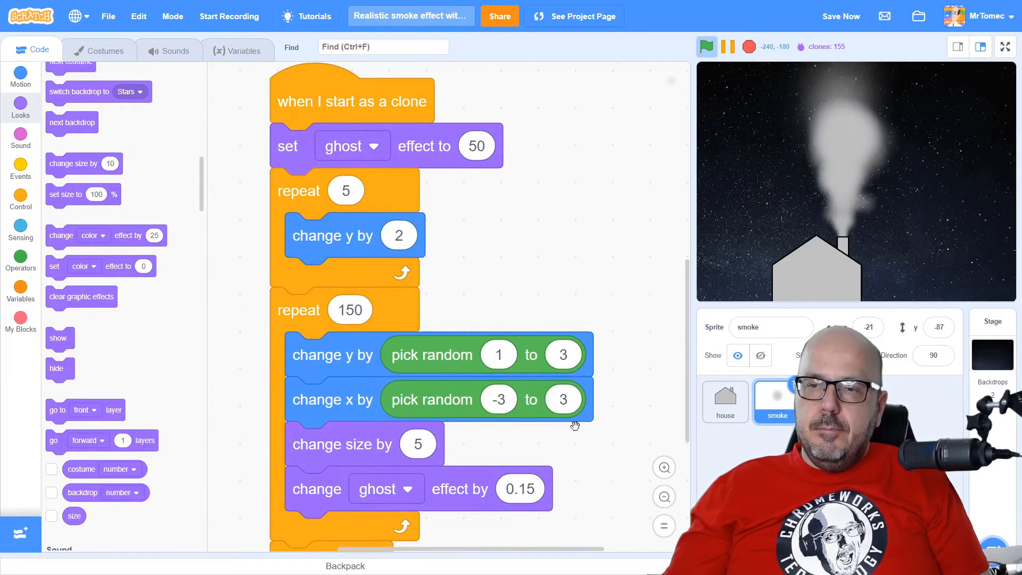
- Try ghost changes of 0.5 and 1 per loop step, keeping 0.5, with full-screen previews
scroll("down", 3)
type("0.5")
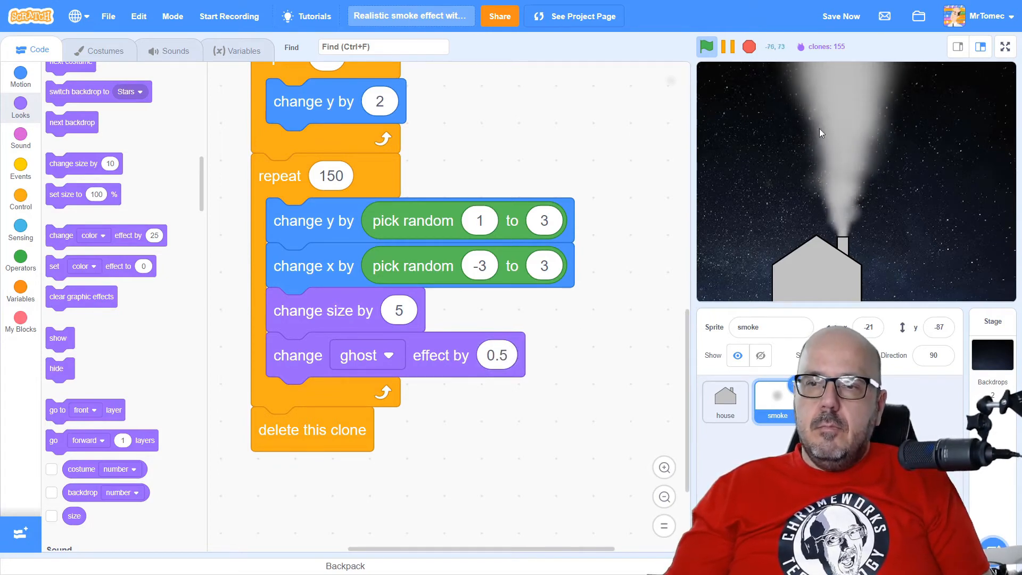
left_click(1005, 46)
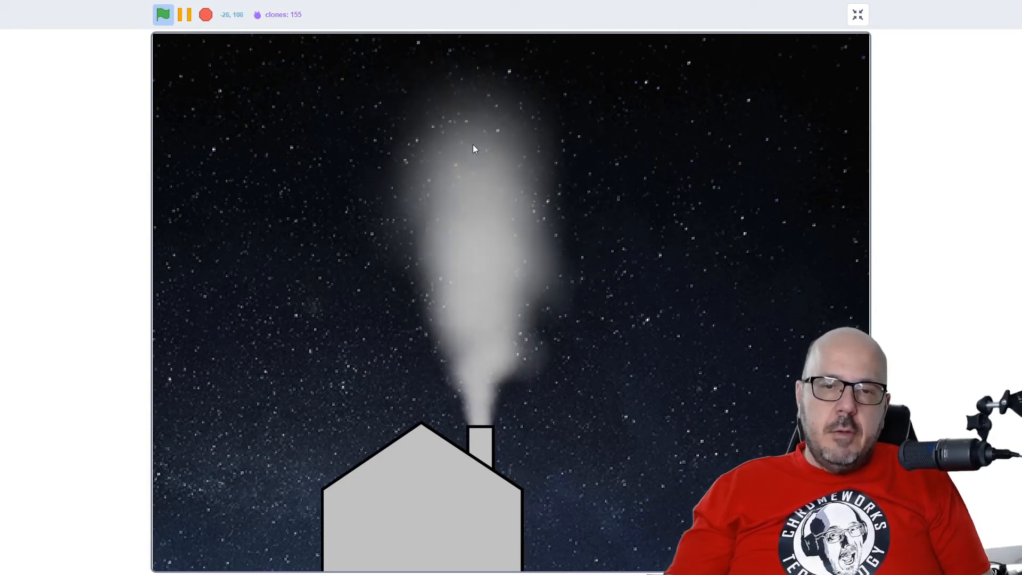
mouse_move(723, 110)
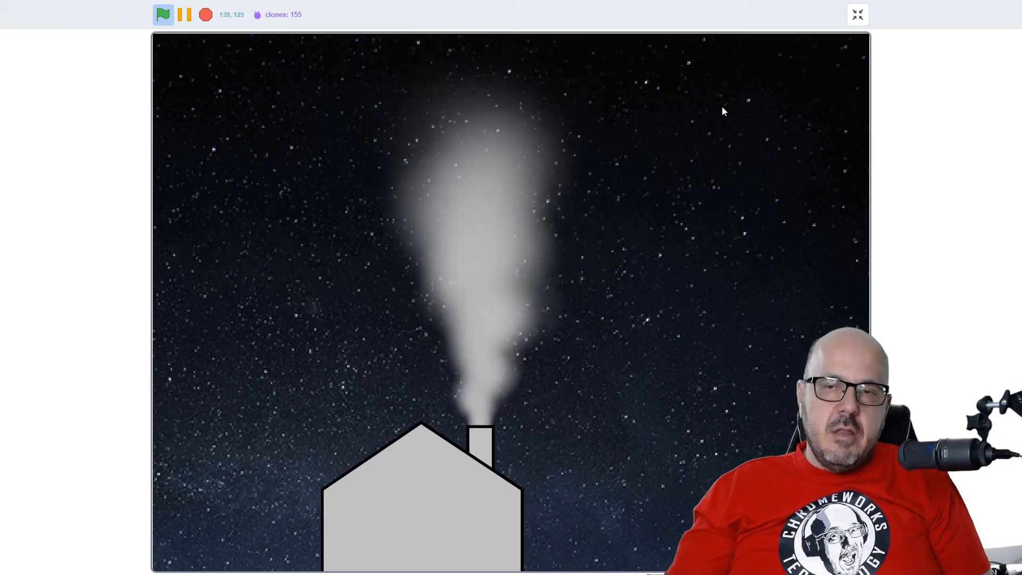
left_click(857, 14)
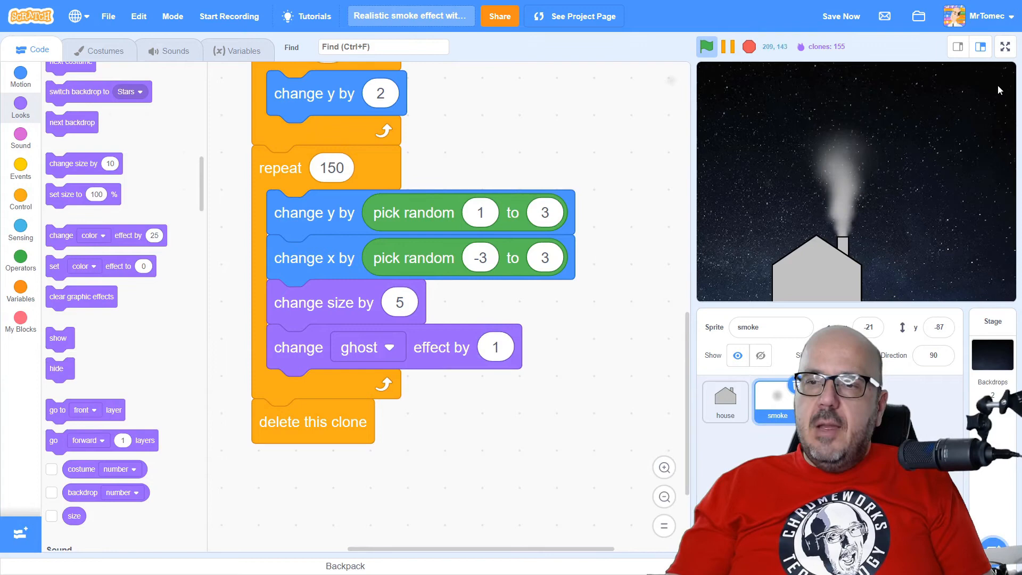
left_click(1005, 47)
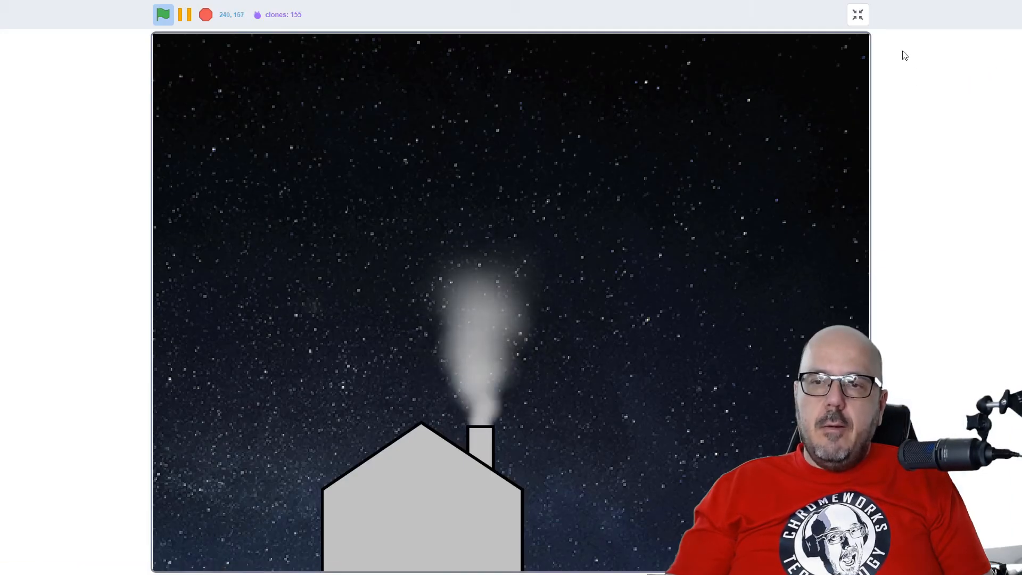
left_click(857, 14)
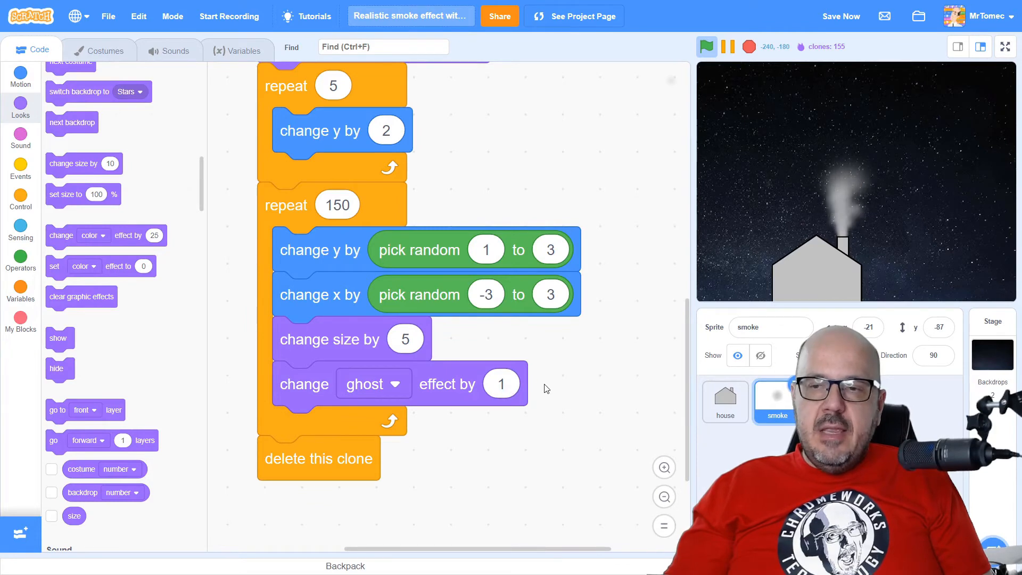
mouse_move(576, 381)
type("0.5")
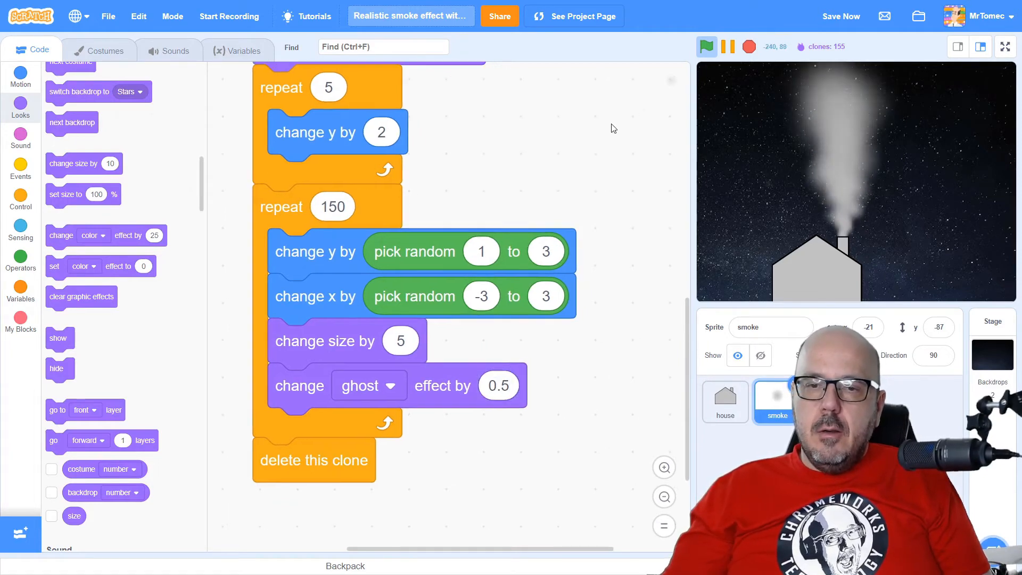
scroll("up", 3)
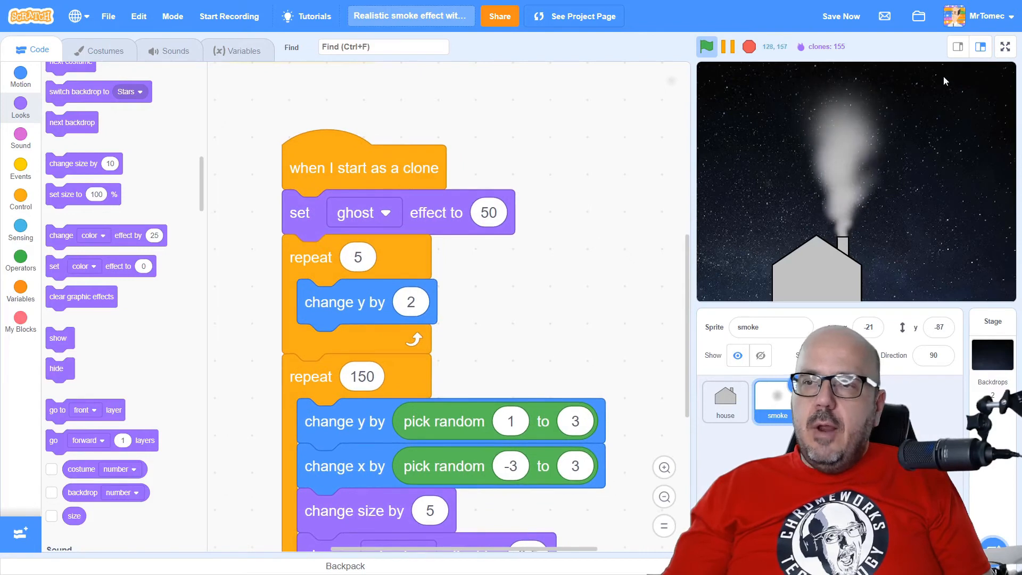
left_click(1004, 46)
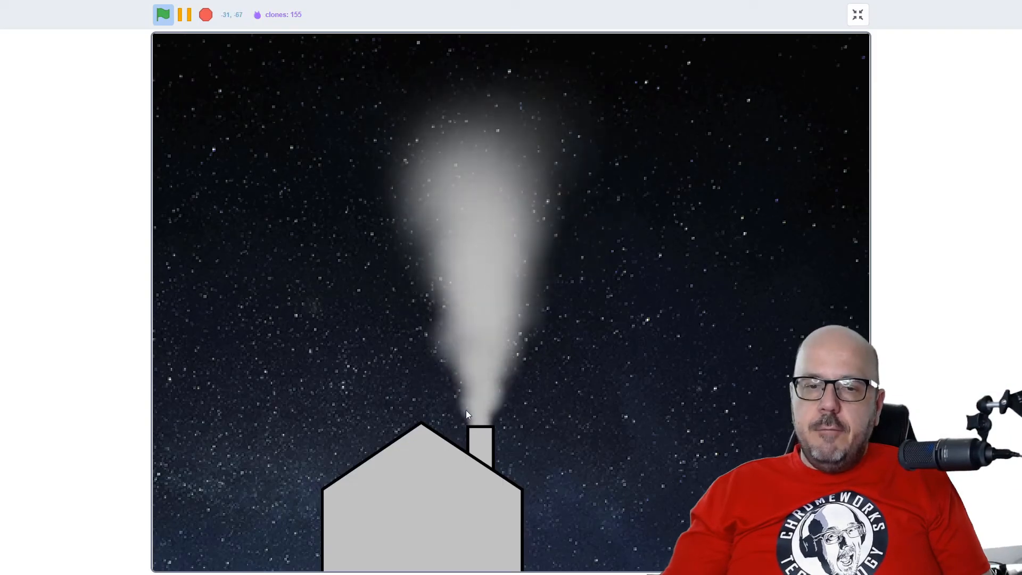
mouse_move(693, 191)
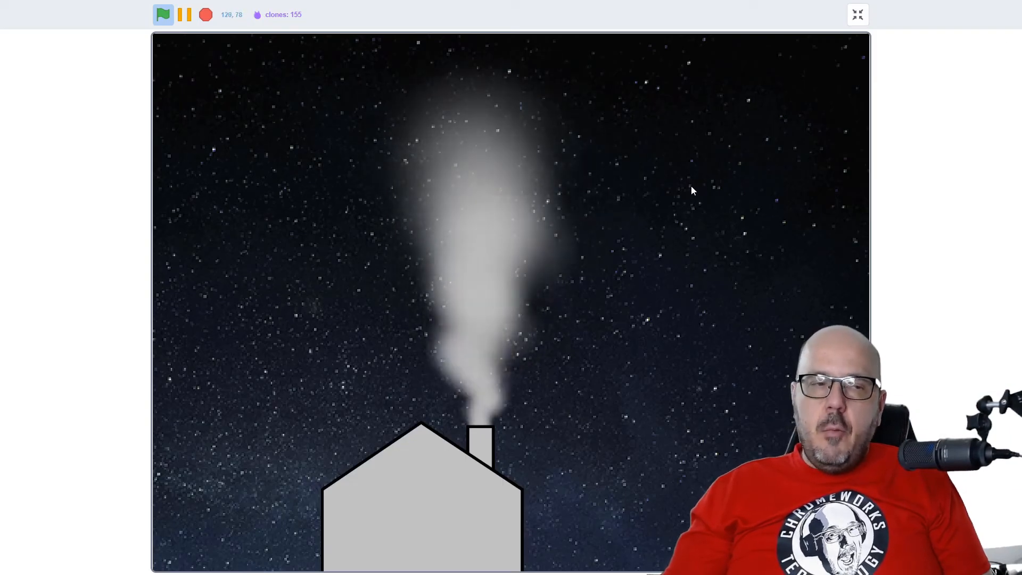
mouse_move(739, 177)
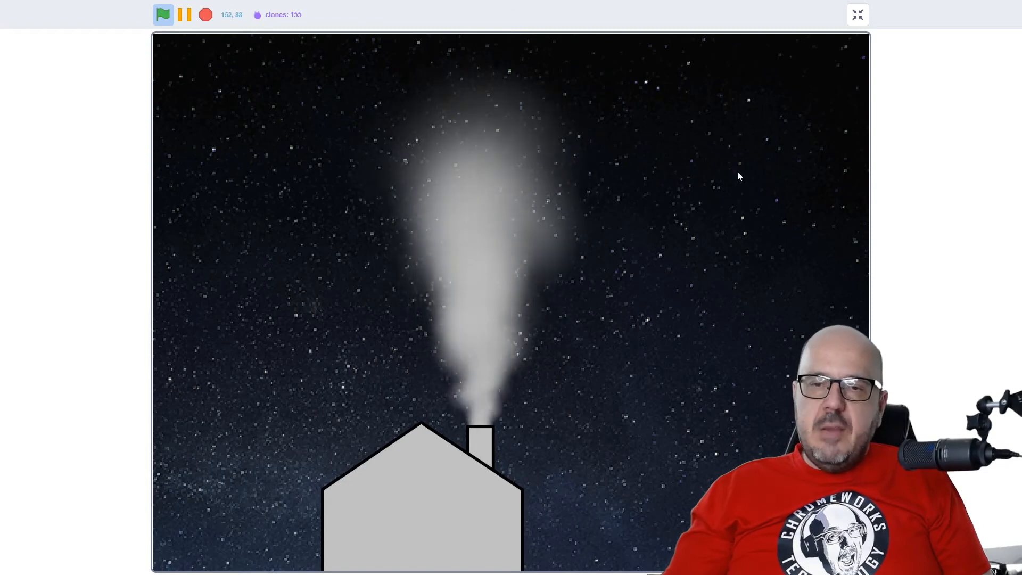
mouse_move(522, 88)
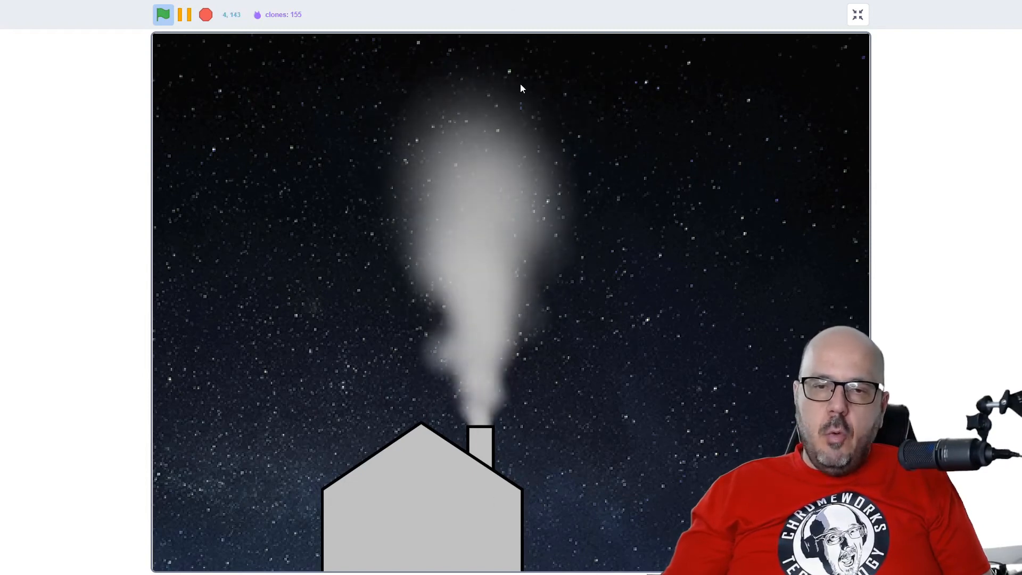
- Set the flag script's effect to brightness -50 and test the greyer smoke full screen
left_click(858, 14)
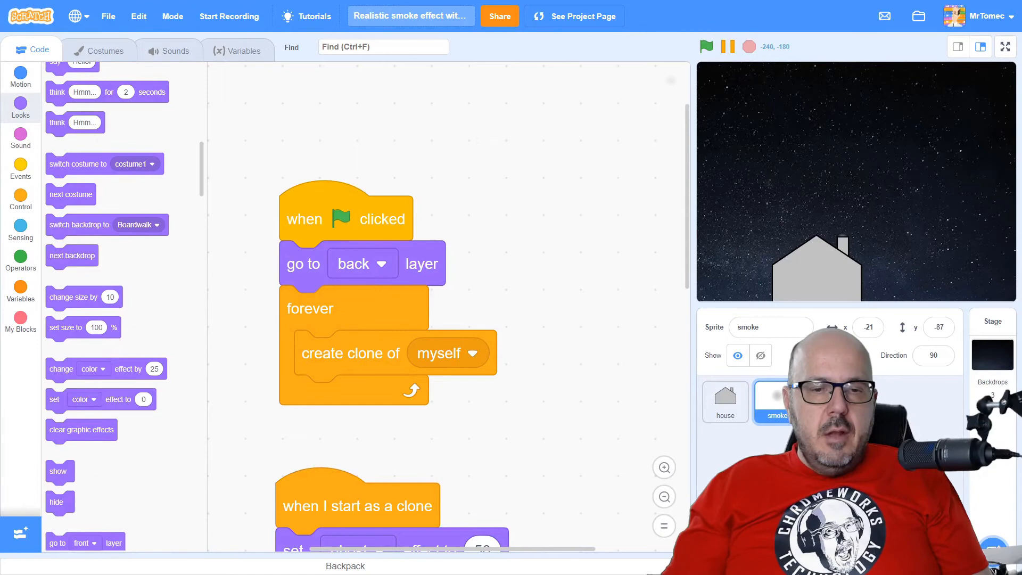
mouse_move(391, 438)
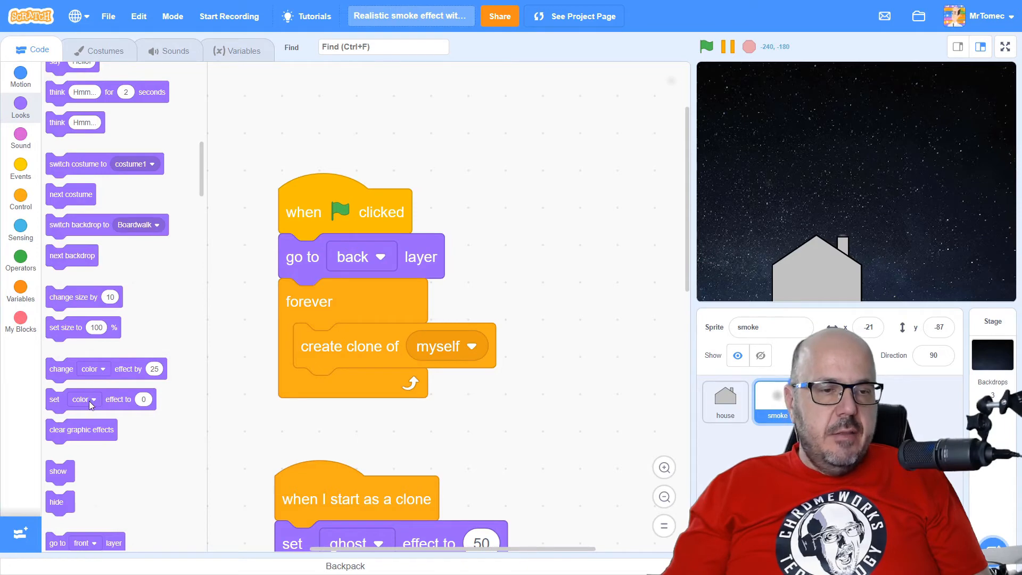
mouse_move(56, 399)
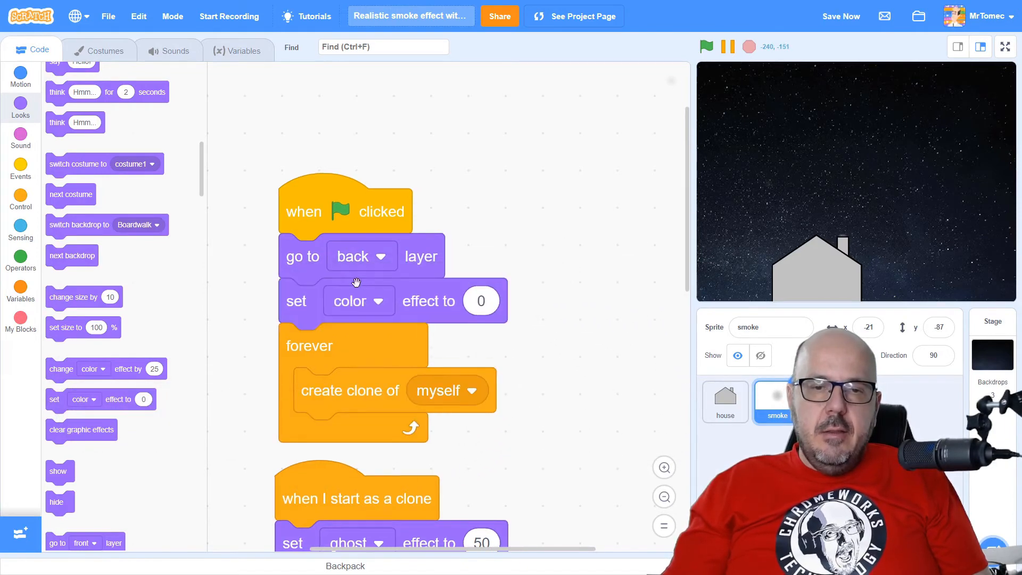
left_click(357, 300)
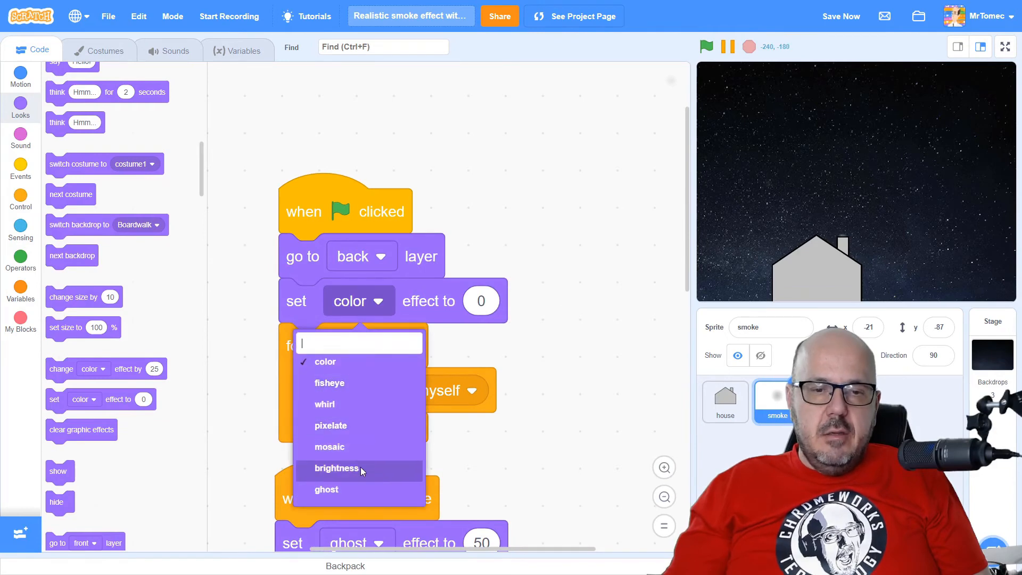
left_click(337, 468)
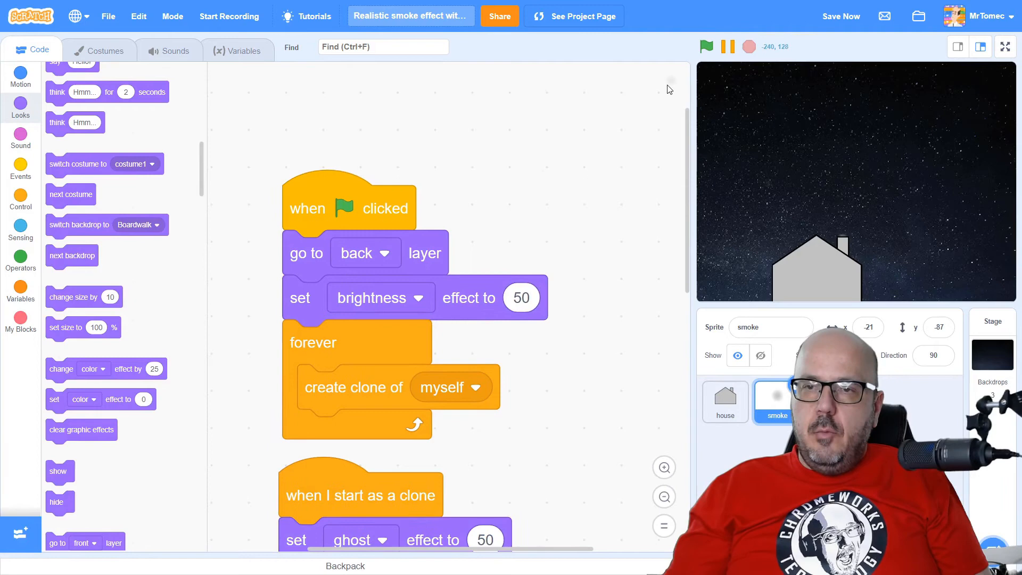
left_click(706, 46)
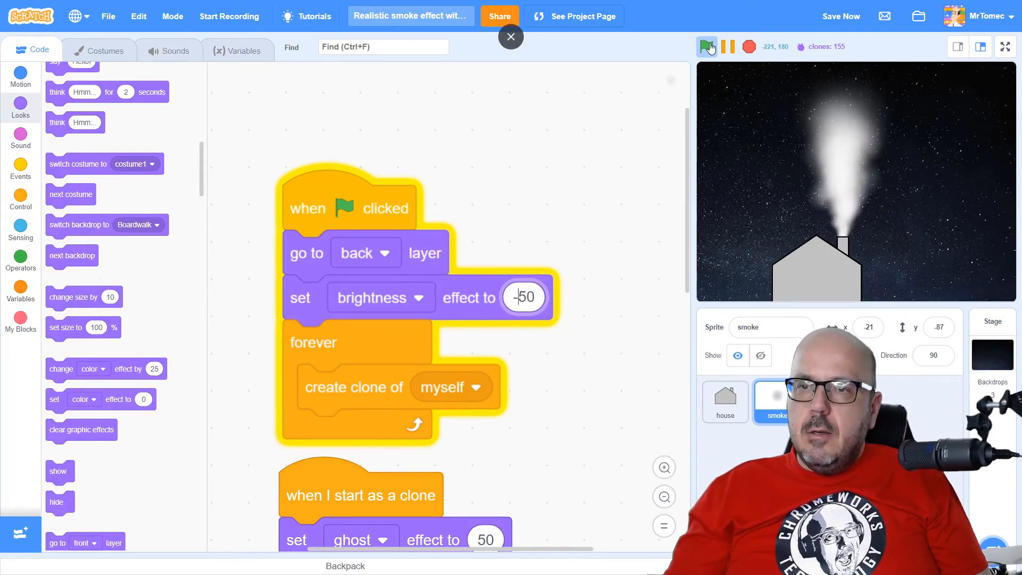
left_click(1004, 46)
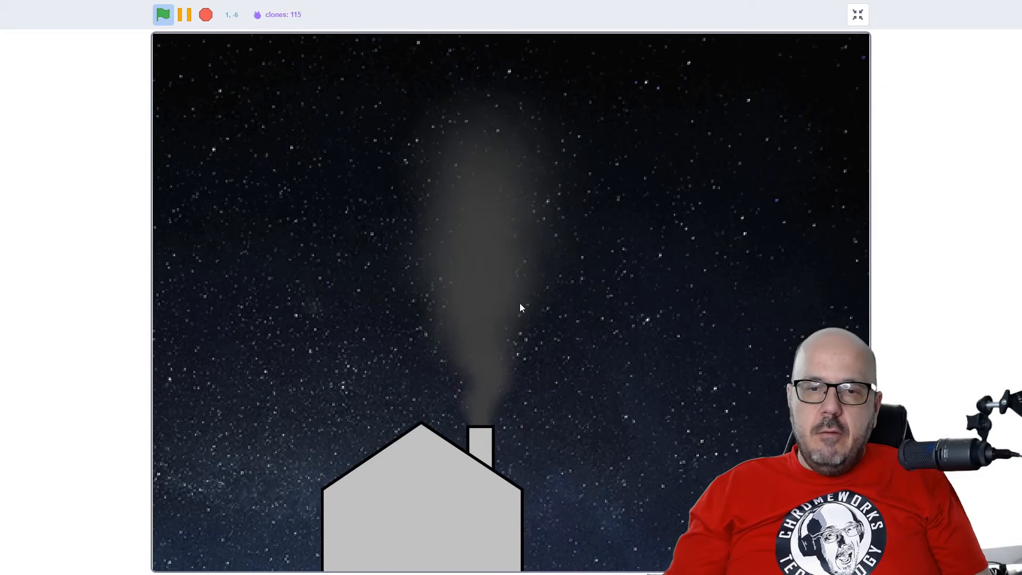
left_click(857, 14)
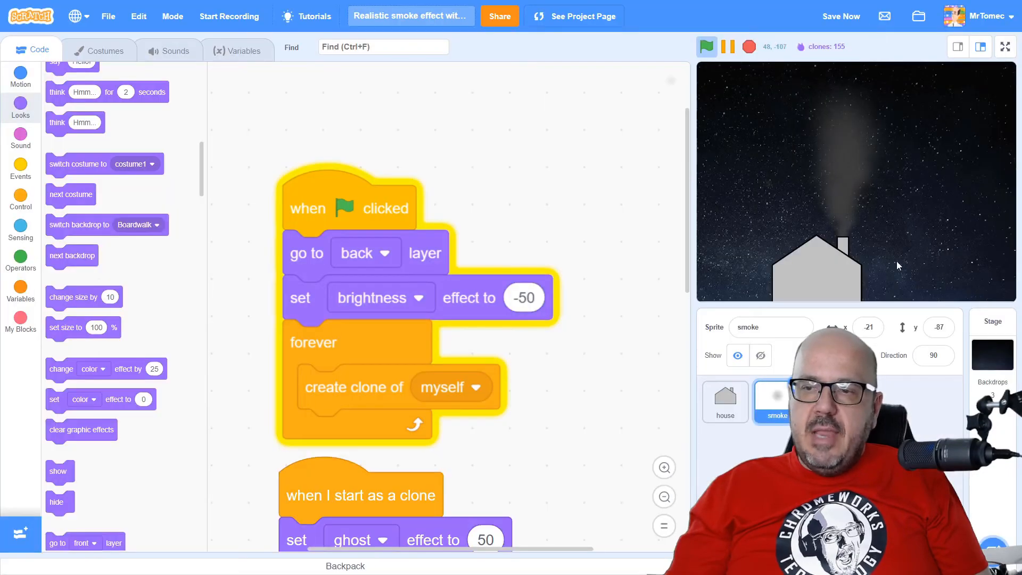
mouse_move(829, 195)
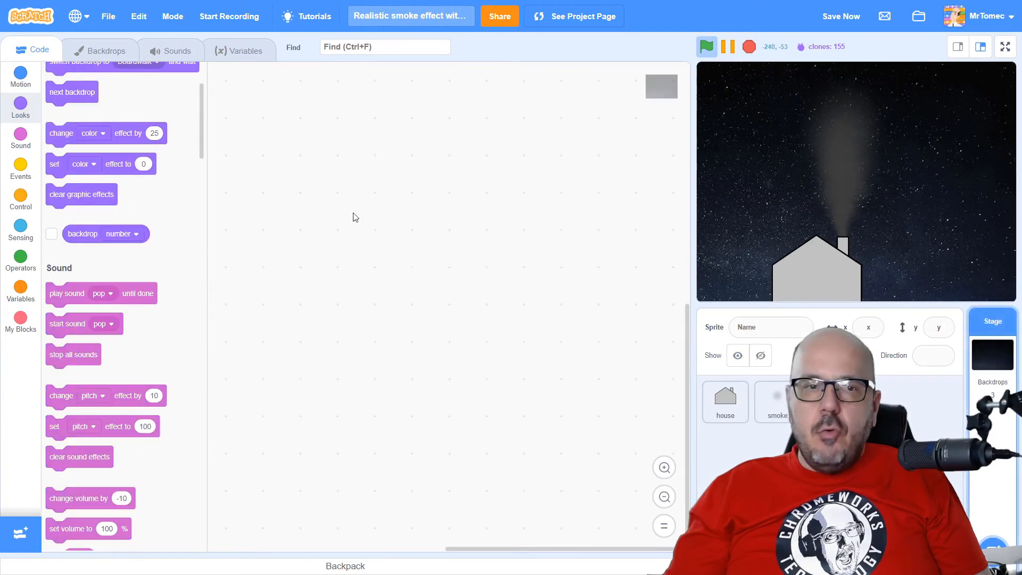
- Switch the backdrop to Boardwalk and watch the dark smoke full screen
left_click(99, 49)
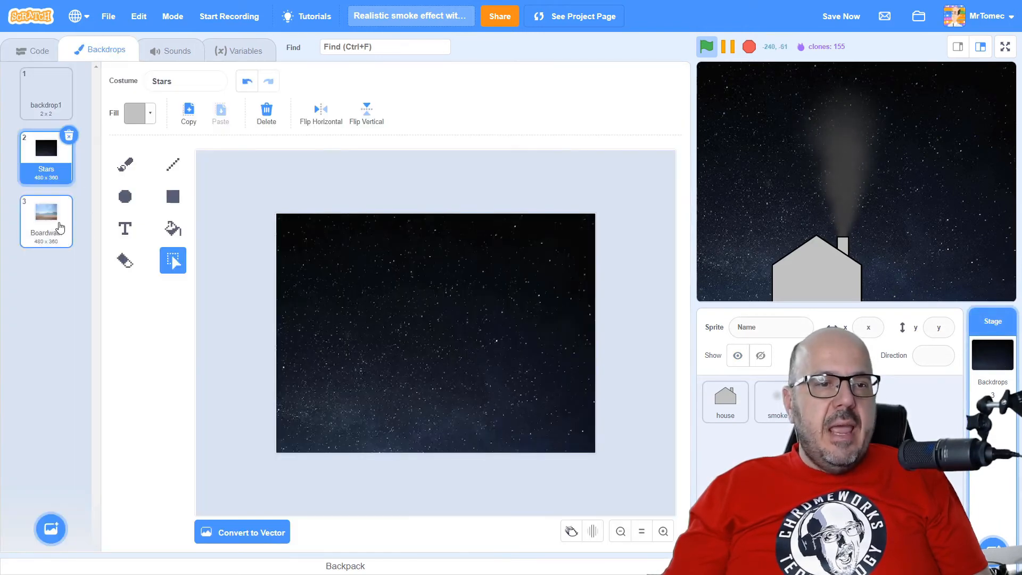
left_click(45, 220)
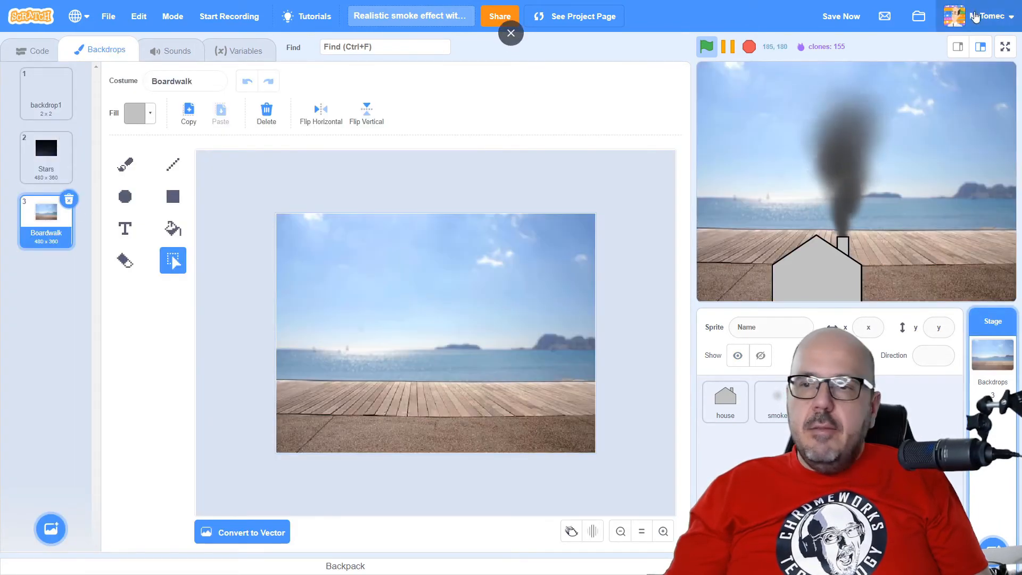
left_click(1005, 46)
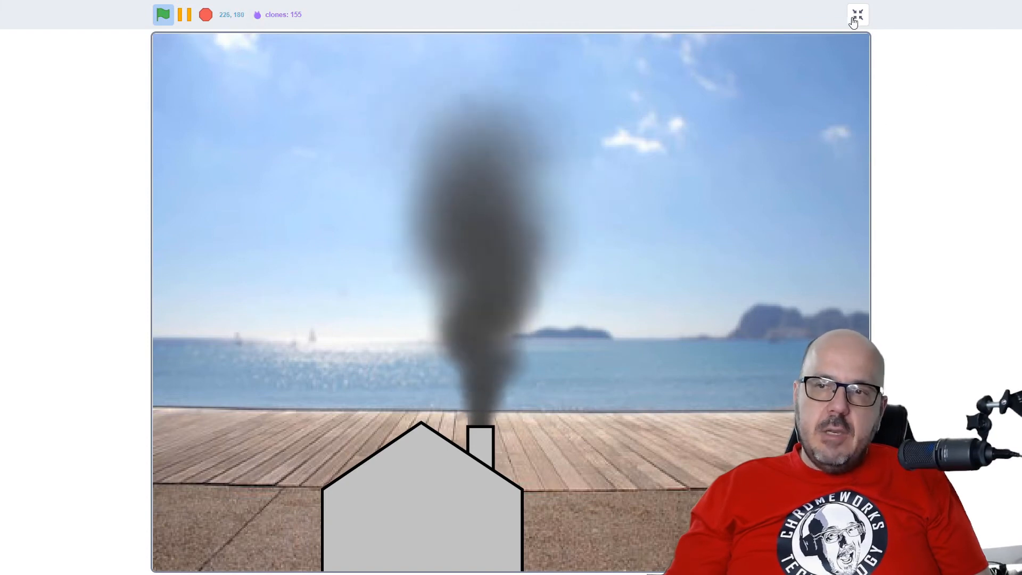
mouse_move(857, 14)
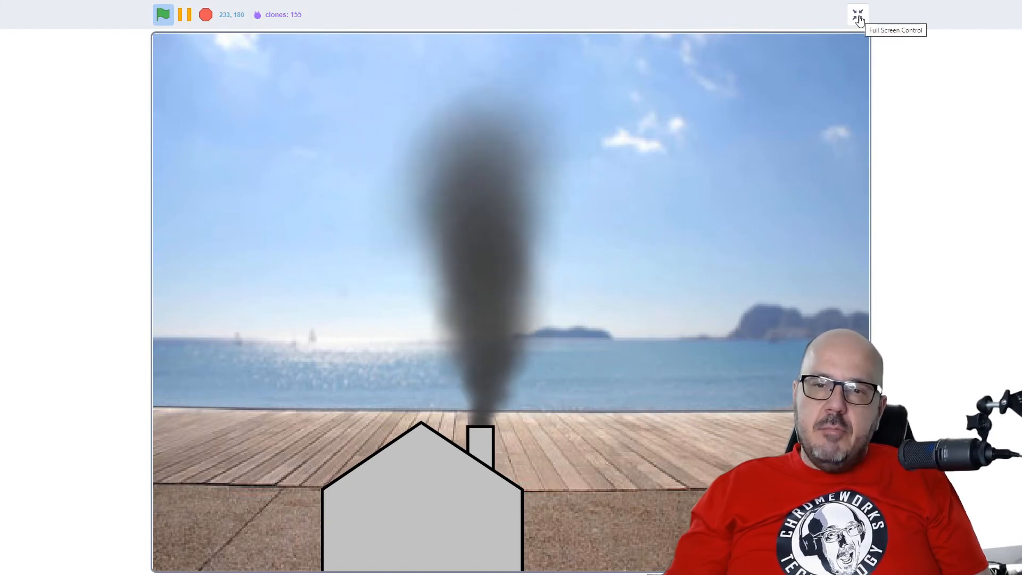
left_click(857, 14)
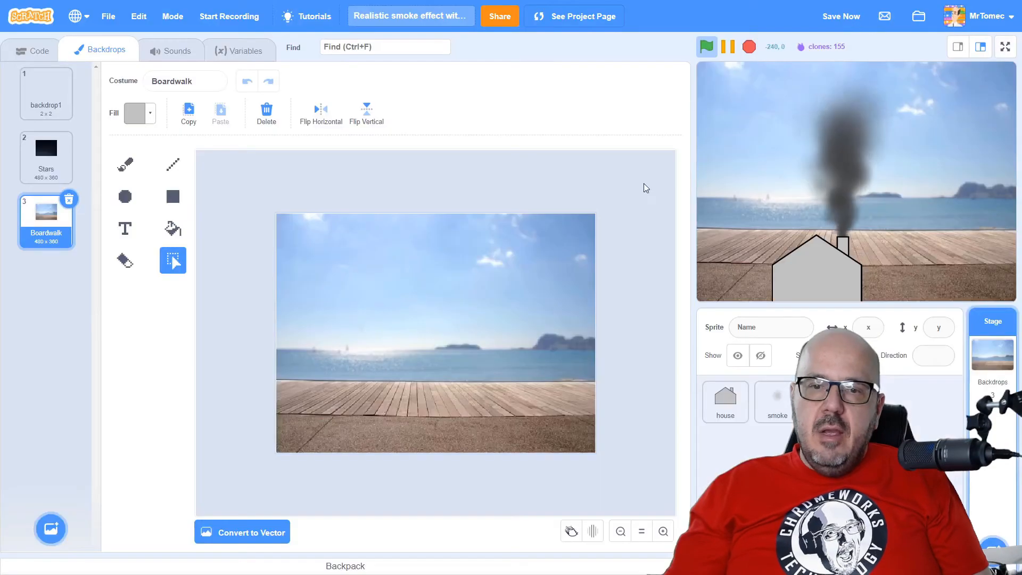
- Look at the Stage and house sprite scripts, then open the smoke sprite's scripts
left_click(32, 50)
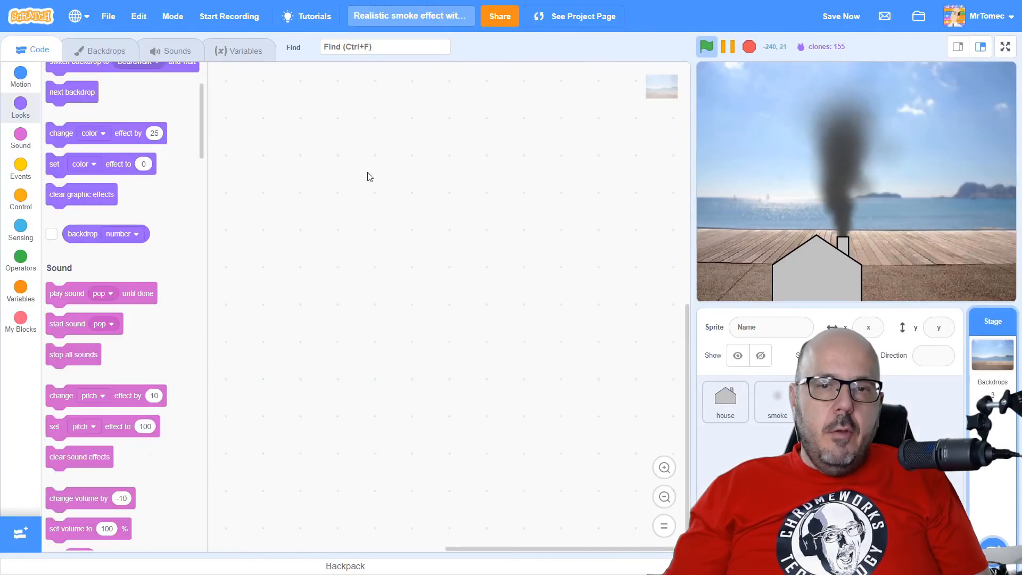
left_click(725, 401)
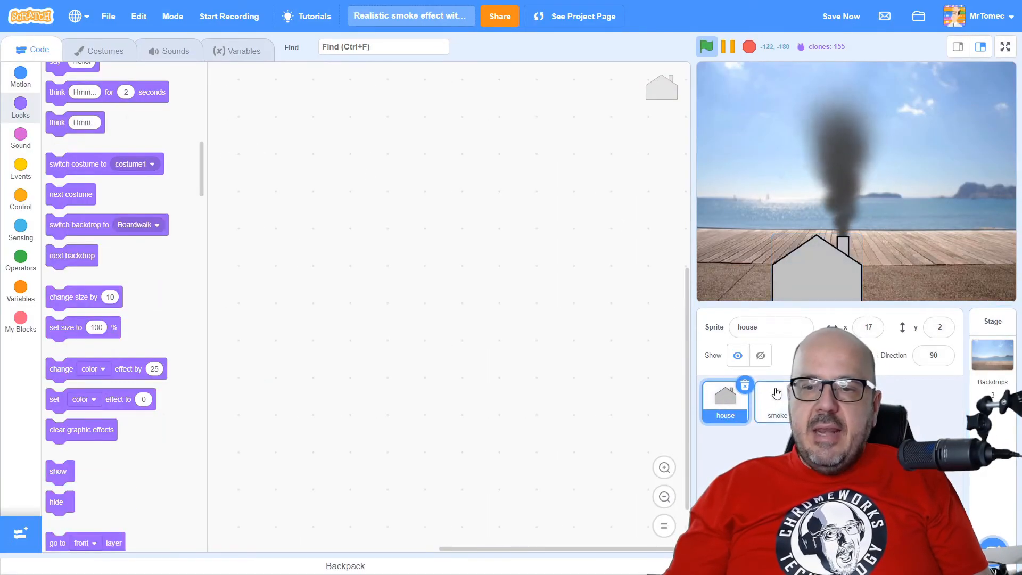
left_click(775, 401)
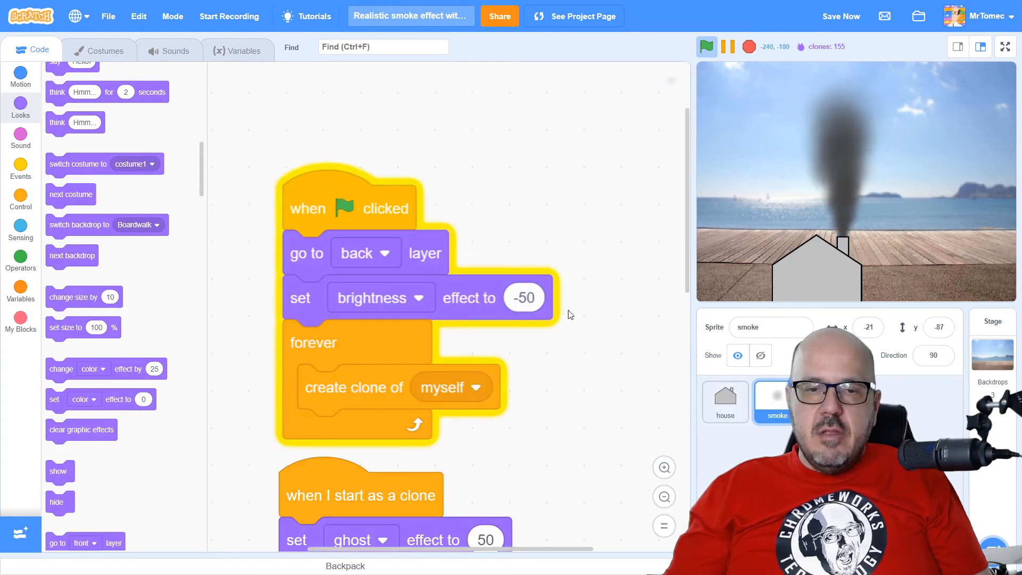
- Set the clones' random x change to -3 to 3 and y to 1, then preview
scroll("down", 3)
type("1")
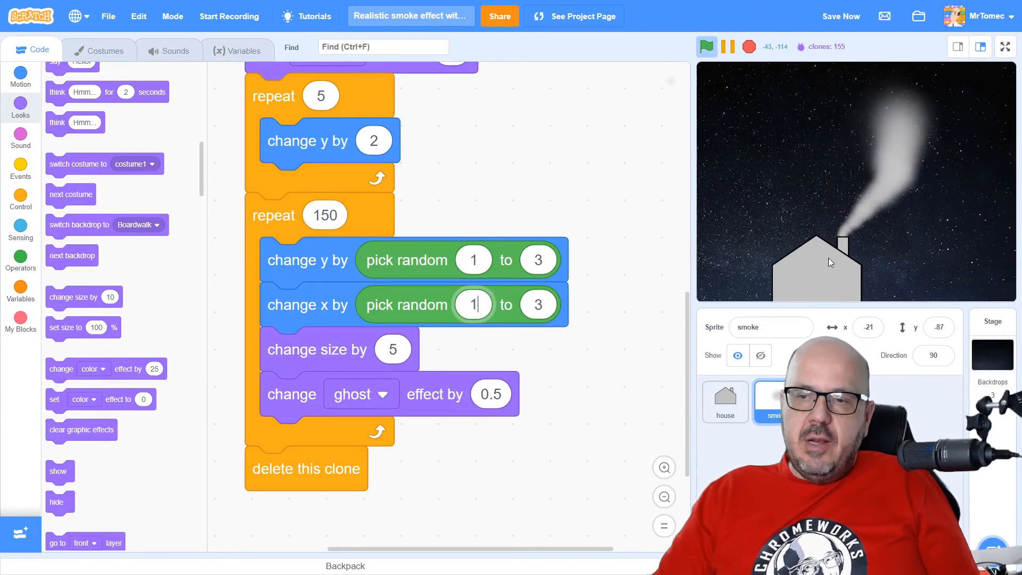
mouse_move(905, 198)
type("-3")
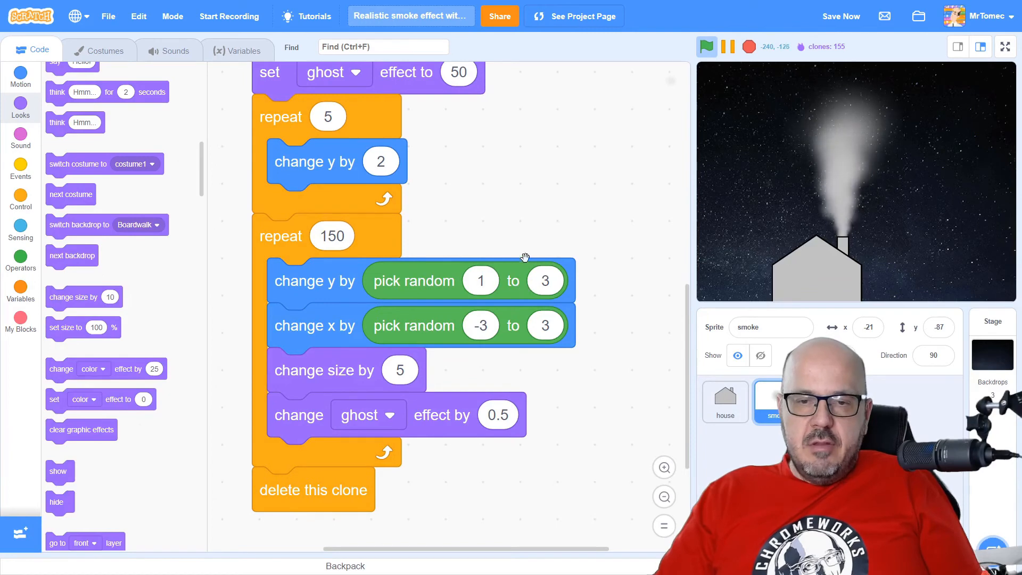
scroll("down", 3)
type("1")
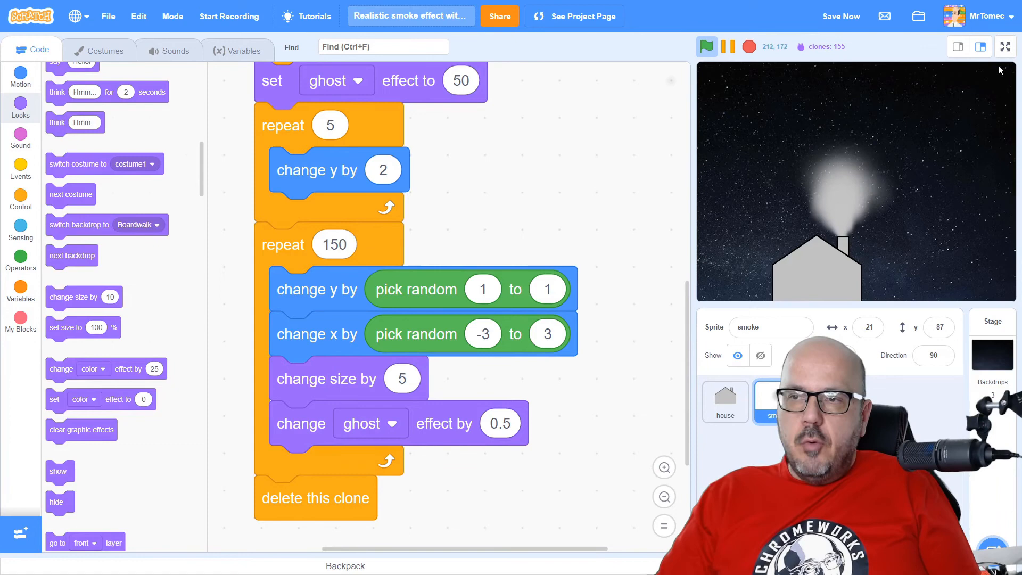
left_click(1005, 47)
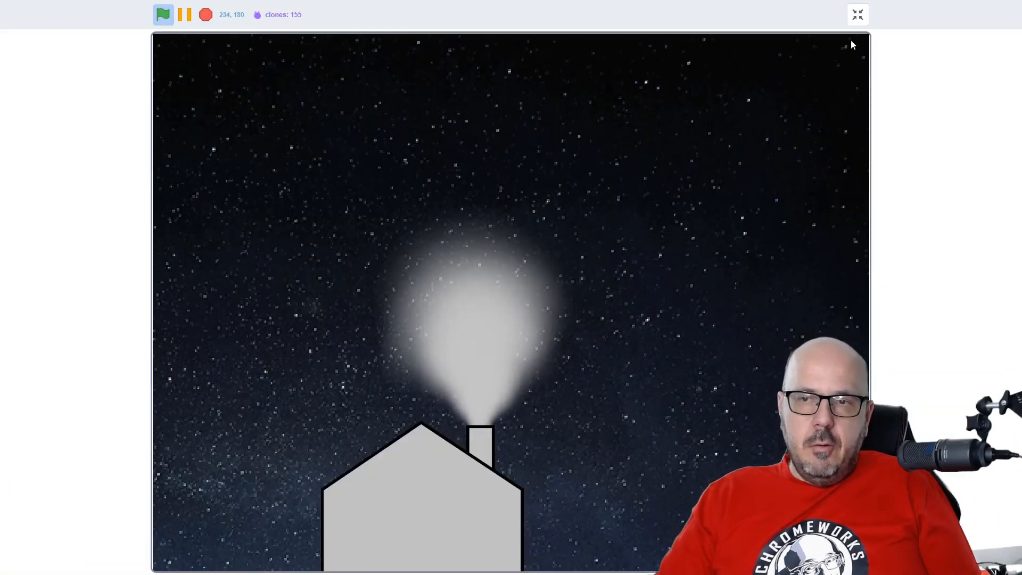
- Set both 'change y by pick random' values to 6 and test the tall column full screen
left_click(857, 14)
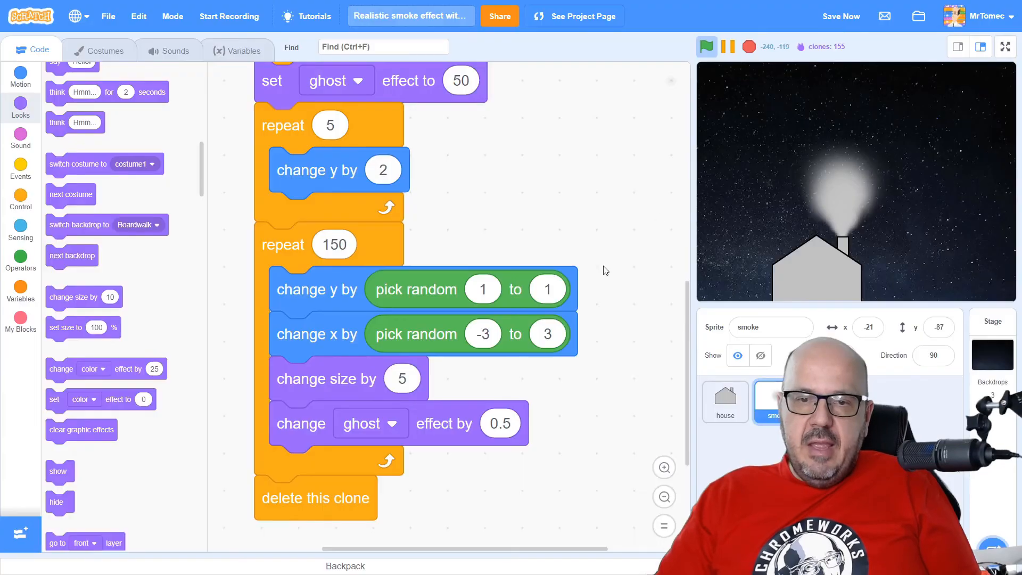
left_click(483, 290)
type("6")
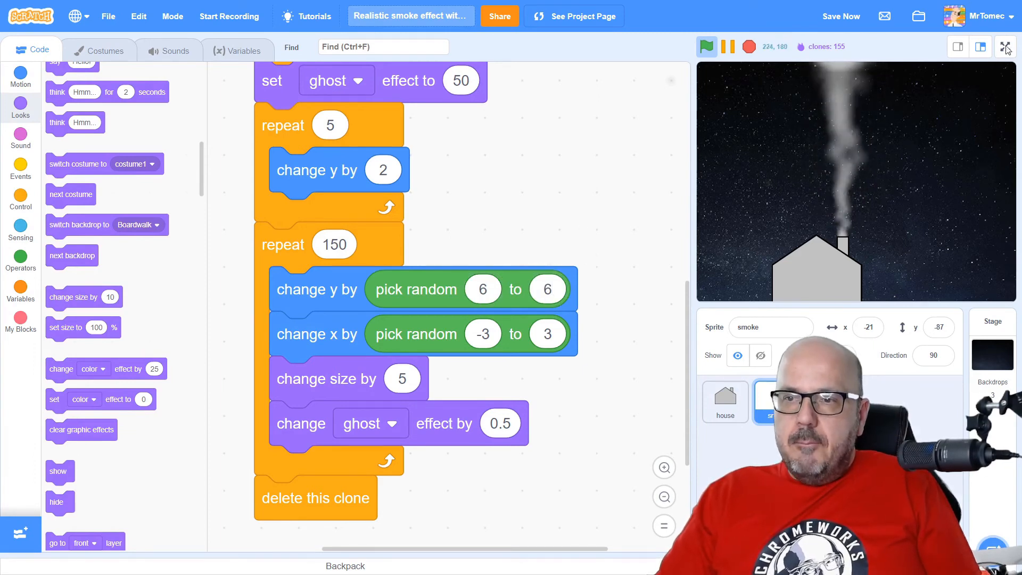
left_click(1006, 48)
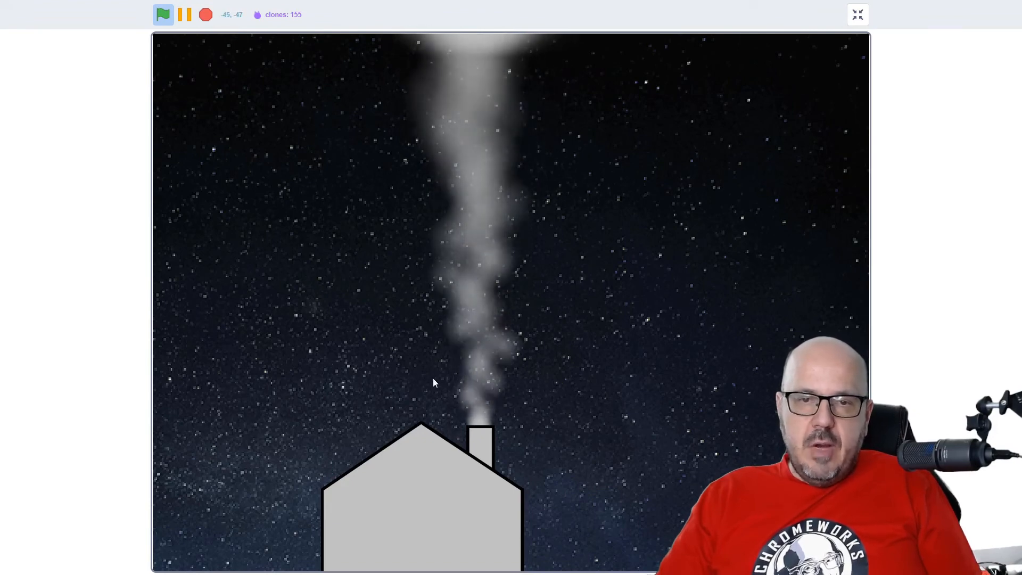
mouse_move(740, 171)
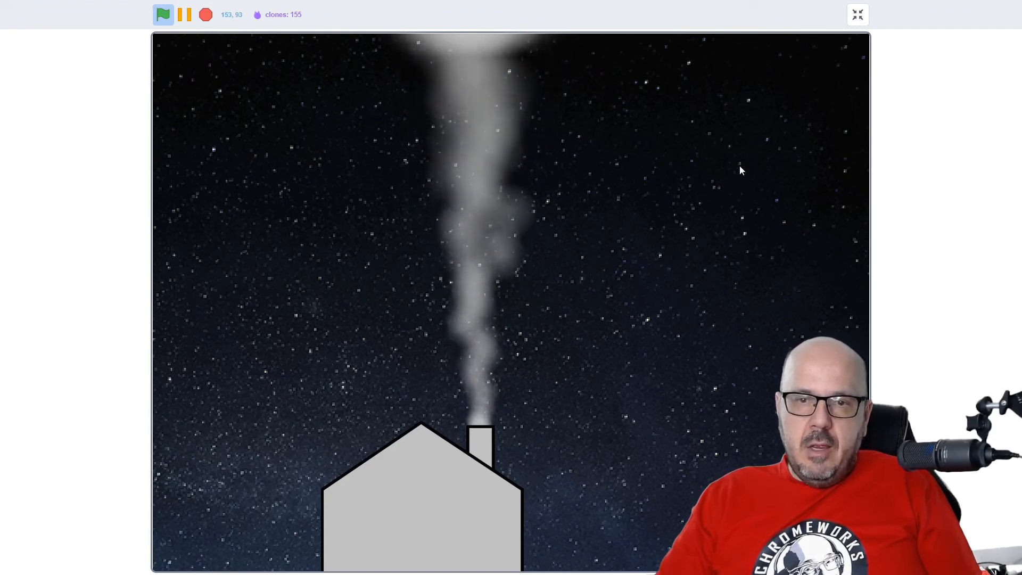
left_click(857, 14)
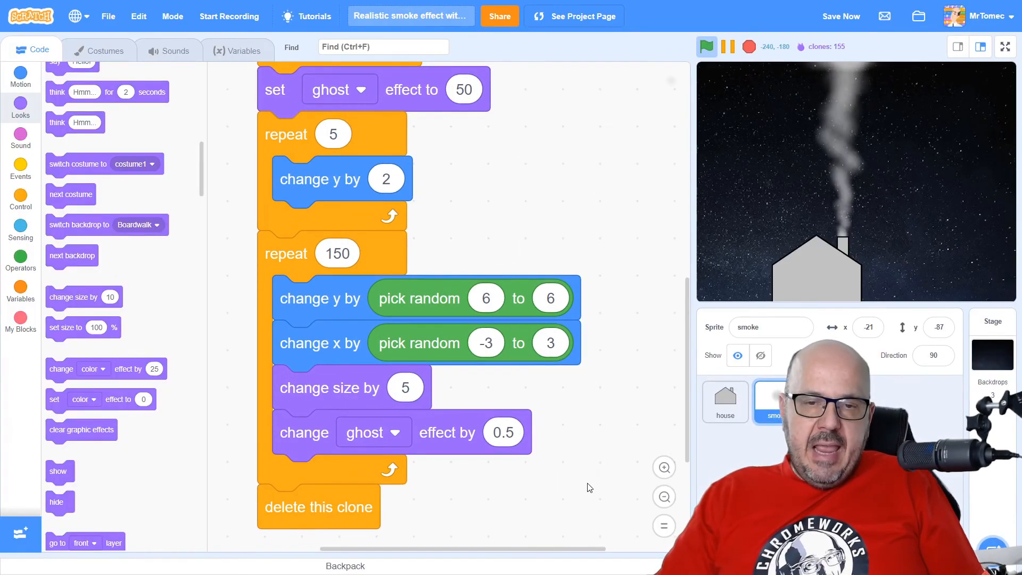
mouse_move(602, 387)
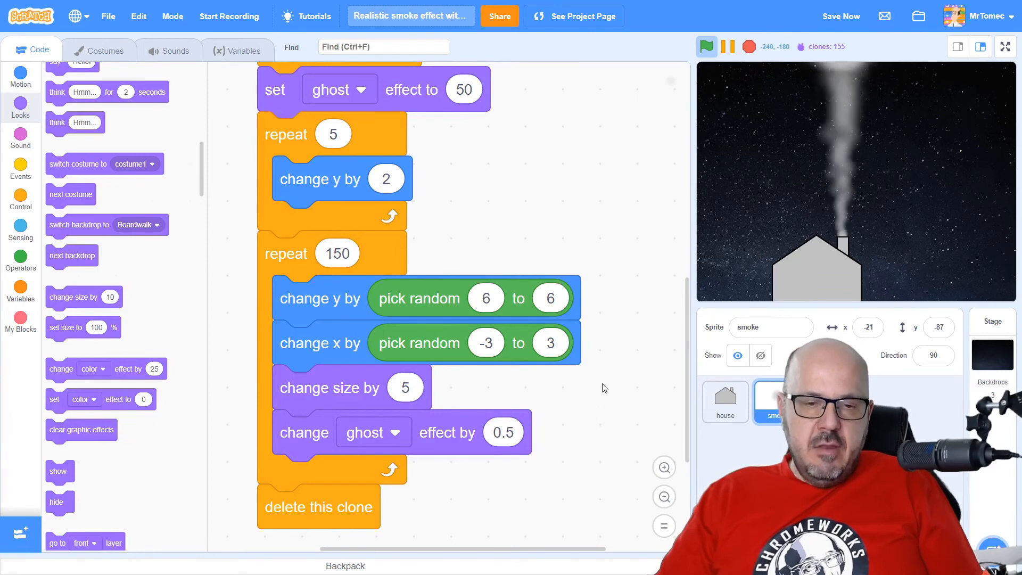
scroll("down", 3)
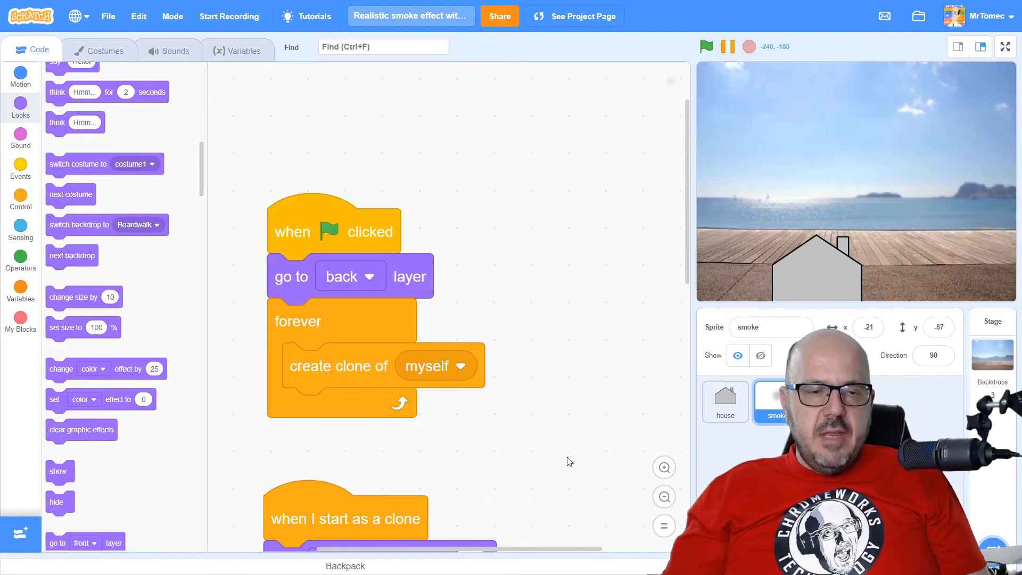
mouse_move(606, 377)
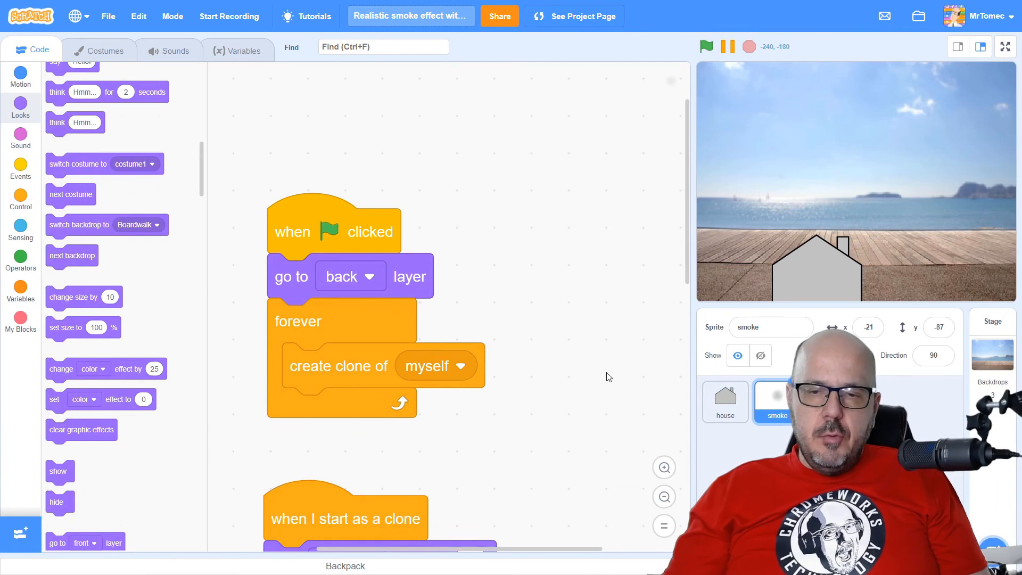
mouse_move(622, 337)
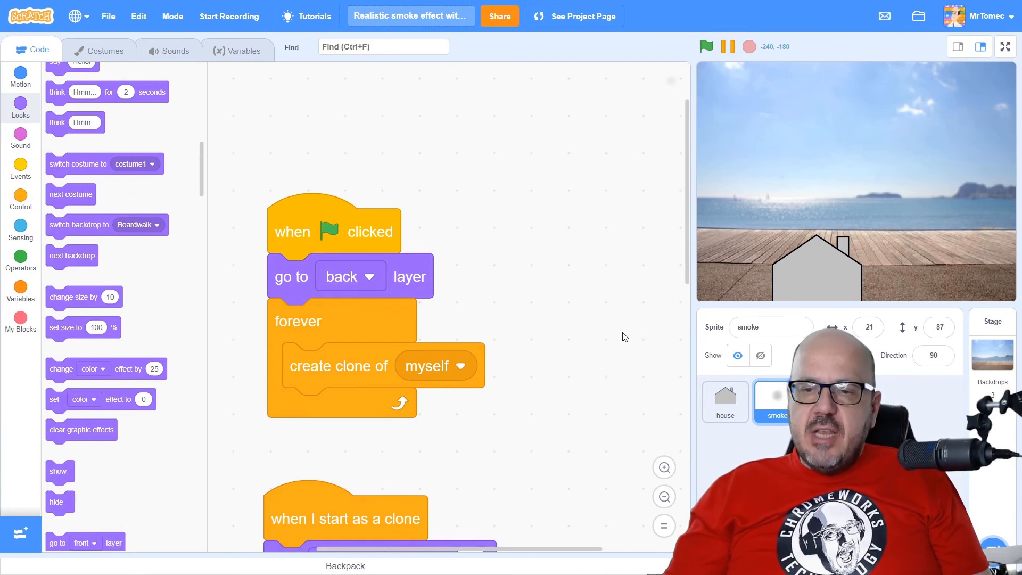
mouse_move(575, 307)
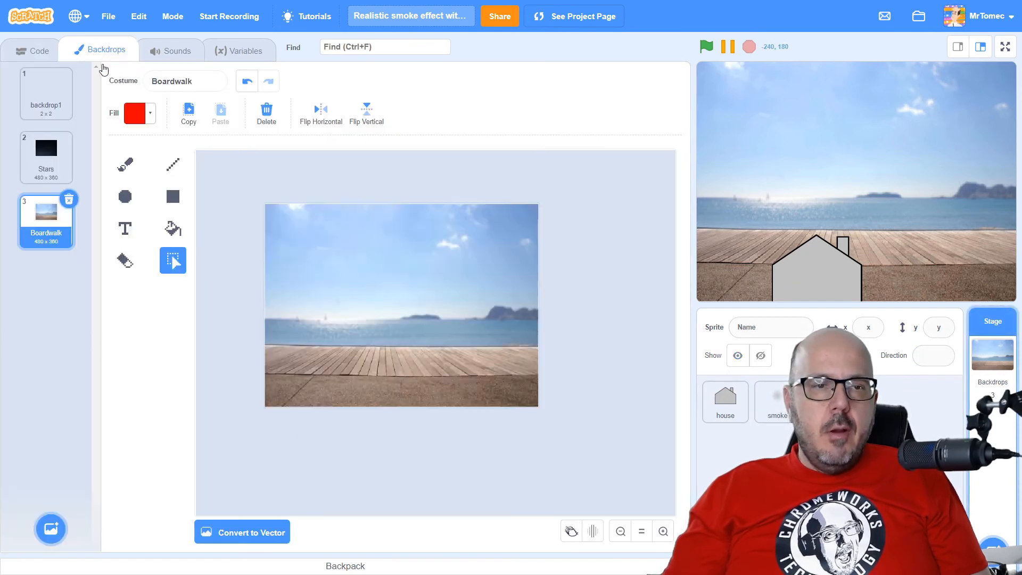
- Choose the Stars backdrop, then select the smoke sprite
left_click(46, 156)
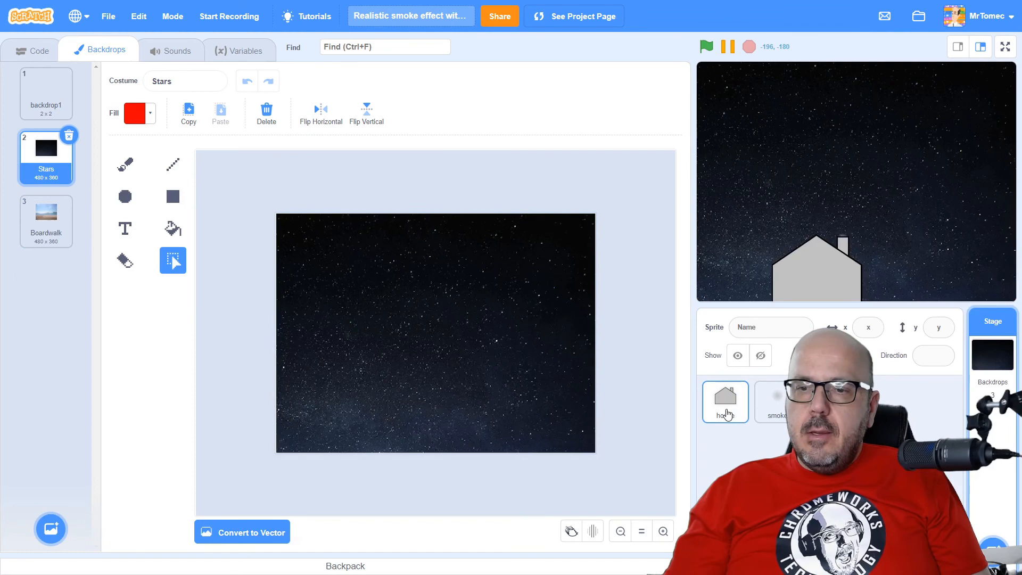
left_click(773, 402)
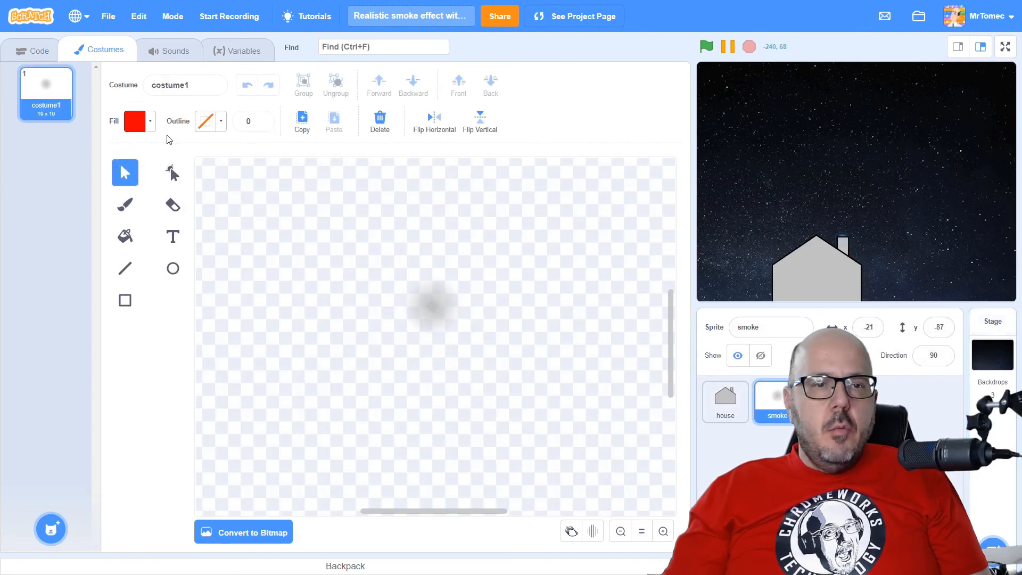
- Fill the smoke puff costume red and view it on the full-size stage
left_click(134, 122)
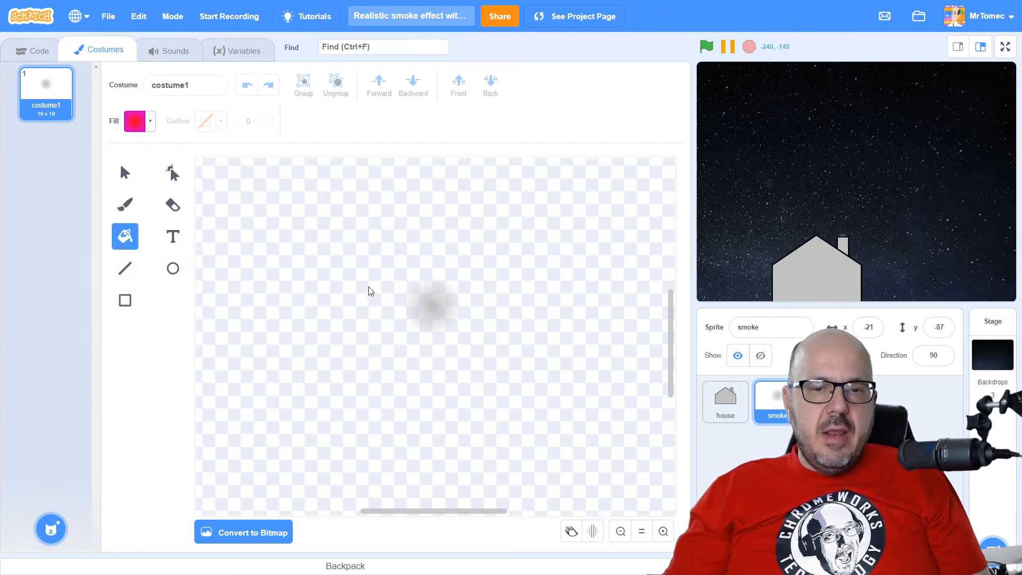
left_click(135, 122)
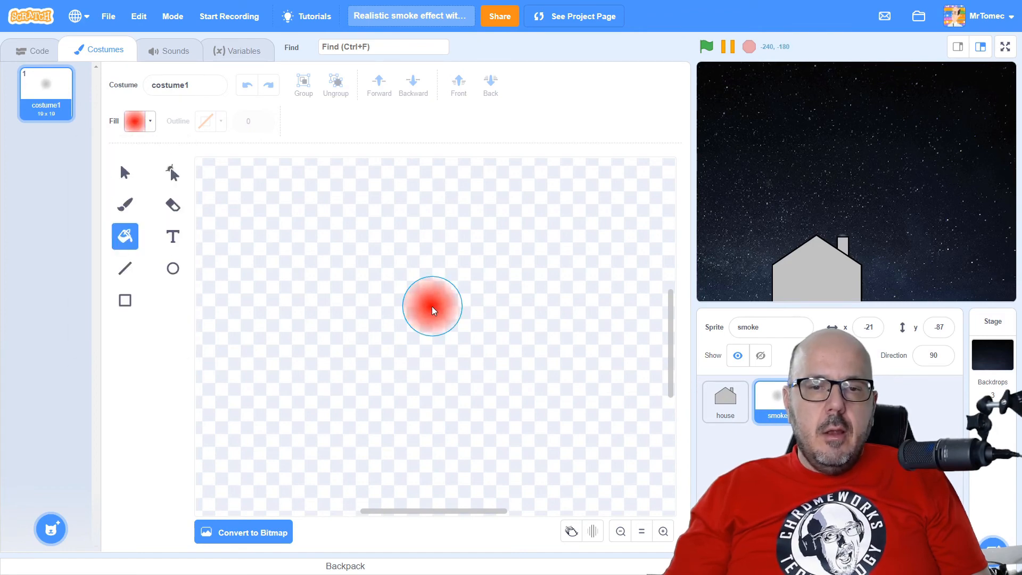
left_click(432, 306)
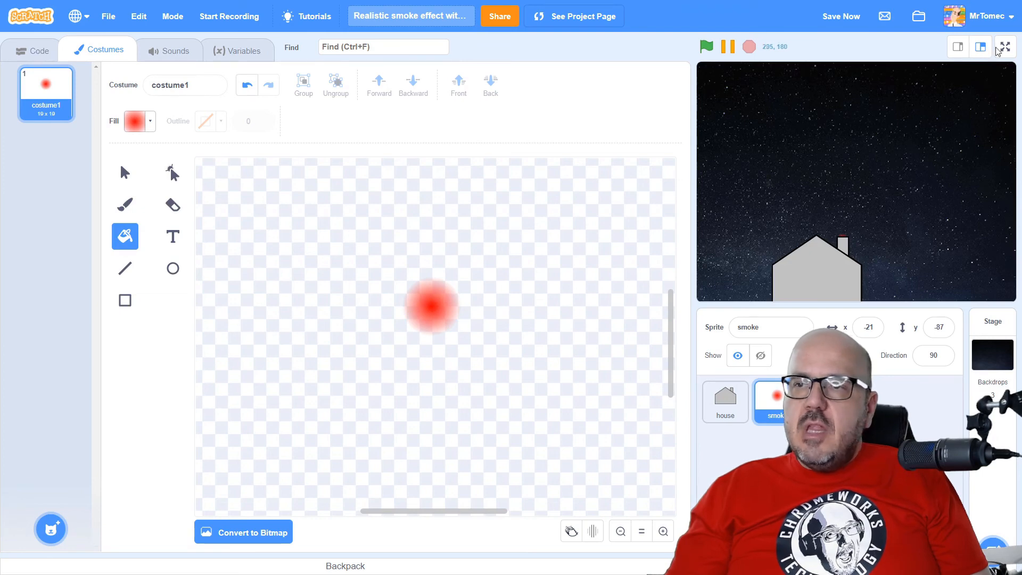
left_click(1005, 47)
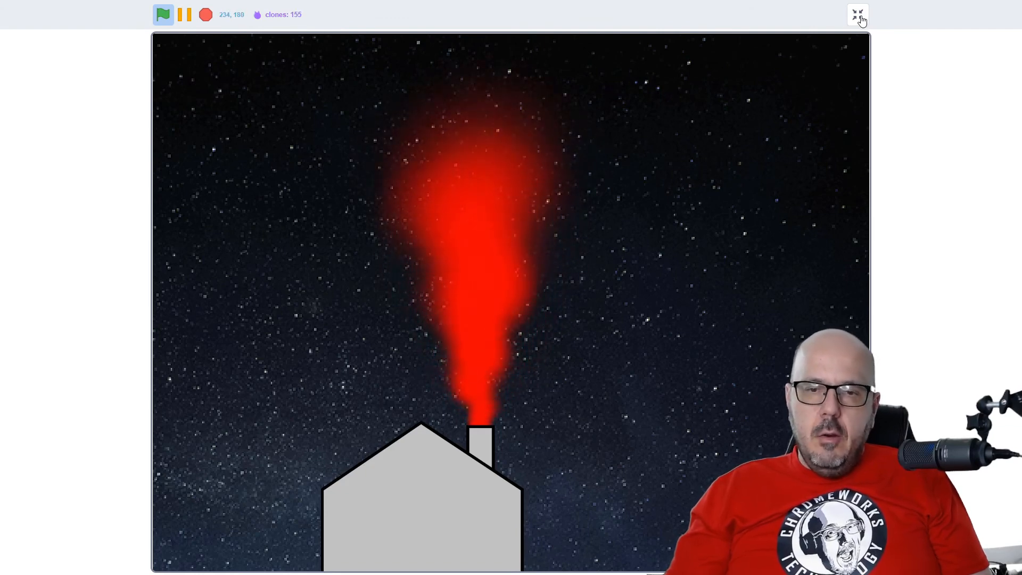
- Back in the editor, try a green fill, then run the white plume full-screen
left_click(857, 15)
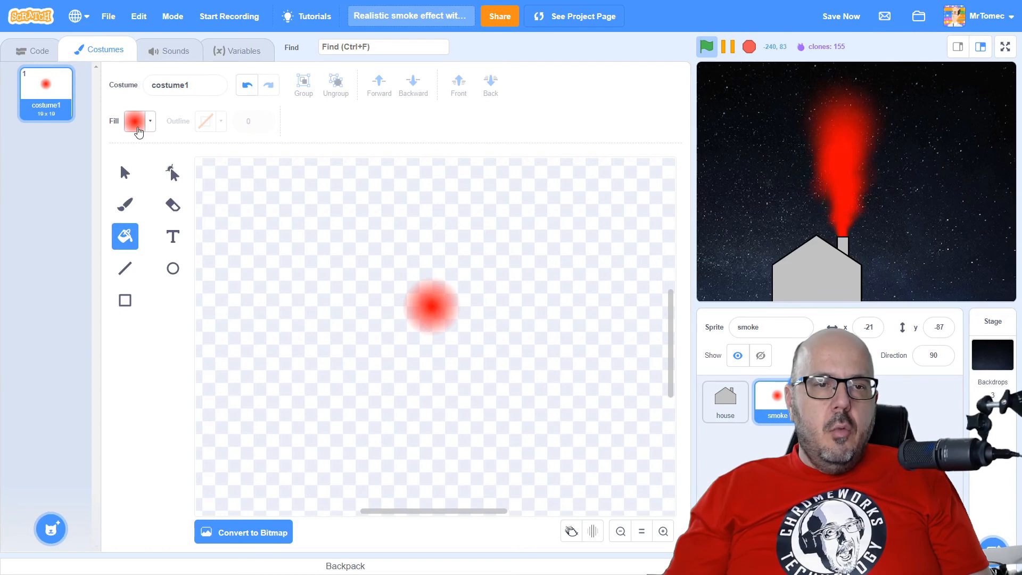
left_click(139, 121)
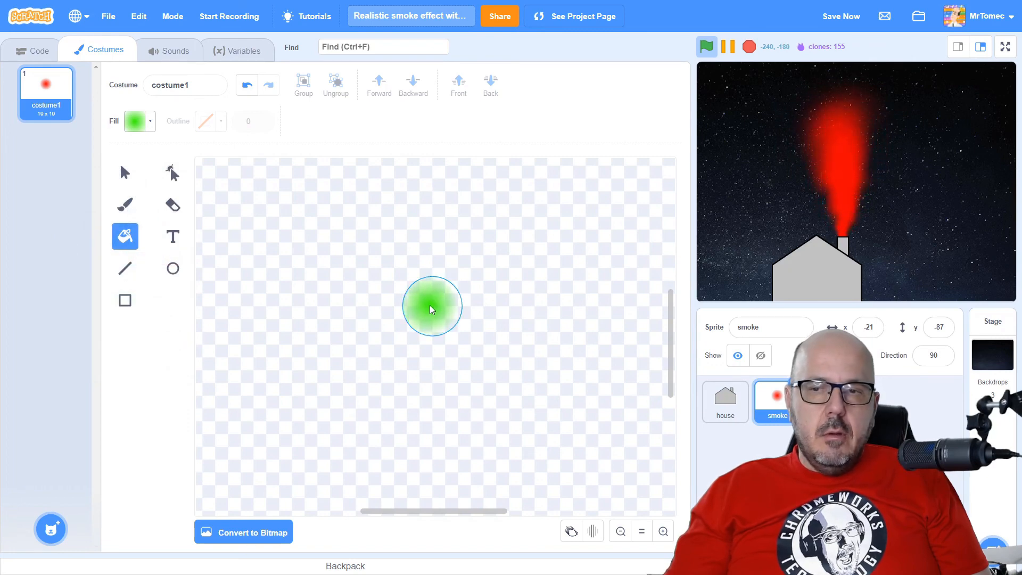
left_click(1005, 46)
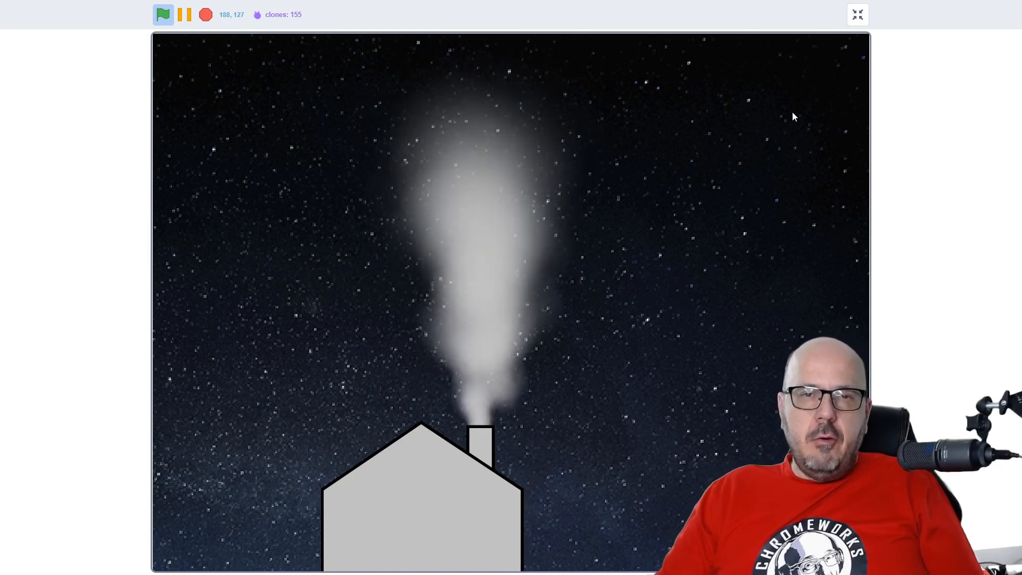
left_click(856, 15)
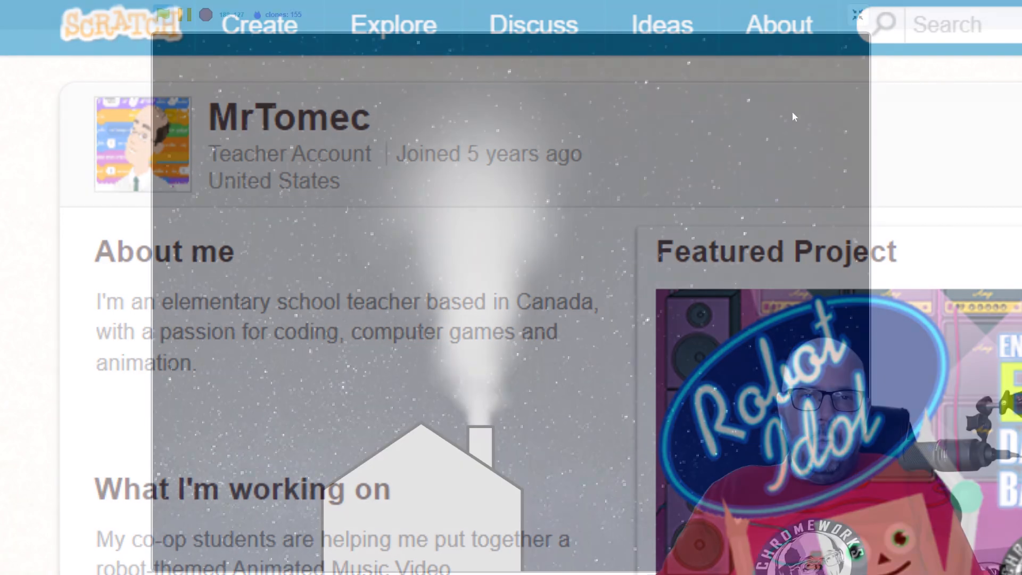
left_click(857, 15)
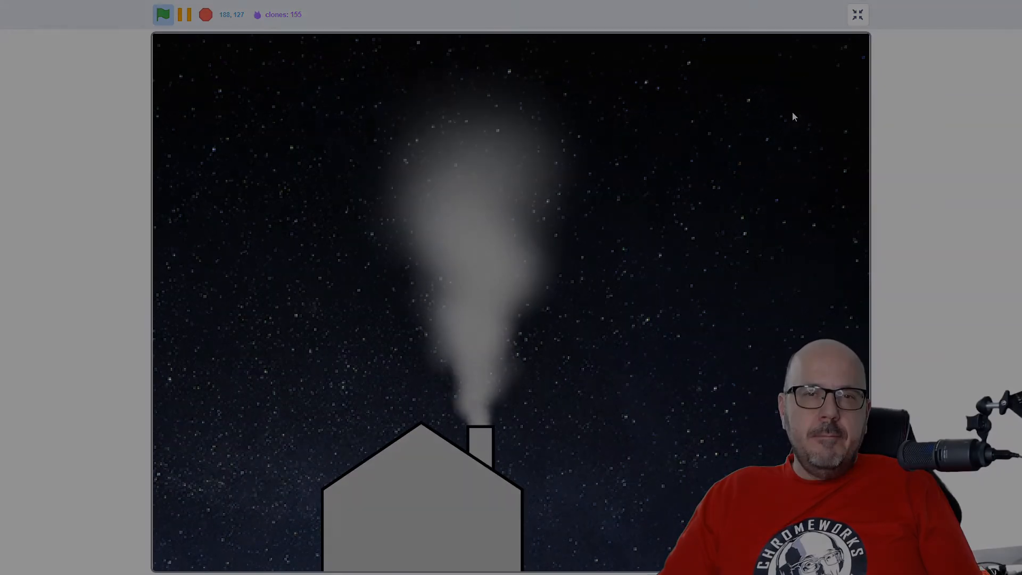
left_click(857, 15)
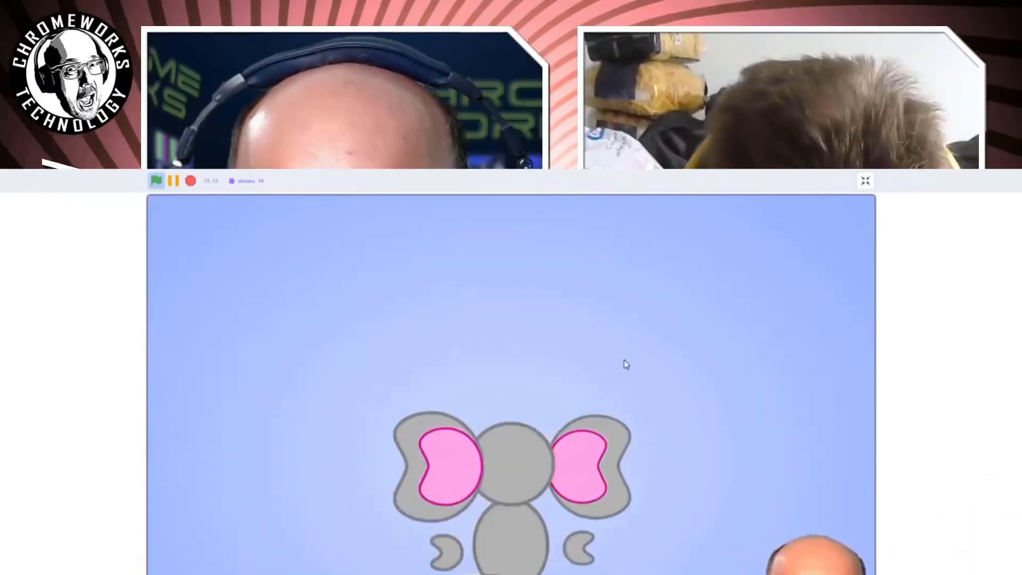
left_click(865, 181)
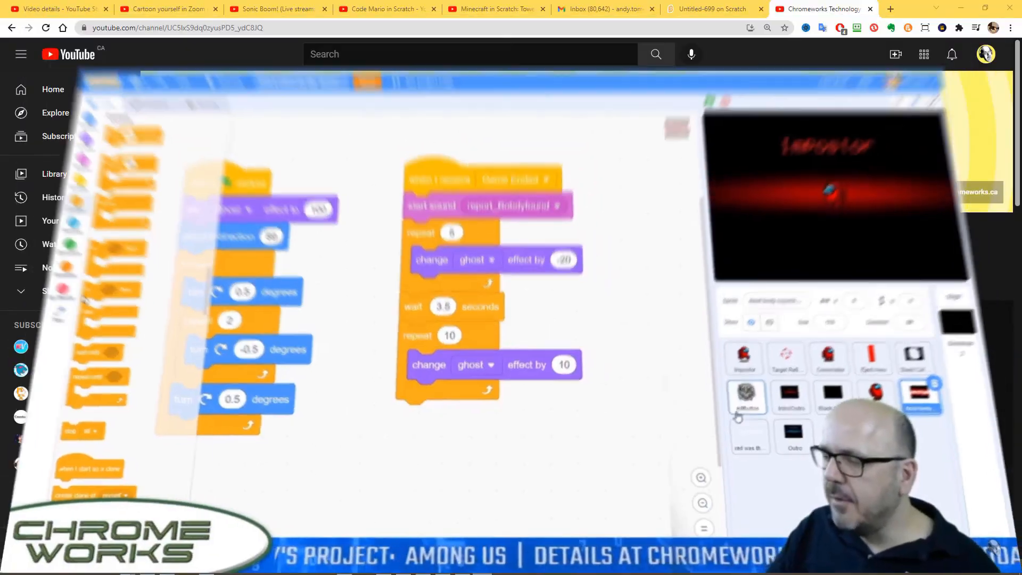